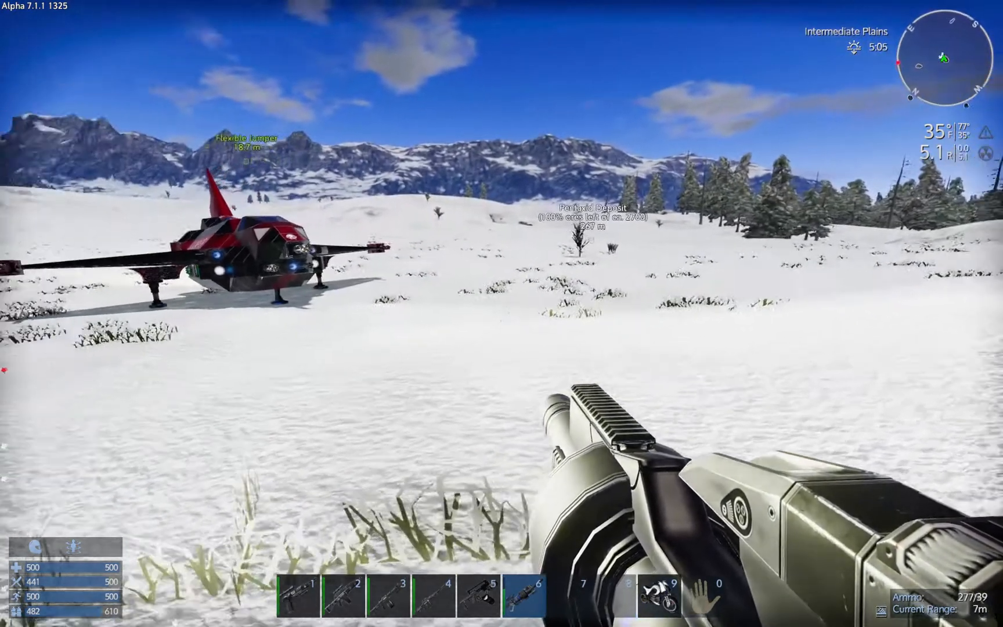
{"action": "mouse_move", "coordinate": [502, 313]}
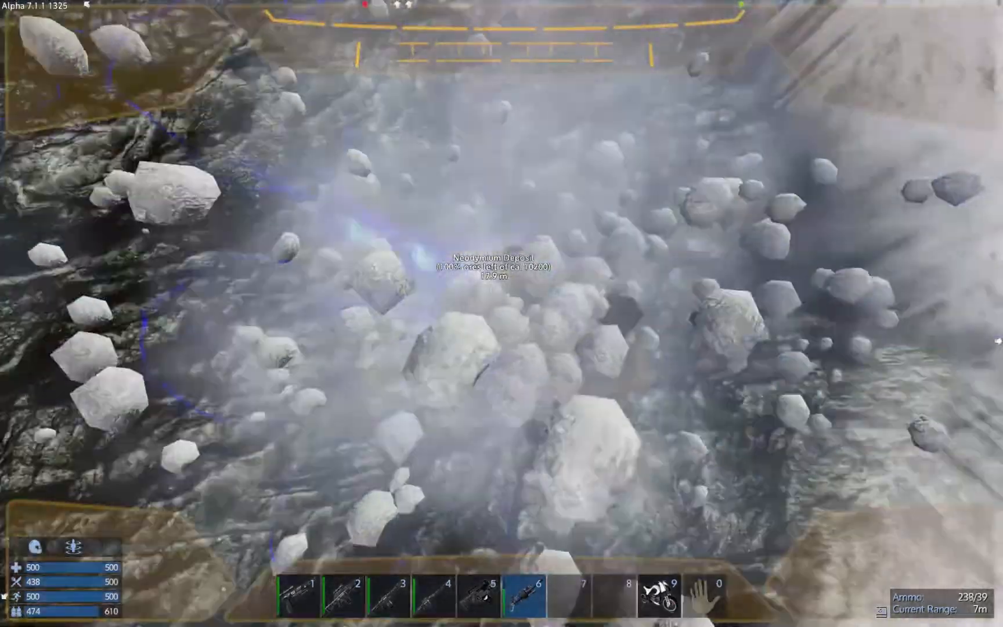
Drill straight down through the rocky ground at the Neodymium deposit marker
{"action": "left_click", "coordinate": [501, 313]}
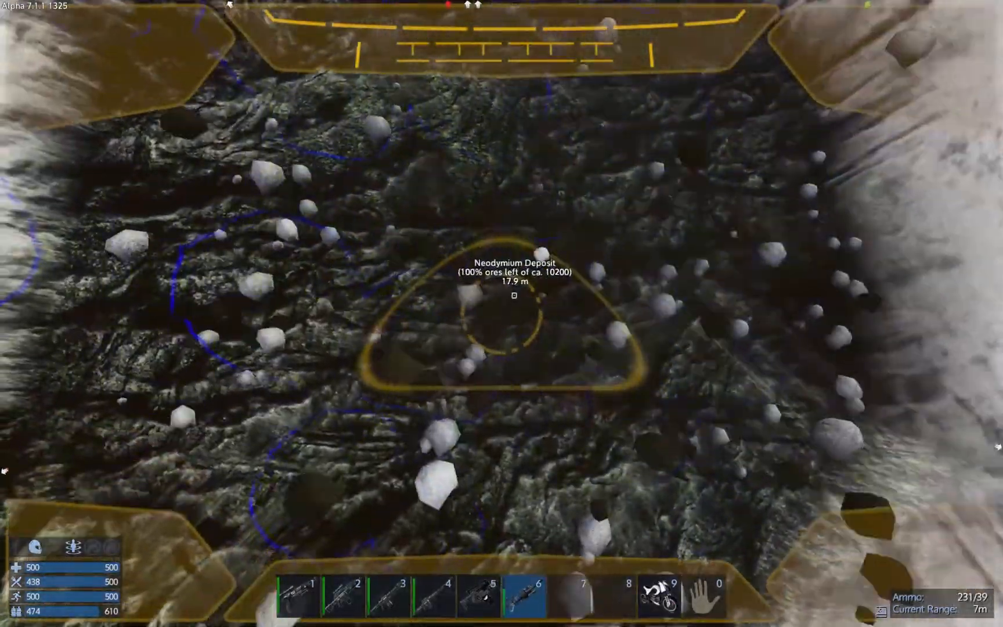
{"action": "left_click", "coordinate": [502, 313]}
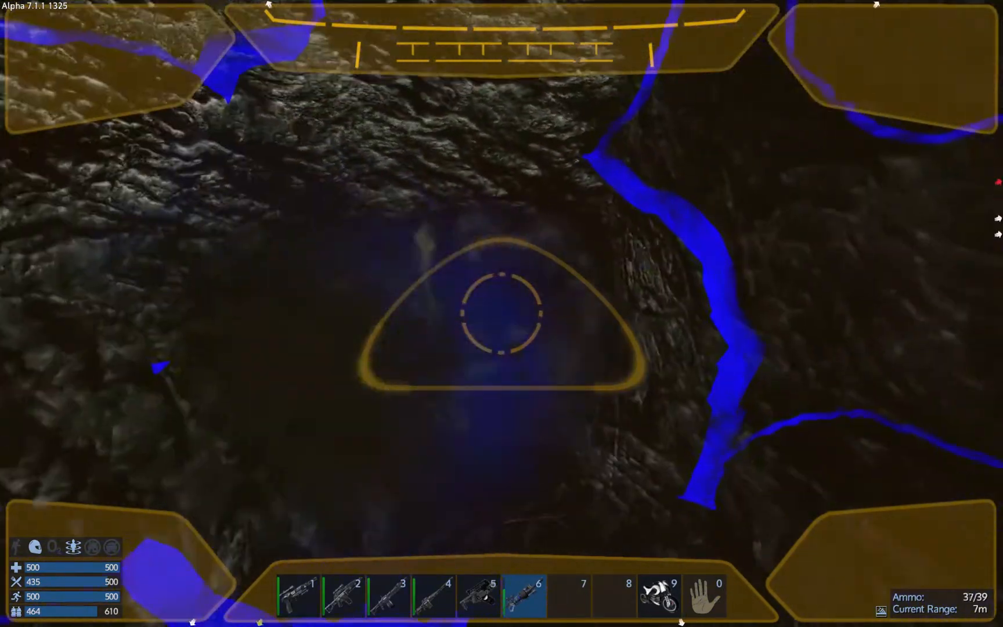
Bore the shaft deeper through rock and debris until blue neodymium ore veins are exposed
{"action": "left_click", "coordinate": [501, 313]}
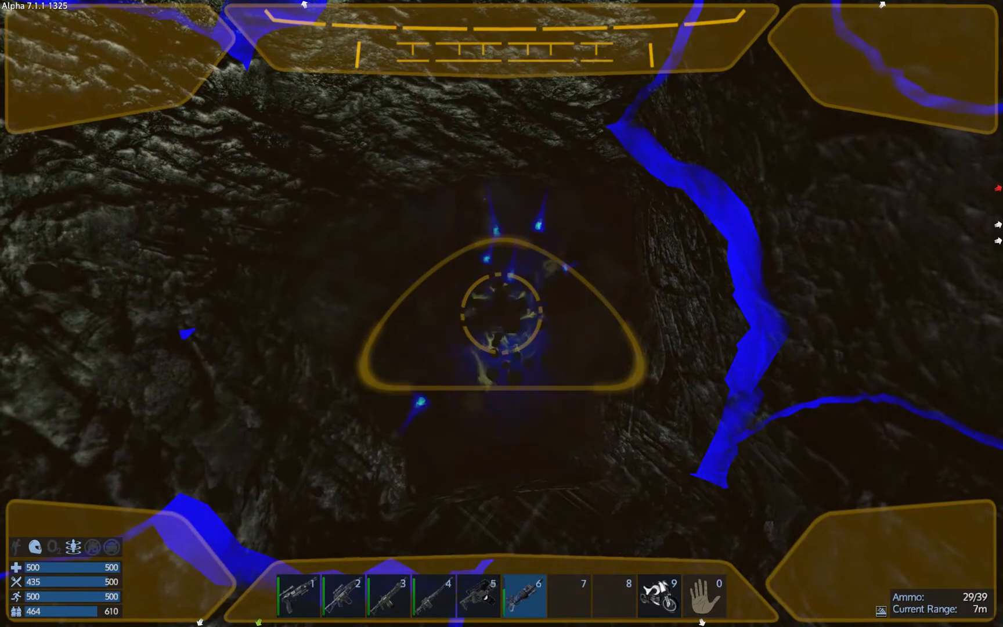
{"action": "left_click", "coordinate": [502, 314]}
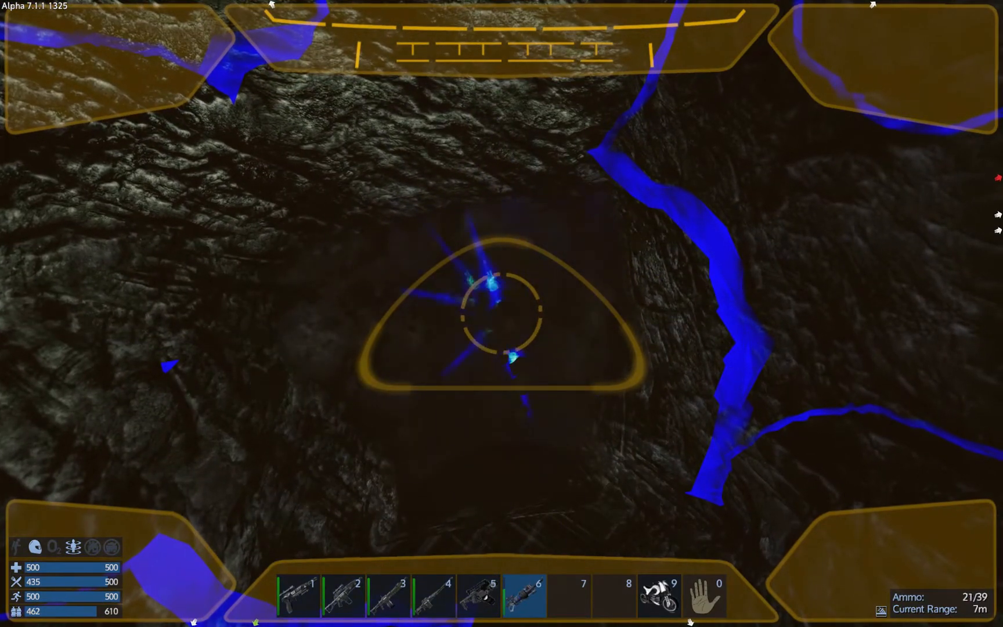
{"action": "left_click", "coordinate": [499, 314]}
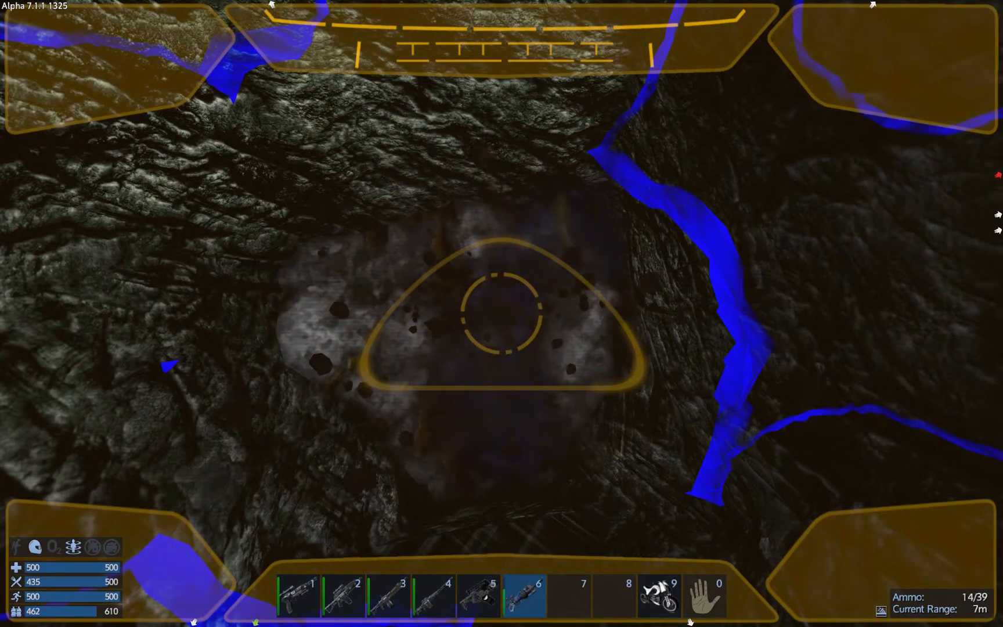
{"action": "left_click", "coordinate": [502, 314]}
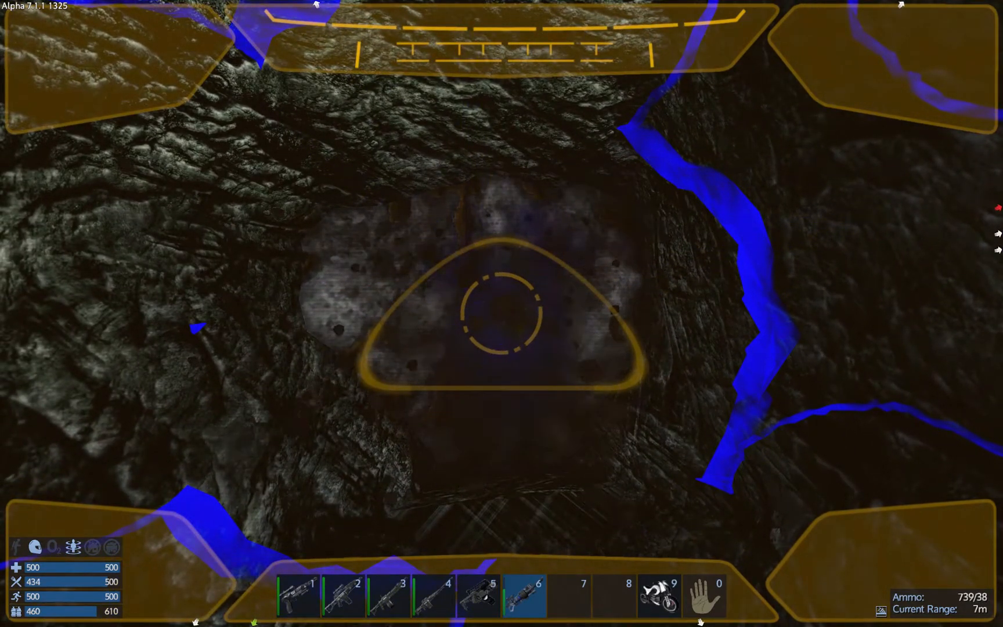
{"action": "left_click", "coordinate": [502, 313]}
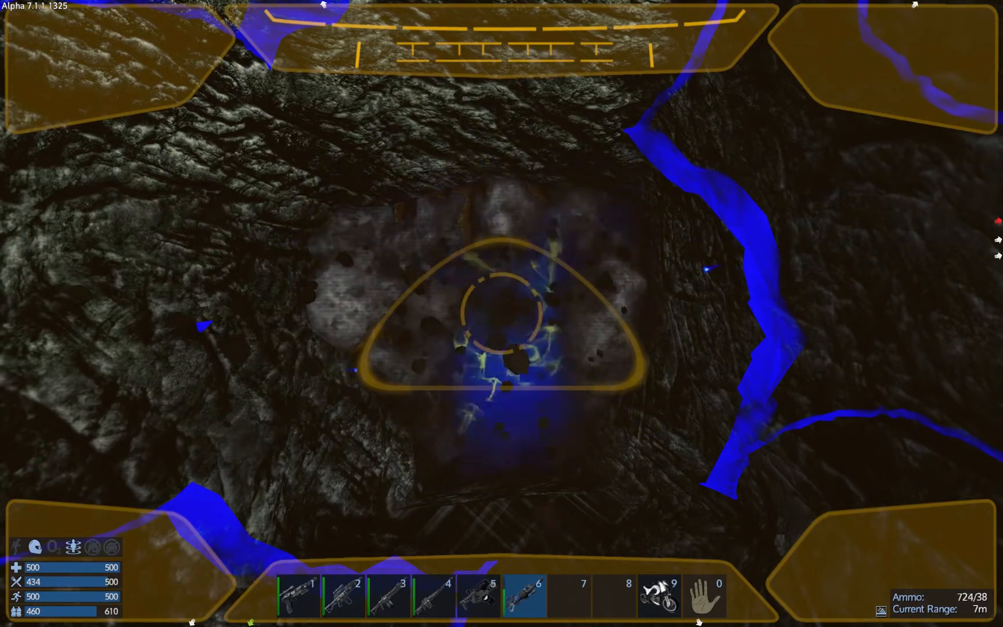
{"action": "left_click", "coordinate": [502, 313]}
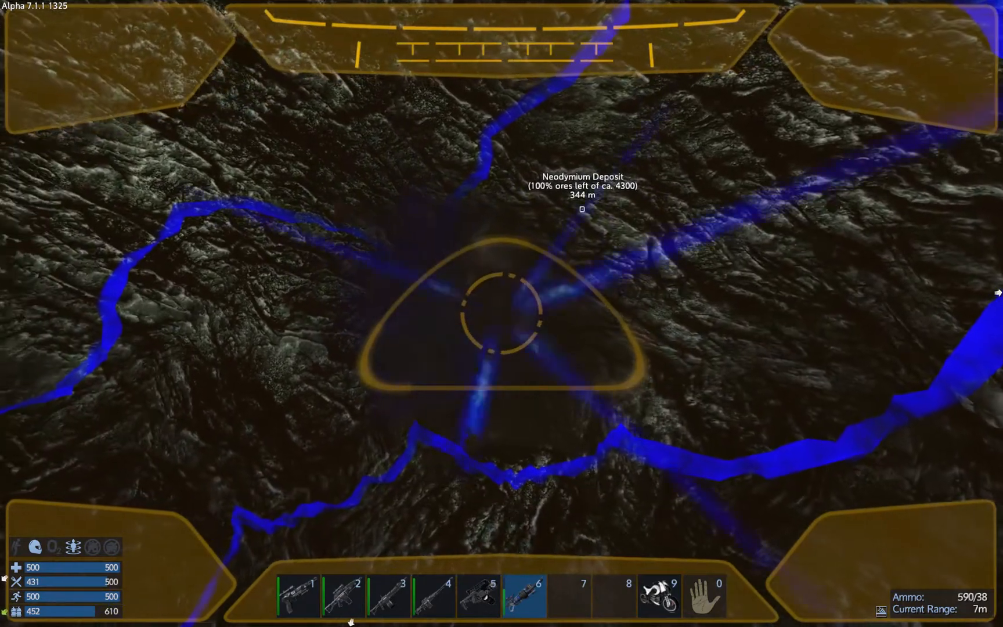
Drill along the blue ore vein to extract +130 Neodymium Ore
{"action": "left_click", "coordinate": [502, 314]}
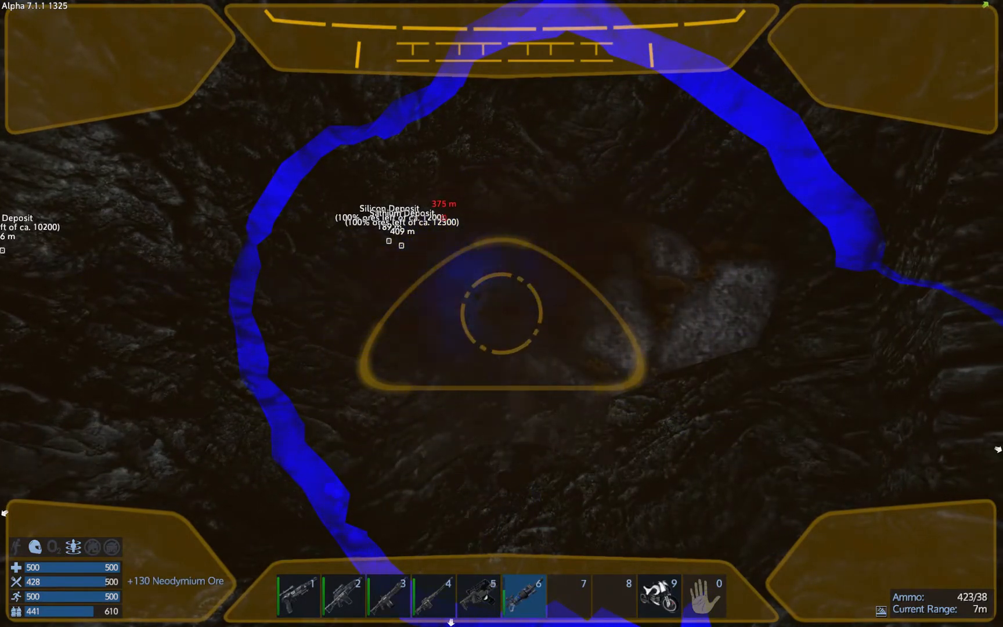
Break up the vein and surrounding rock, picking up +5 Crushed Stone
{"action": "left_click", "coordinate": [501, 314]}
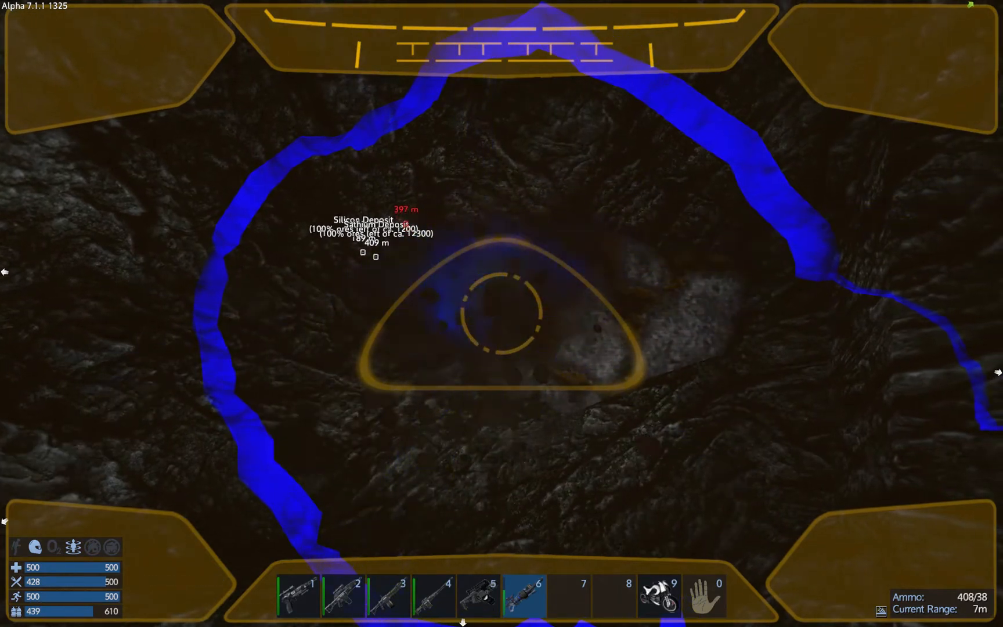
{"action": "left_click", "coordinate": [501, 313]}
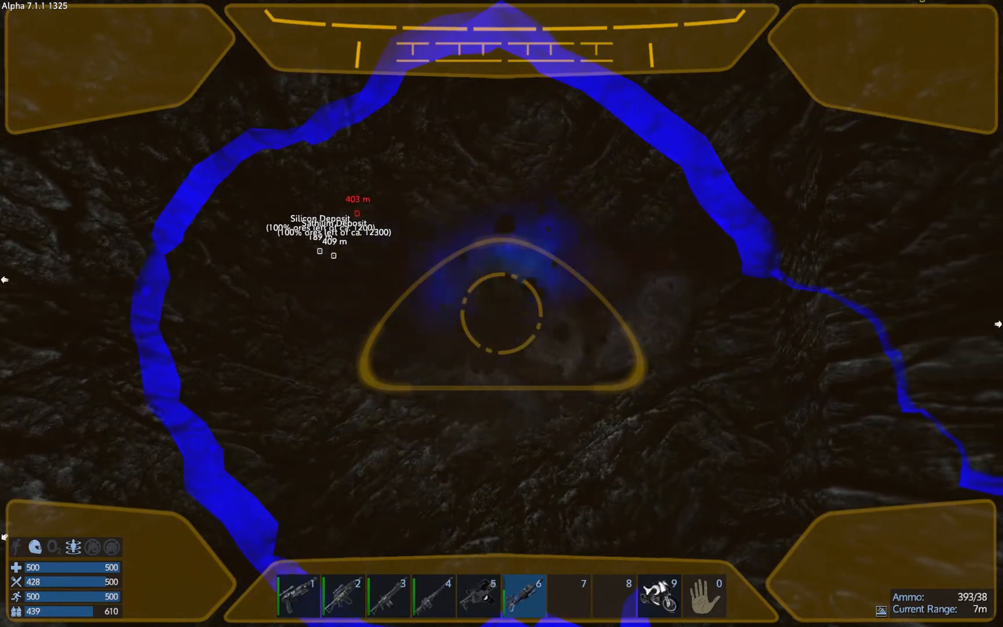
{"action": "left_click", "coordinate": [495, 314]}
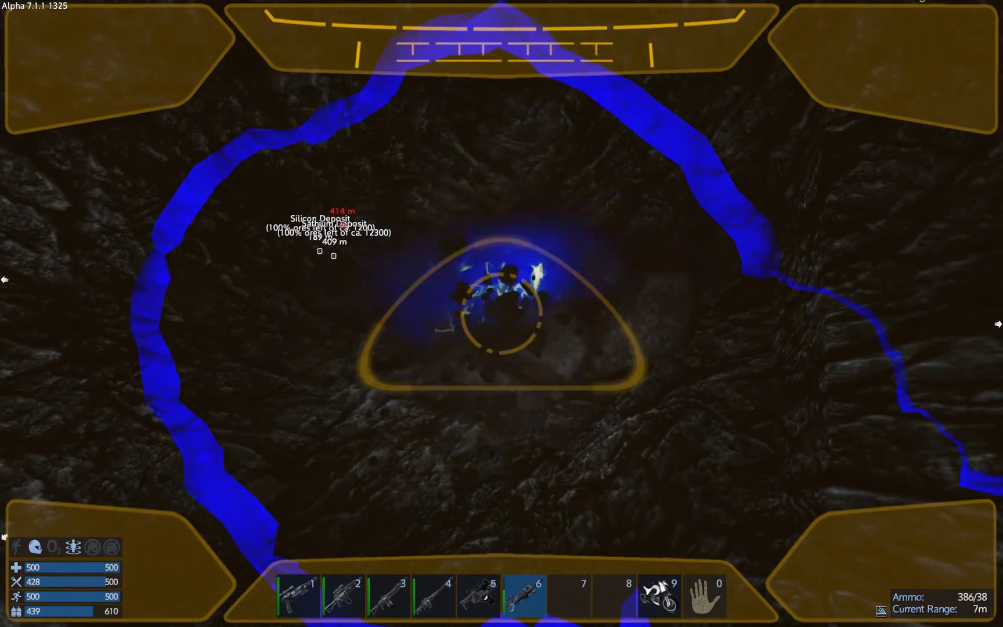
{"action": "left_click", "coordinate": [499, 307]}
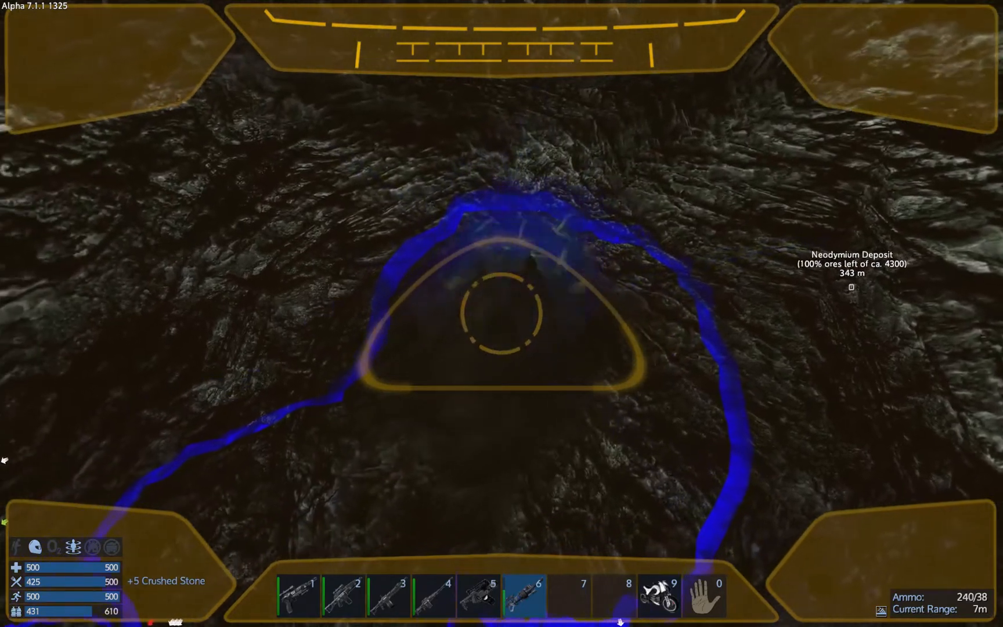
Mine +398 and +250 Neodymium Ore from the deposit, leaving it at 67% remaining
{"action": "left_click", "coordinate": [502, 314]}
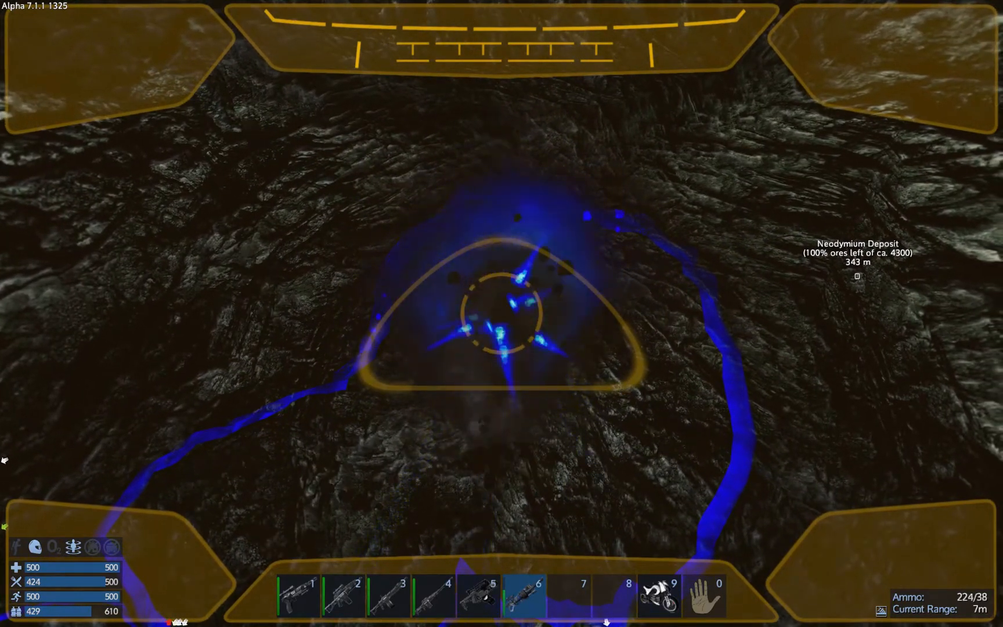
{"action": "left_click", "coordinate": [502, 313]}
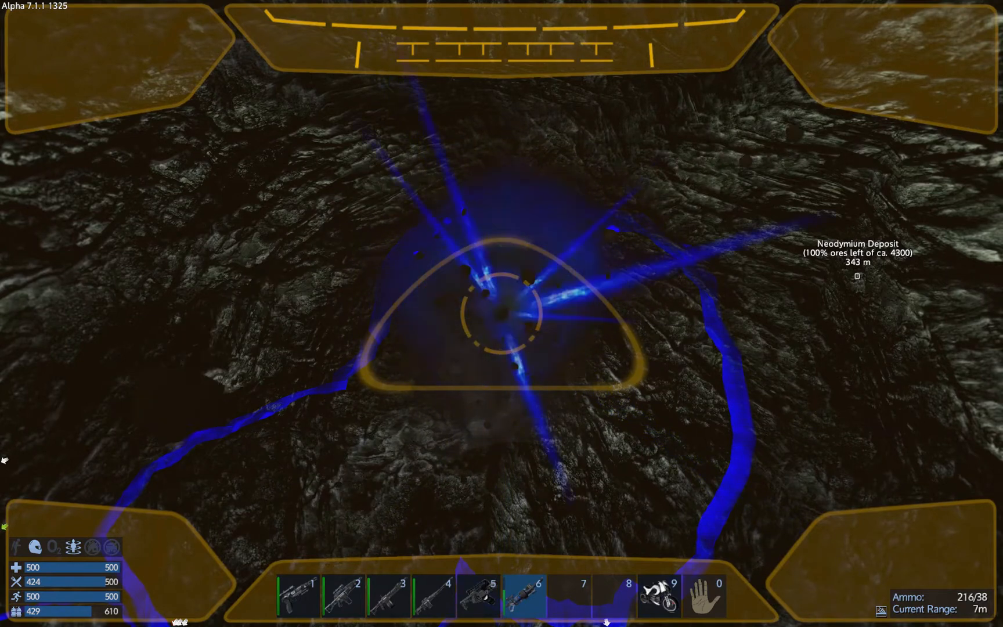
{"action": "left_click", "coordinate": [502, 313]}
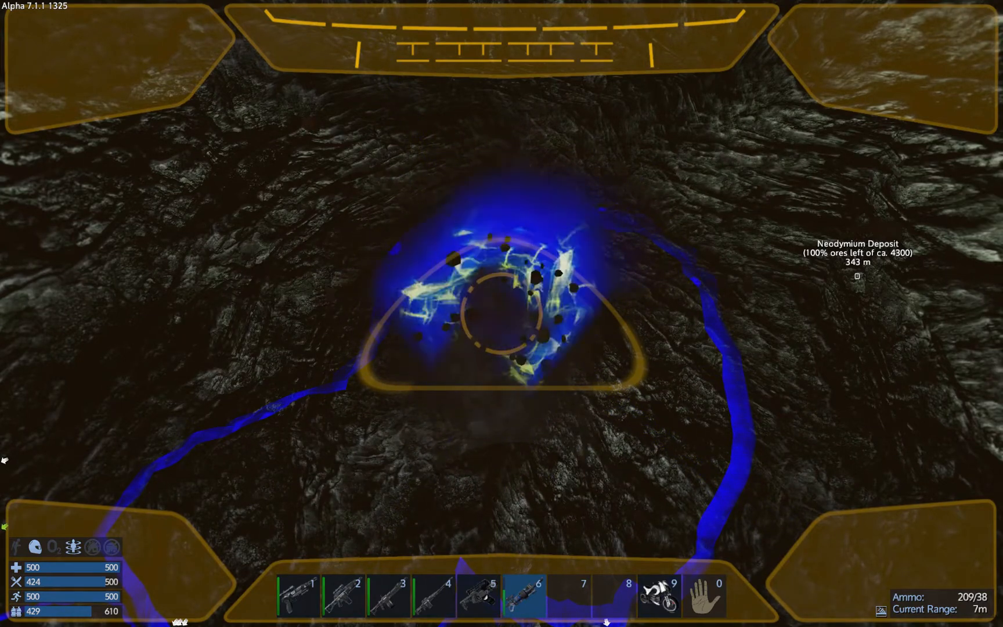
{"action": "left_click", "coordinate": [501, 314]}
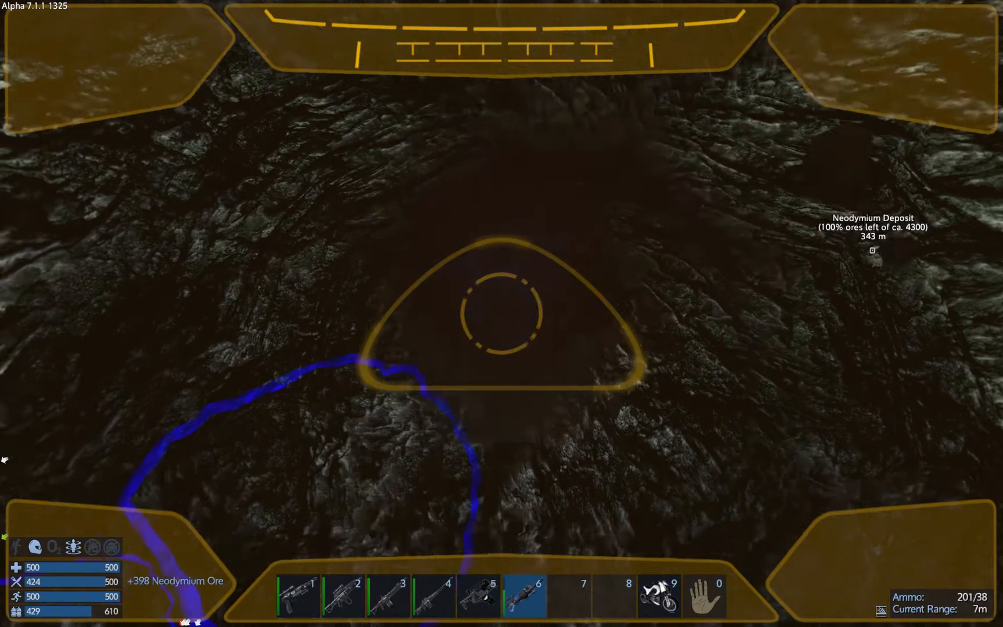
{"action": "left_click", "coordinate": [502, 313]}
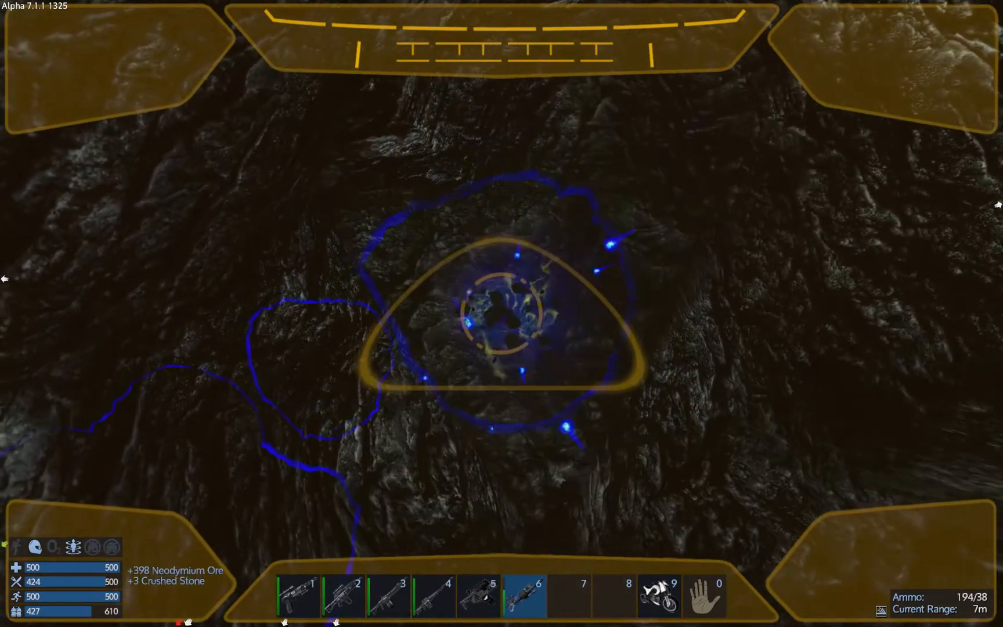
{"action": "left_click", "coordinate": [502, 313]}
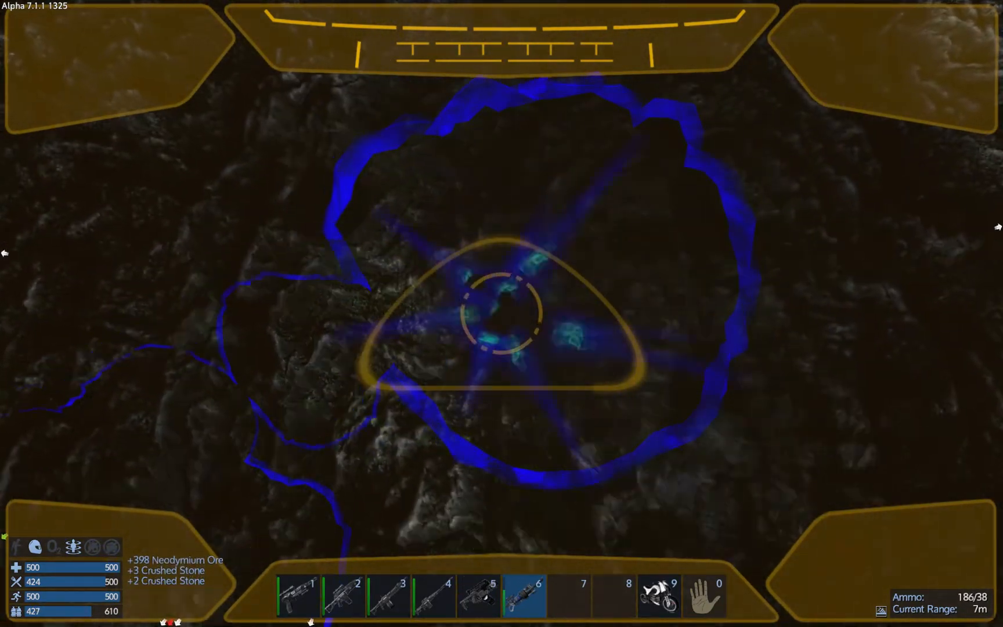
{"action": "left_click", "coordinate": [502, 313]}
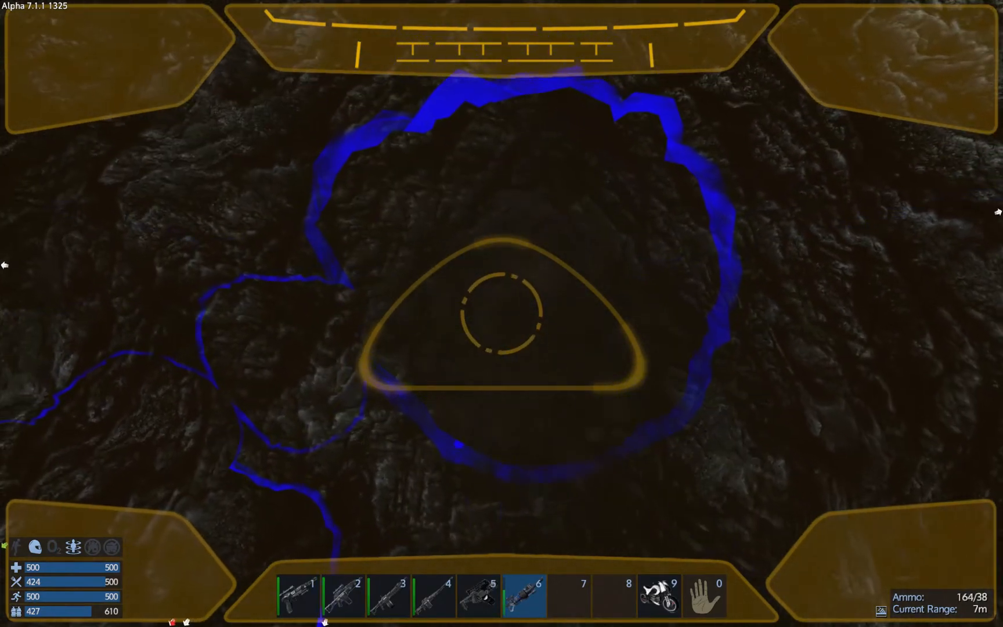
{"action": "left_click", "coordinate": [501, 313]}
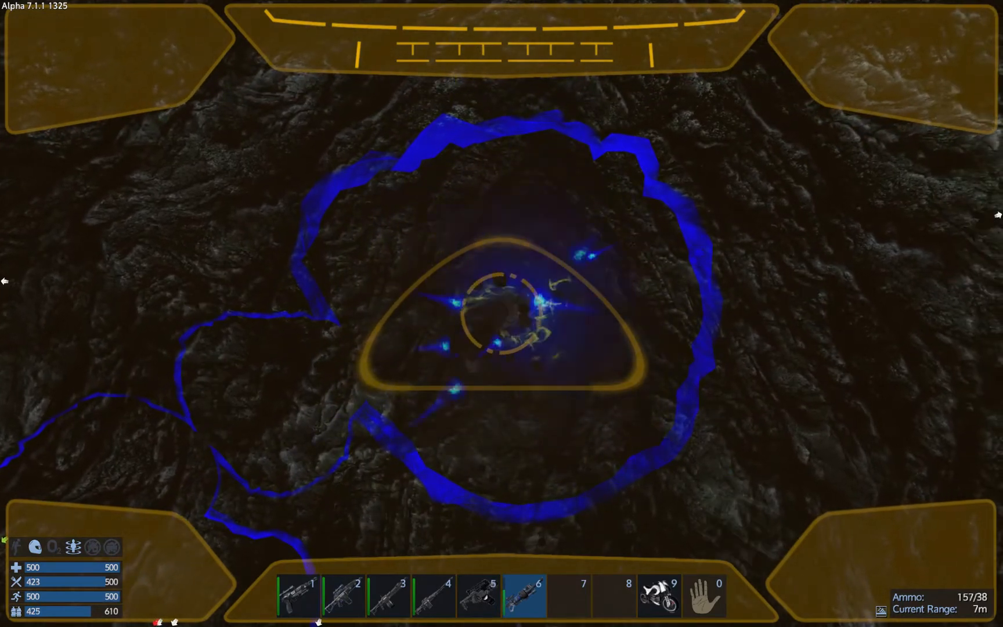
{"action": "left_click", "coordinate": [502, 313]}
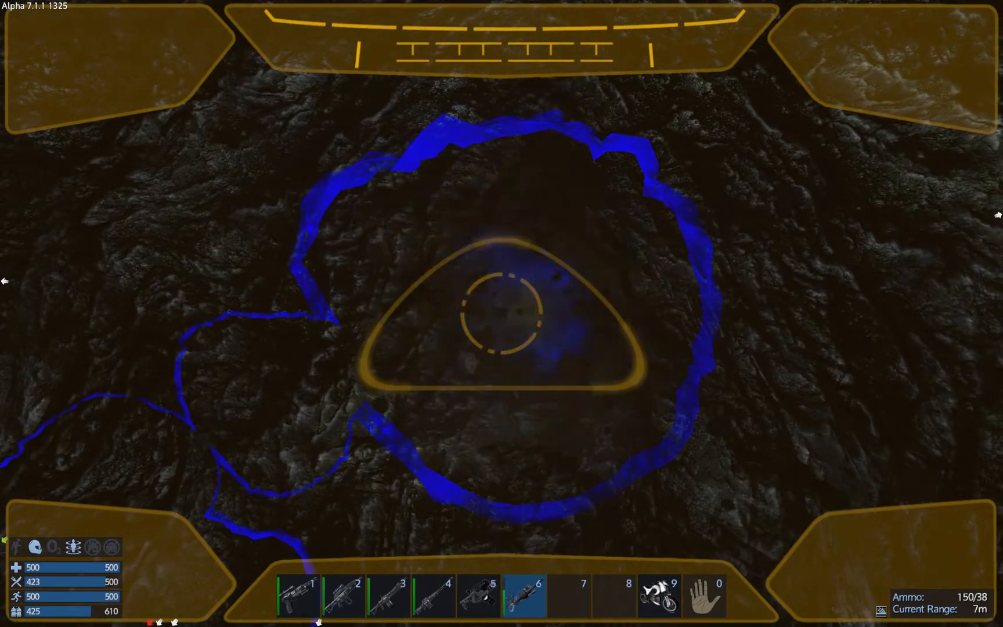
{"action": "left_click", "coordinate": [502, 313]}
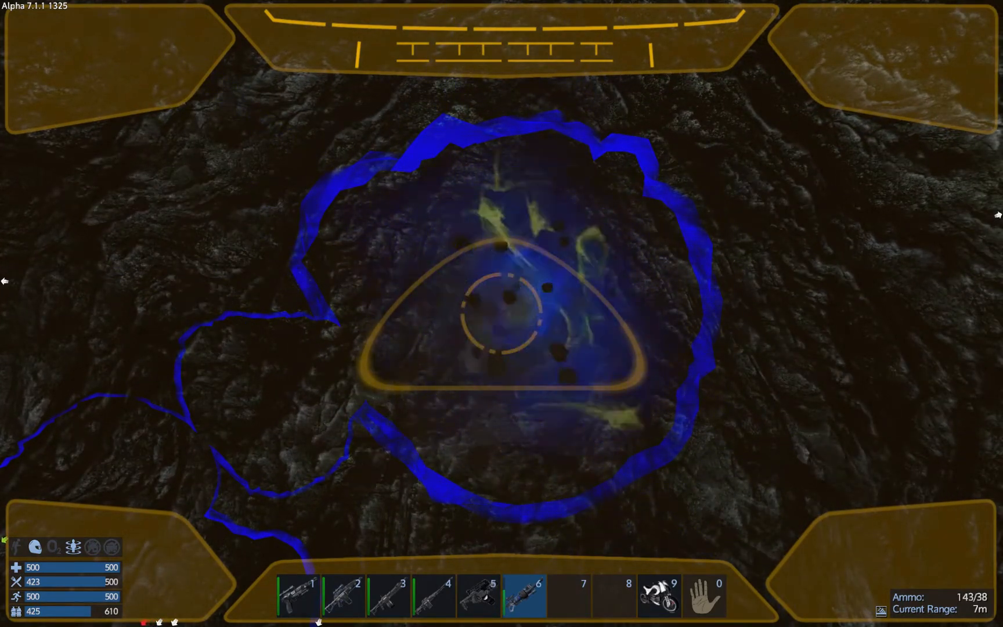
{"action": "left_click", "coordinate": [502, 314]}
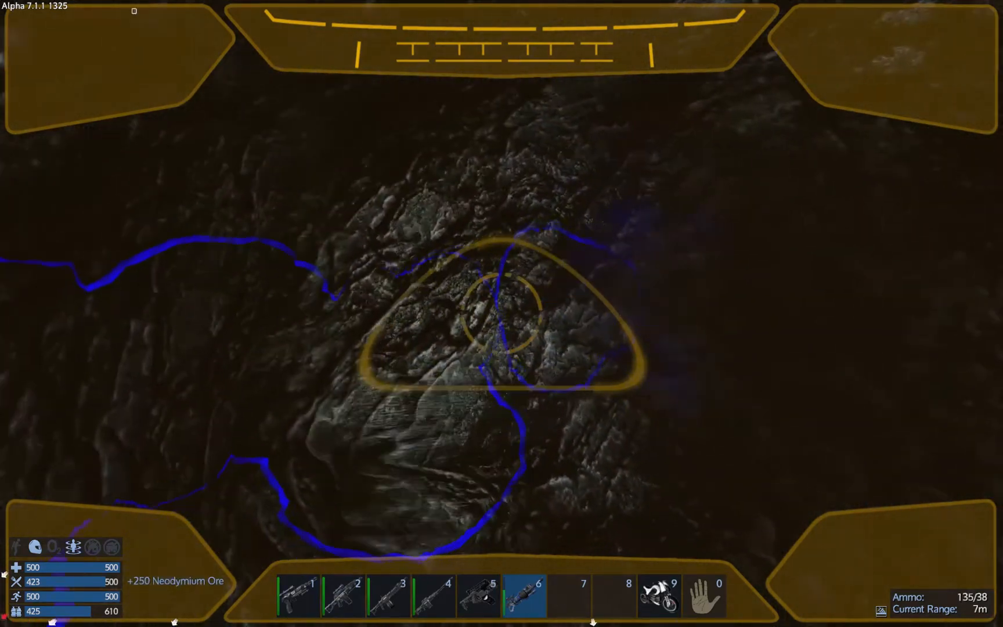
{"action": "left_click", "coordinate": [501, 314]}
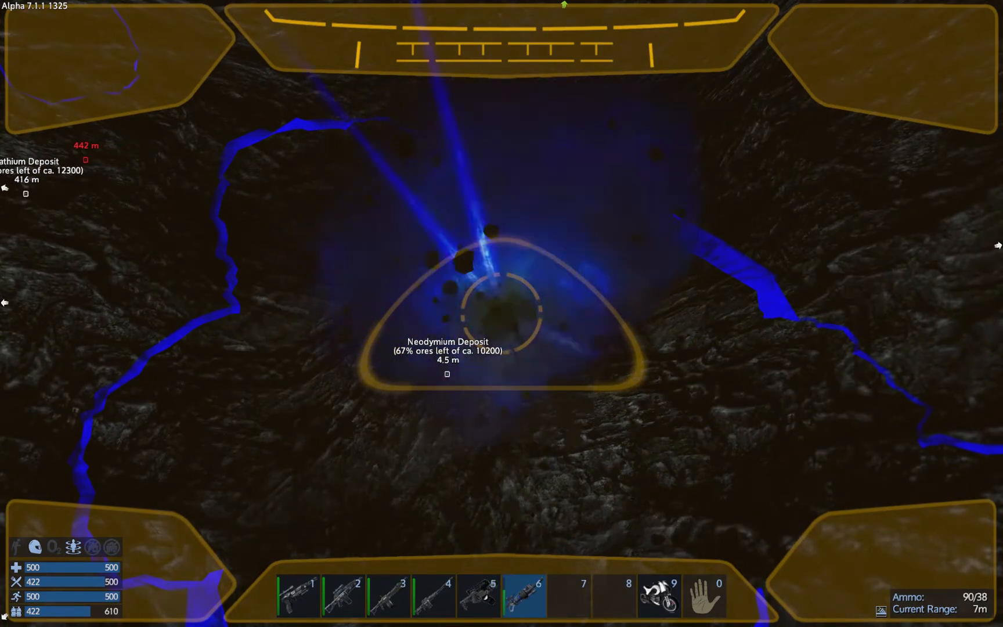
Drill the deposit rock face down to 63% remaining, picking up +3 Crushed Stone
{"action": "left_click", "coordinate": [502, 288]}
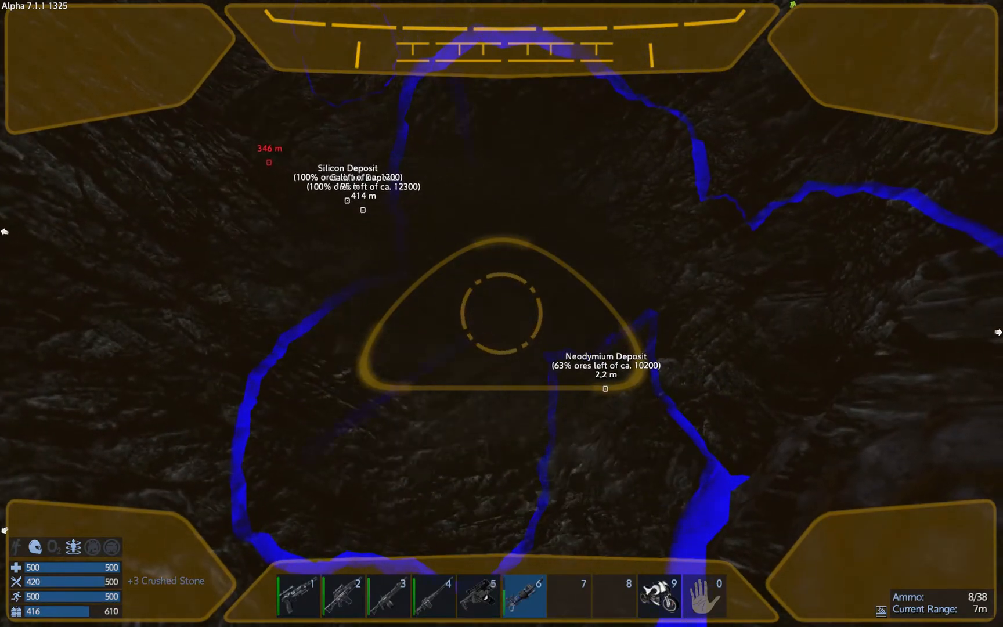
{"action": "left_click", "coordinate": [502, 313]}
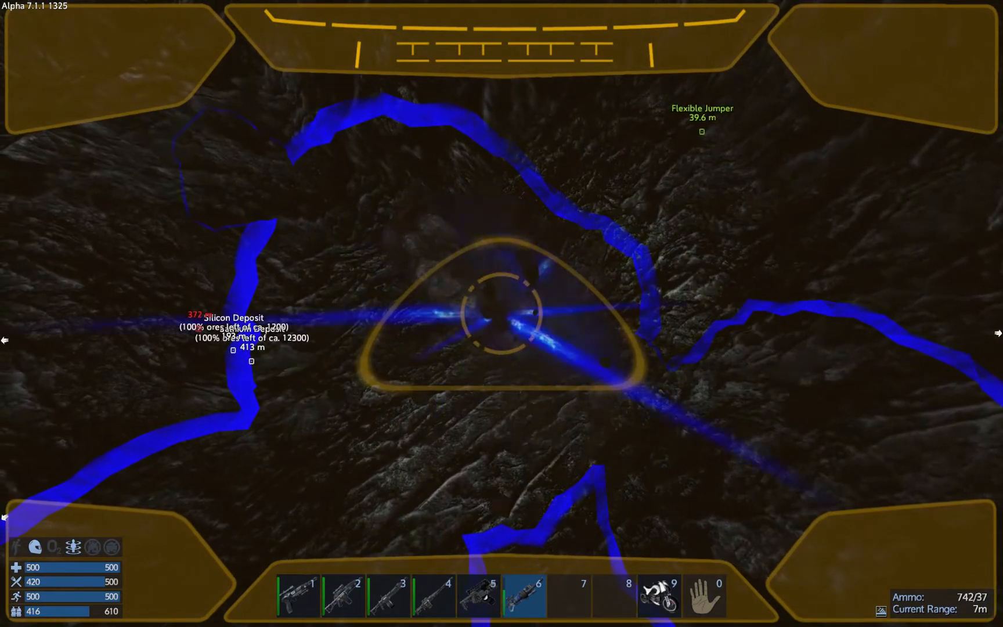
Tunnel through the deposit for +266 Neodymium Ore, bringing it down to 57% remaining
{"action": "left_click", "coordinate": [501, 313]}
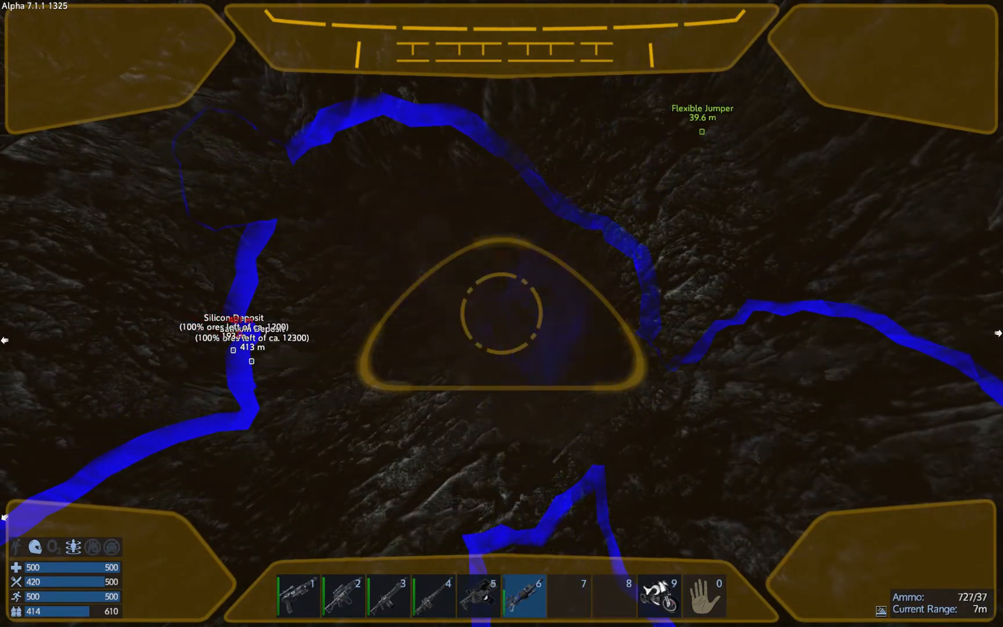
{"action": "left_click", "coordinate": [492, 314]}
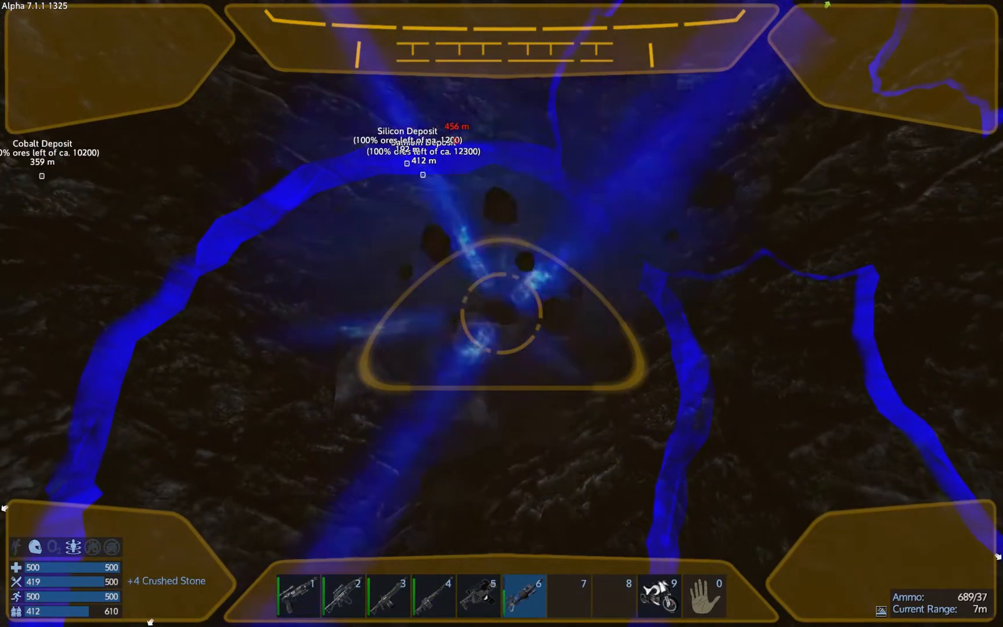
{"action": "left_click", "coordinate": [501, 312]}
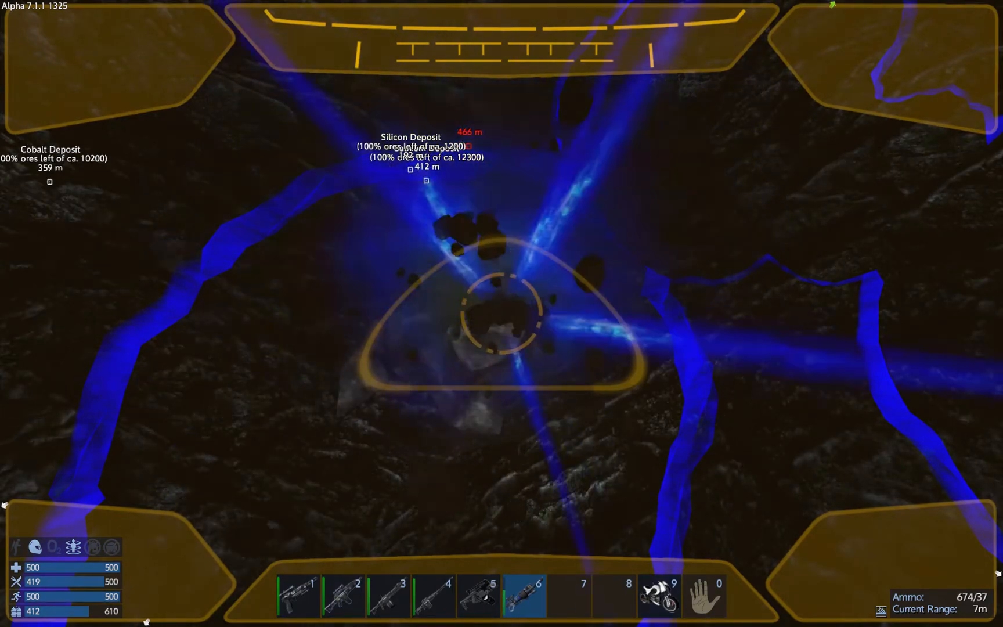
{"action": "left_click", "coordinate": [500, 314]}
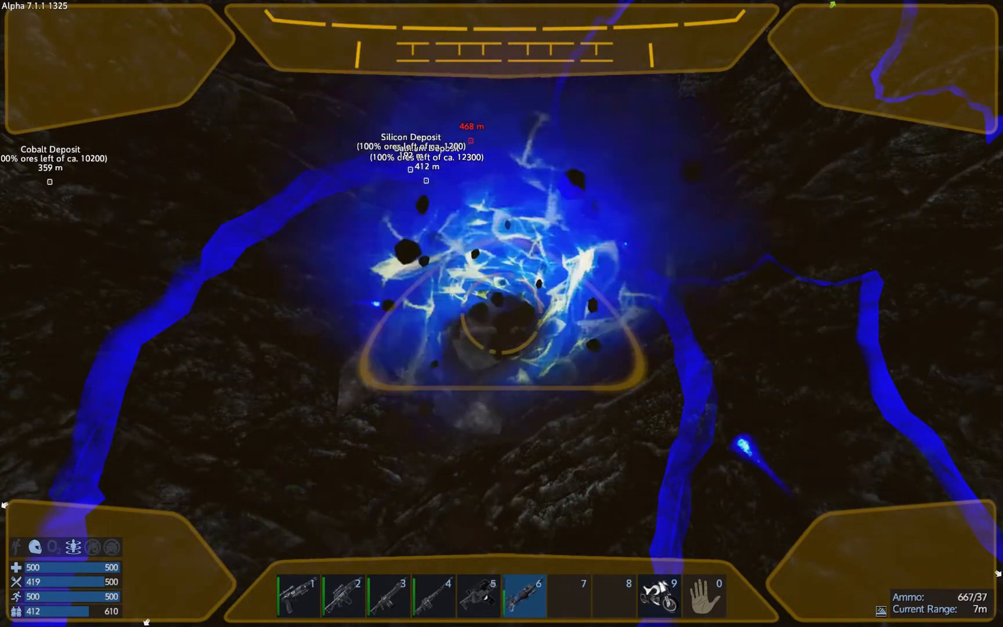
{"action": "left_click", "coordinate": [502, 313]}
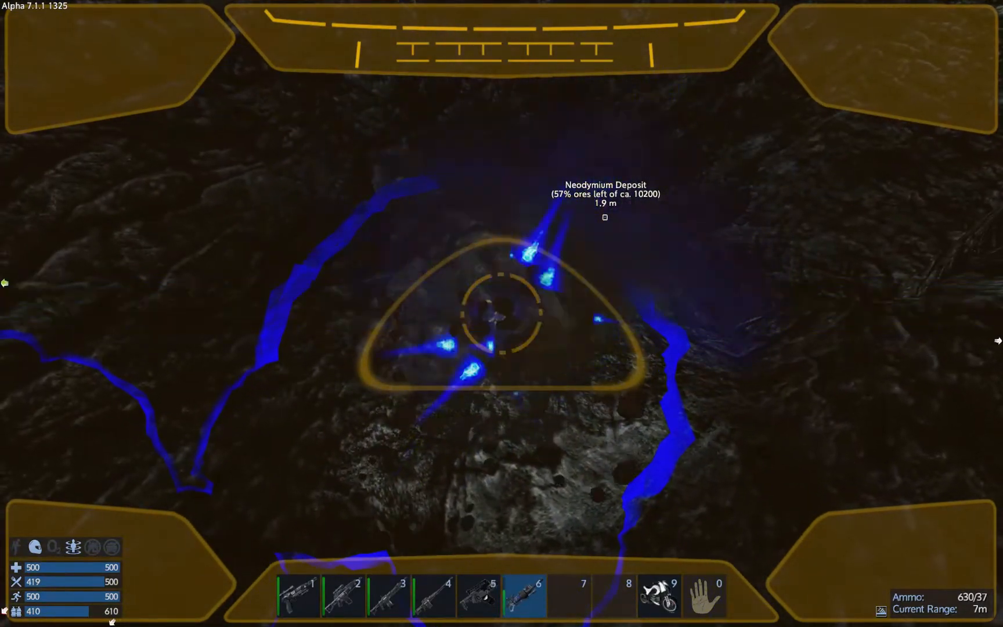
{"action": "left_click", "coordinate": [502, 313]}
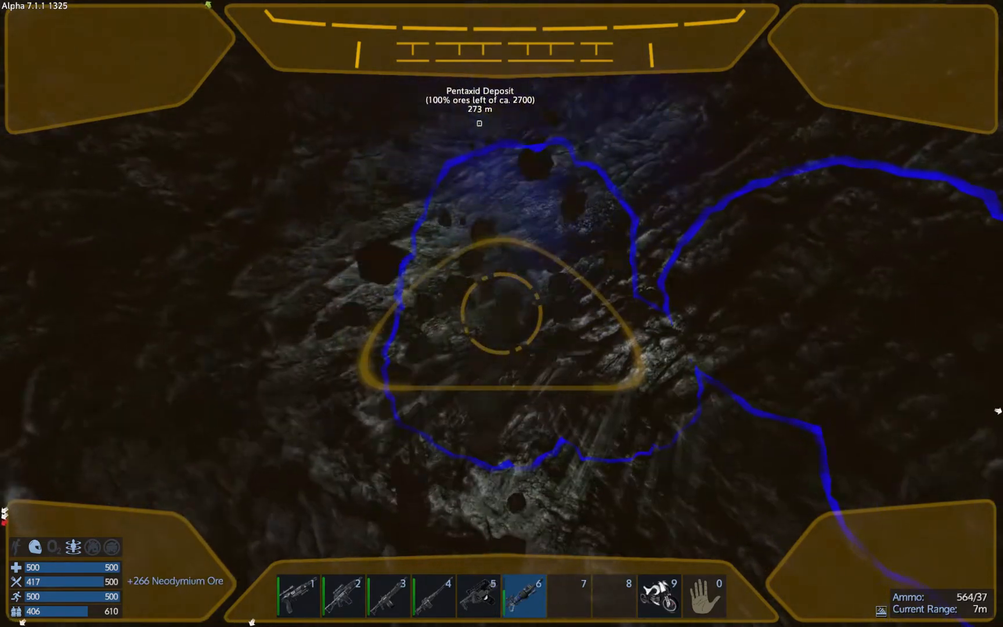
{"action": "left_click", "coordinate": [501, 313]}
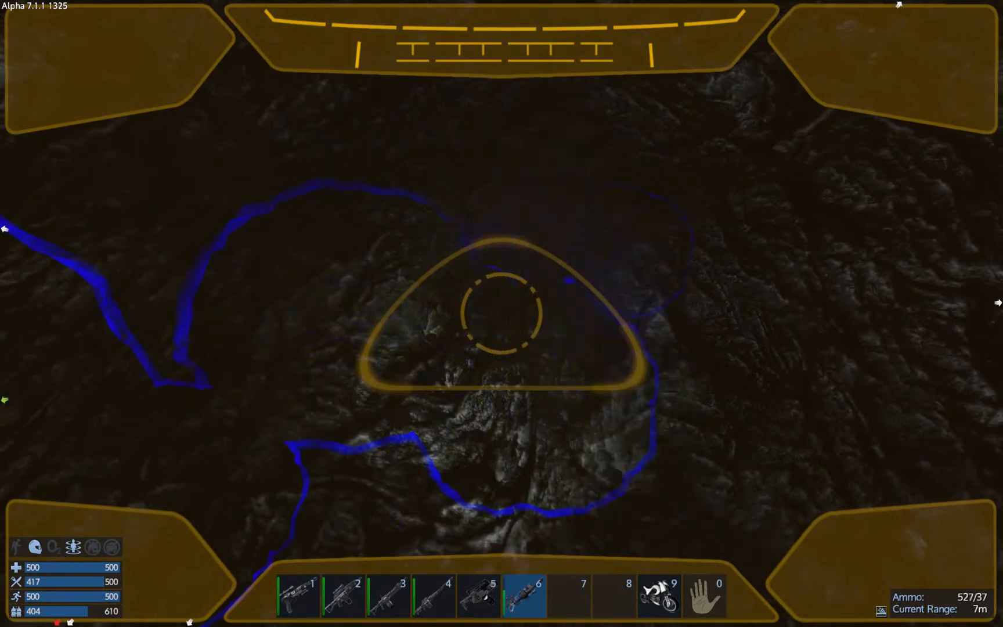
{"action": "left_click", "coordinate": [502, 313]}
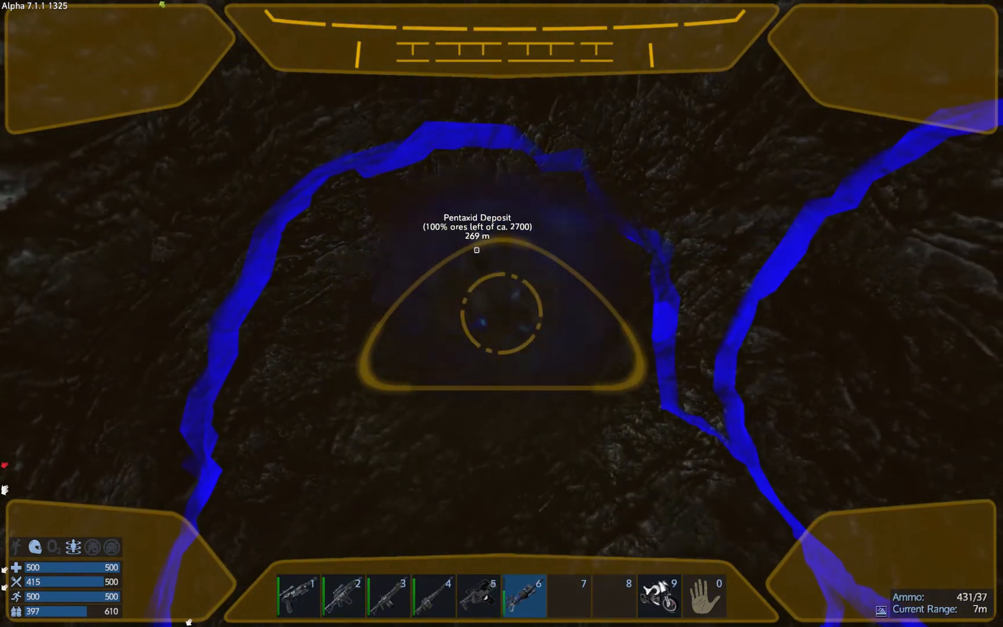
Carve a hole into the rock wall ahead and gather Neodymium ore from the cave wall
{"action": "left_click", "coordinate": [476, 313]}
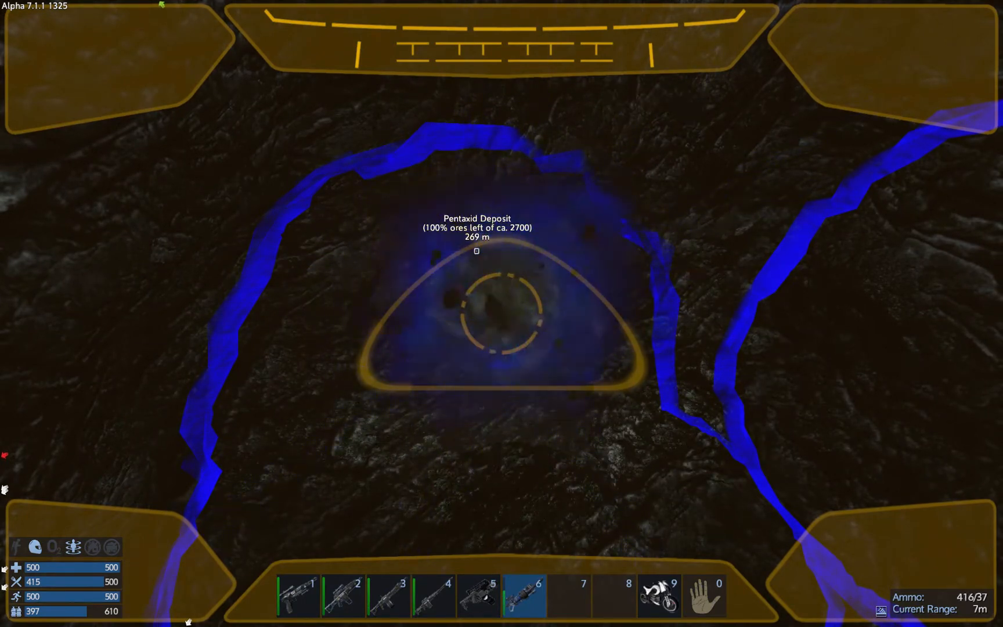
{"action": "left_click", "coordinate": [476, 313]}
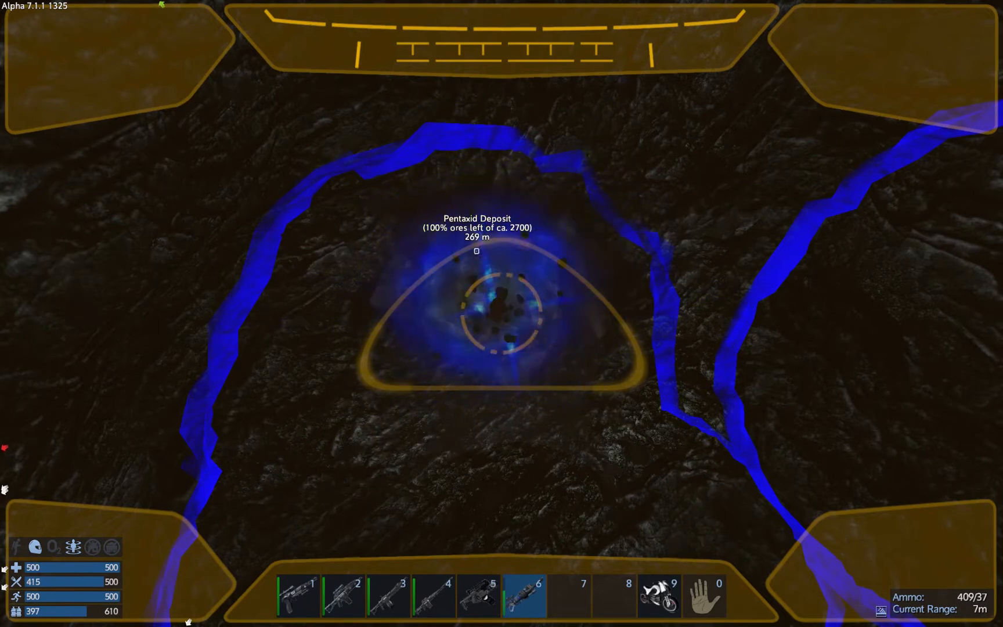
{"action": "left_click", "coordinate": [476, 299]}
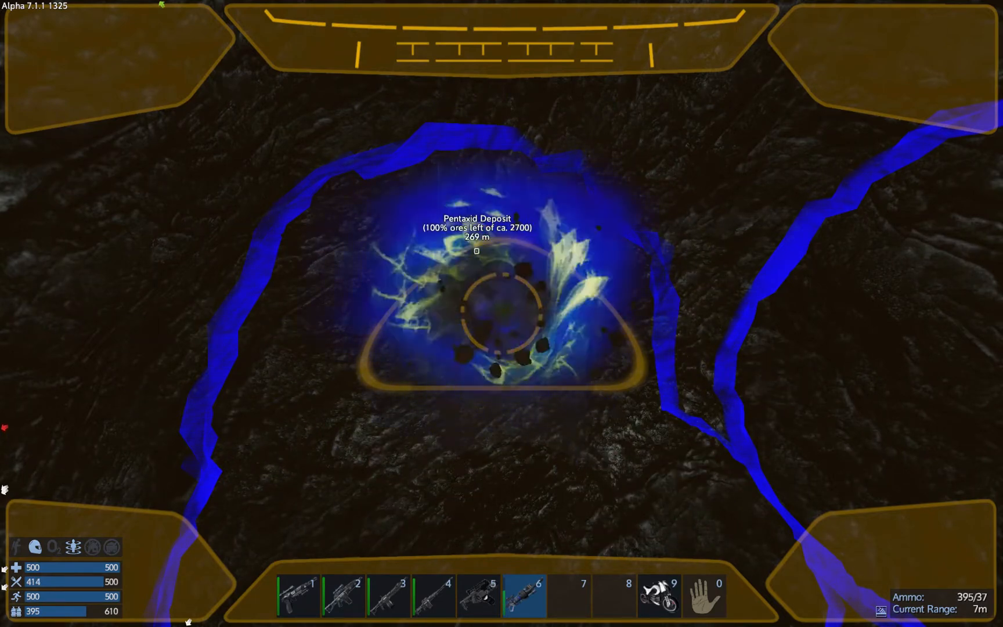
{"action": "left_click", "coordinate": [502, 314]}
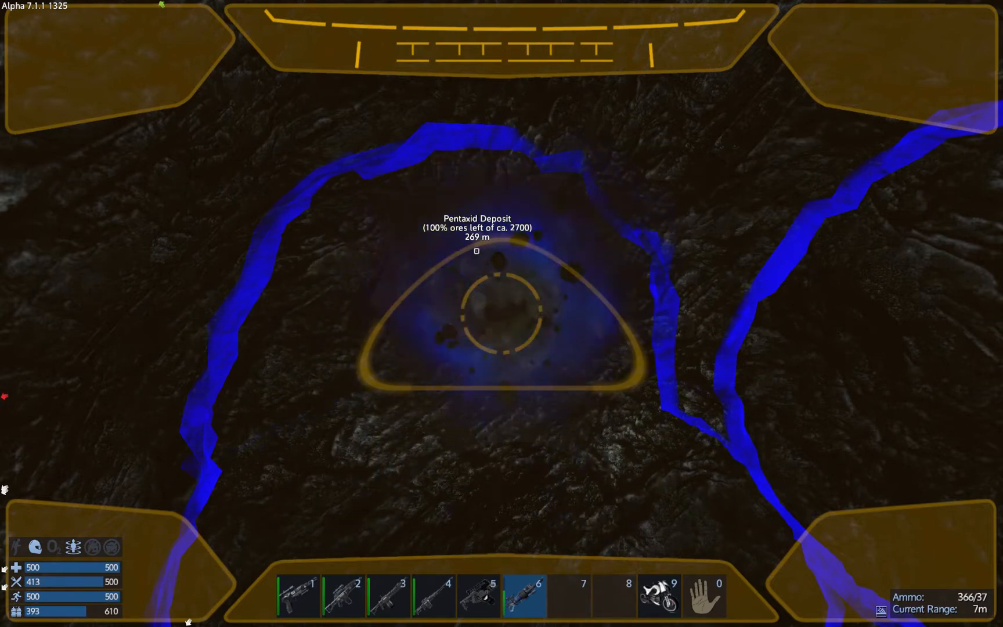
{"action": "left_click", "coordinate": [476, 313]}
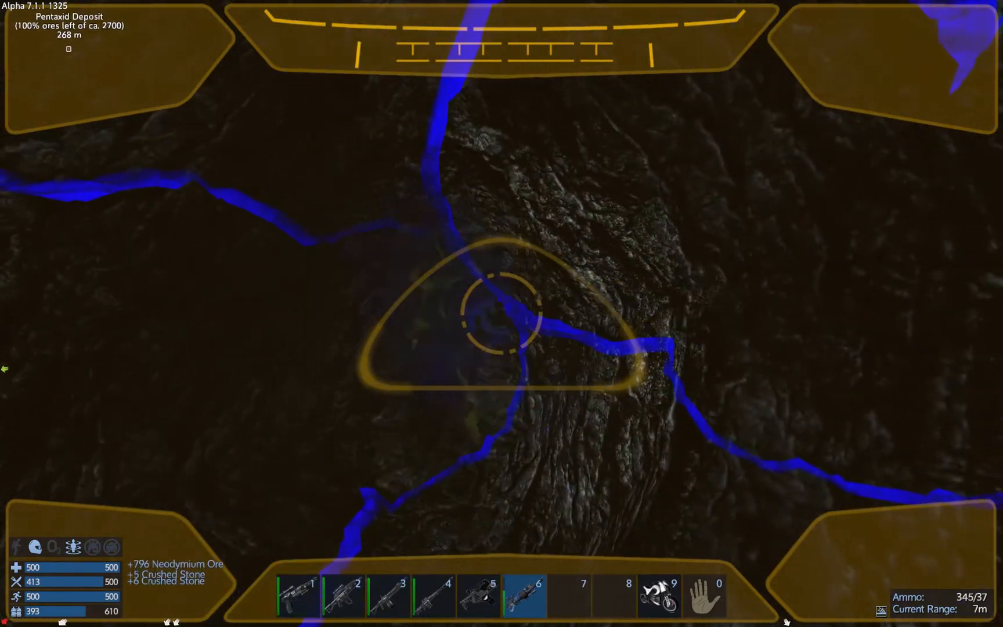
{"action": "left_click", "coordinate": [499, 307]}
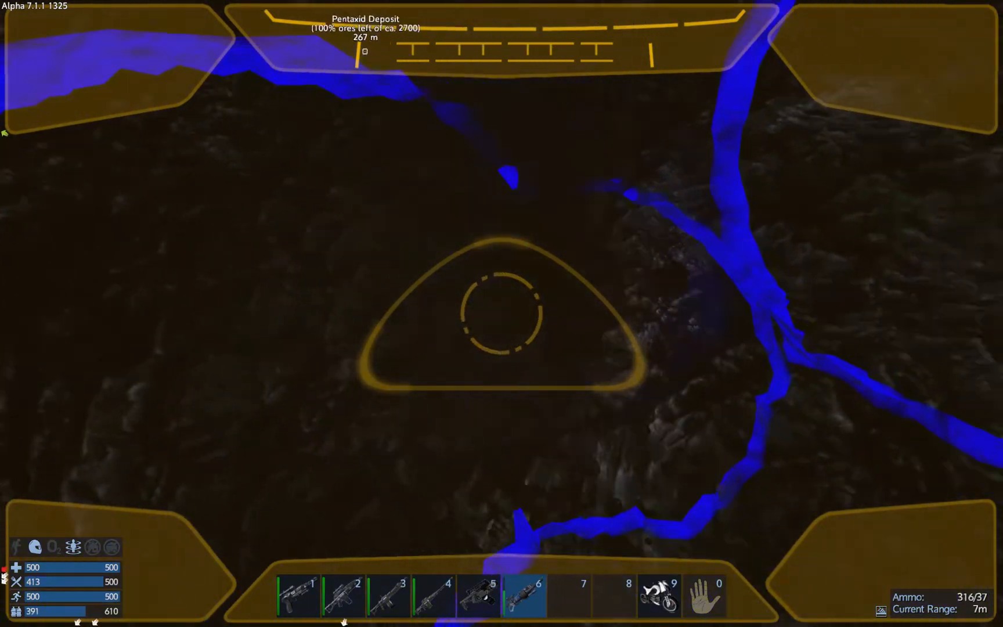
Excavate a new rock face for a +625 Neodymium Ore pickup
{"action": "left_click", "coordinate": [502, 314]}
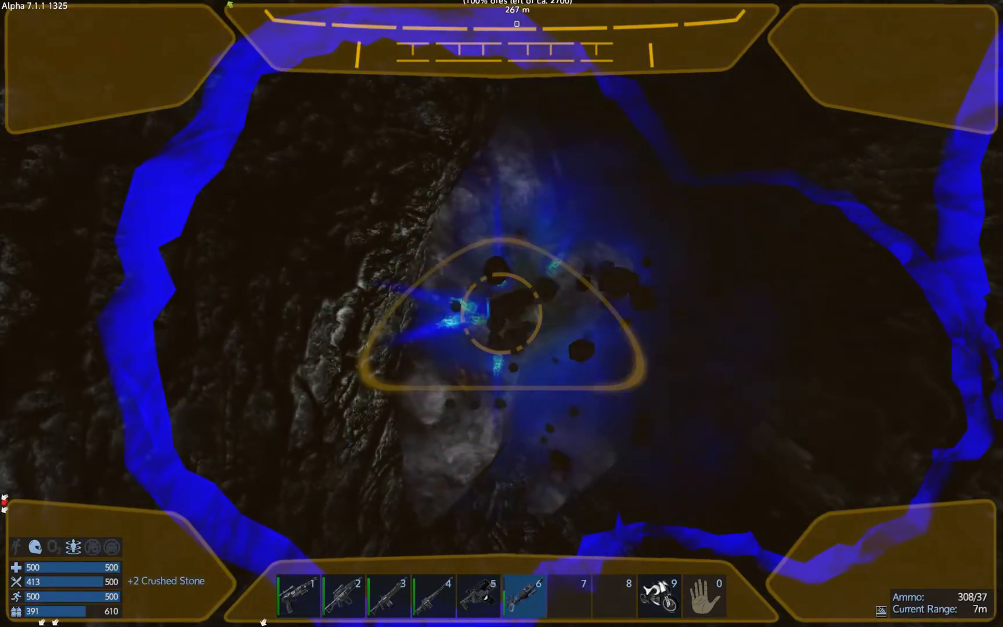
{"action": "left_click", "coordinate": [501, 314]}
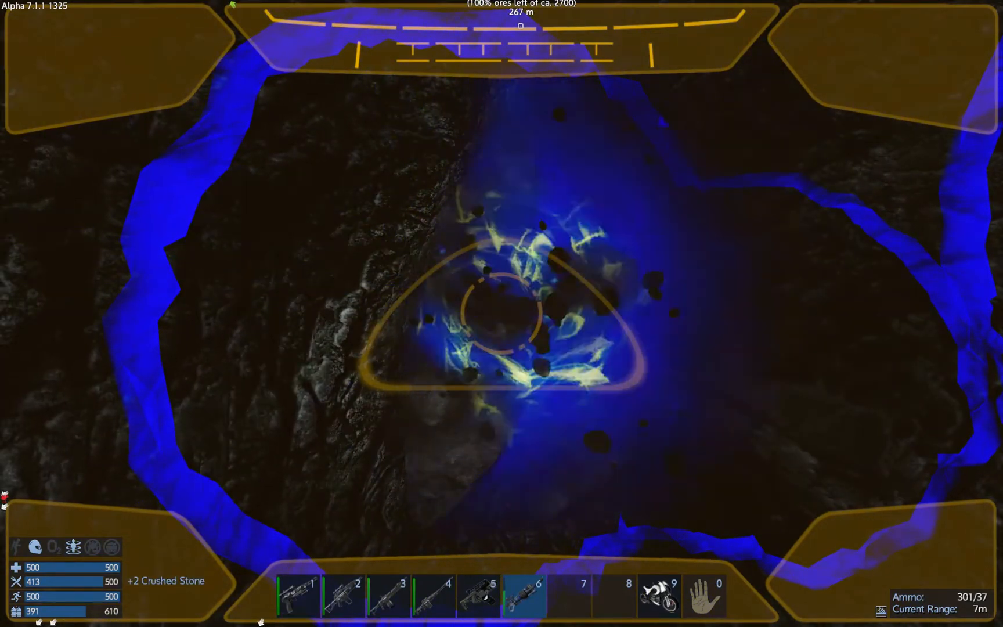
{"action": "left_click", "coordinate": [501, 313]}
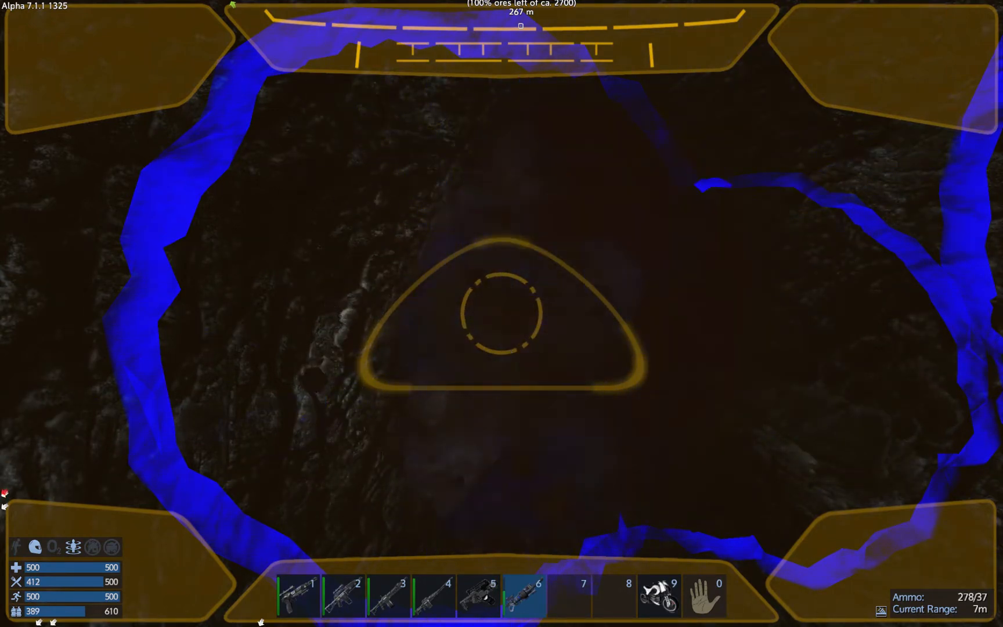
{"action": "left_click", "coordinate": [505, 310]}
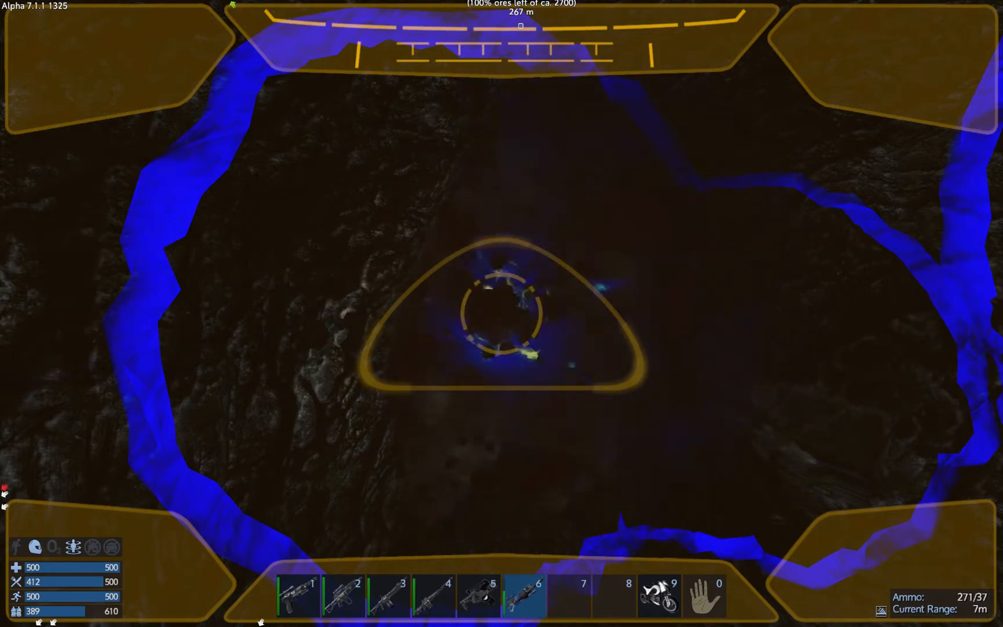
{"action": "left_click", "coordinate": [502, 313]}
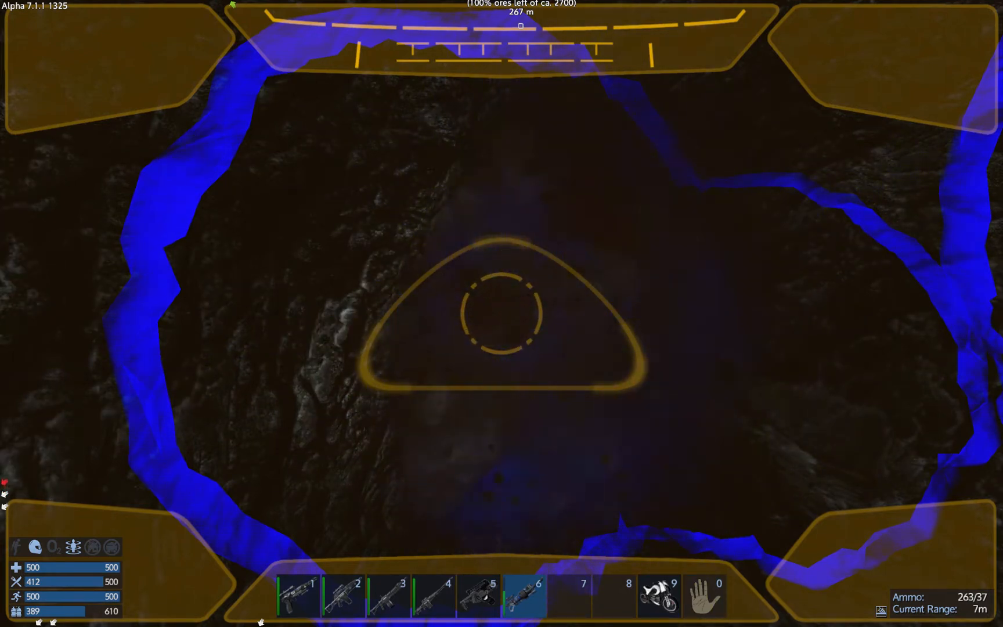
{"action": "left_click", "coordinate": [501, 312]}
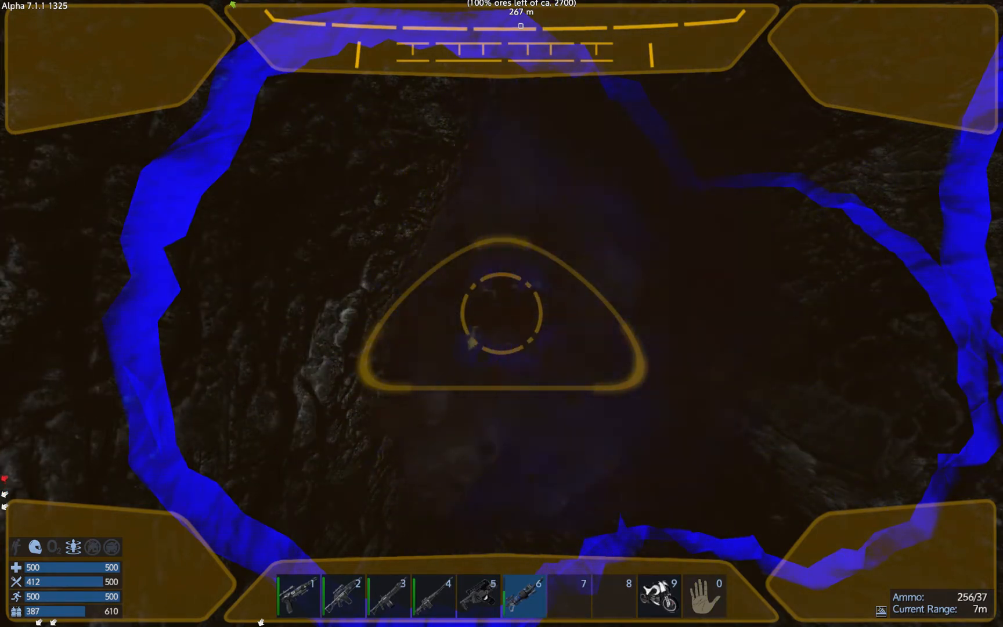
{"action": "left_click", "coordinate": [501, 313]}
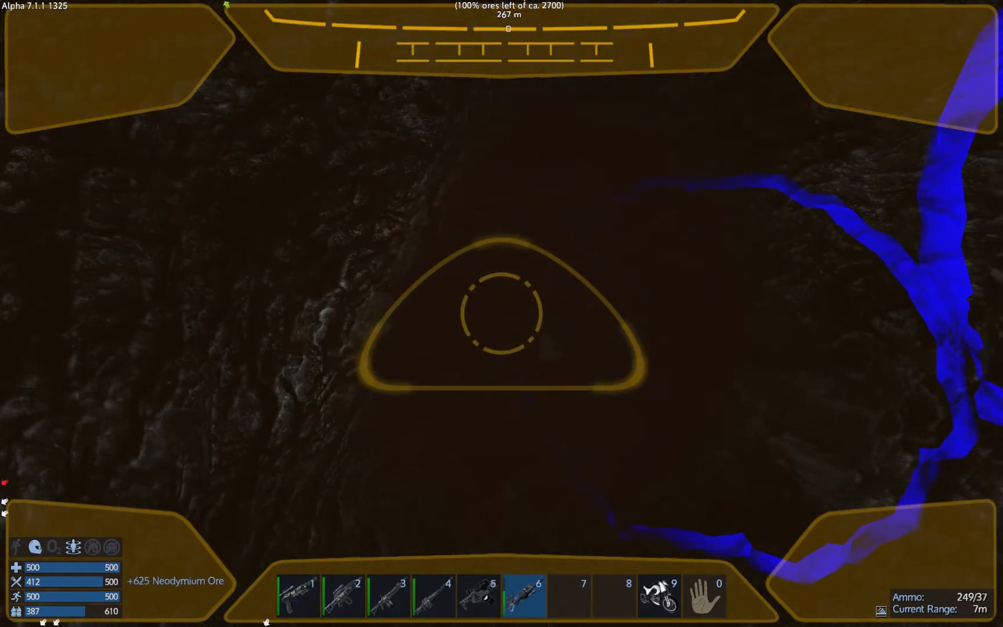
Drill out the rock for +468 and +100 Neodymium Ore plus +6 Crushed Stone
{"action": "left_click", "coordinate": [500, 313]}
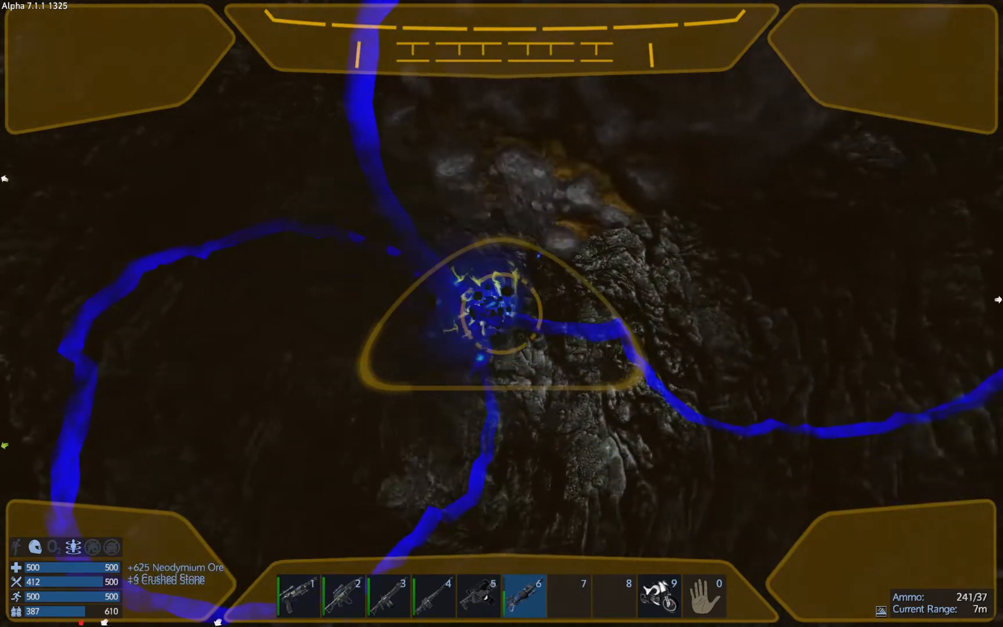
{"action": "left_click", "coordinate": [502, 314]}
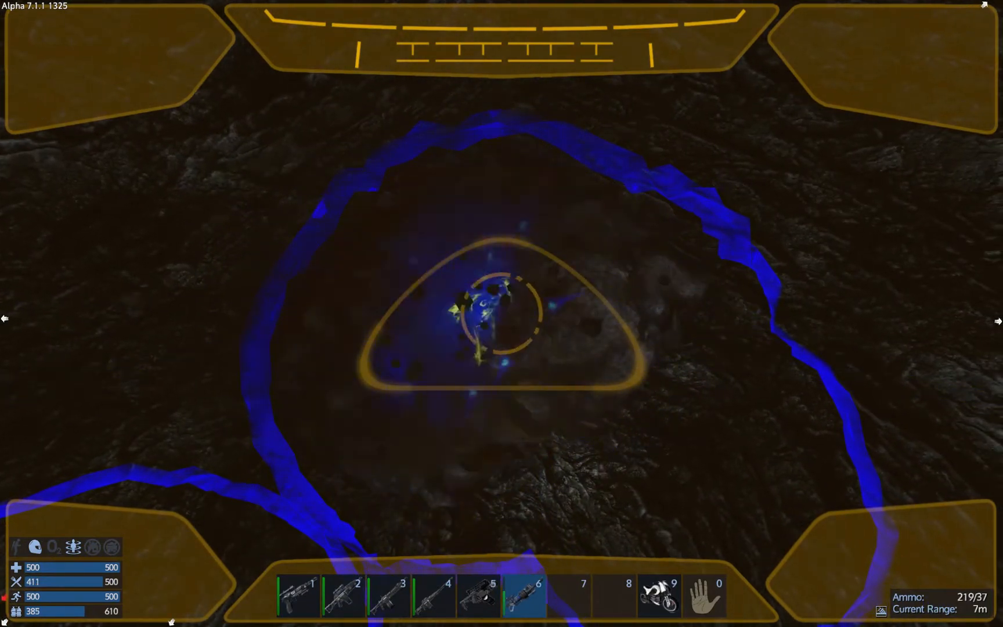
{"action": "left_click", "coordinate": [501, 314]}
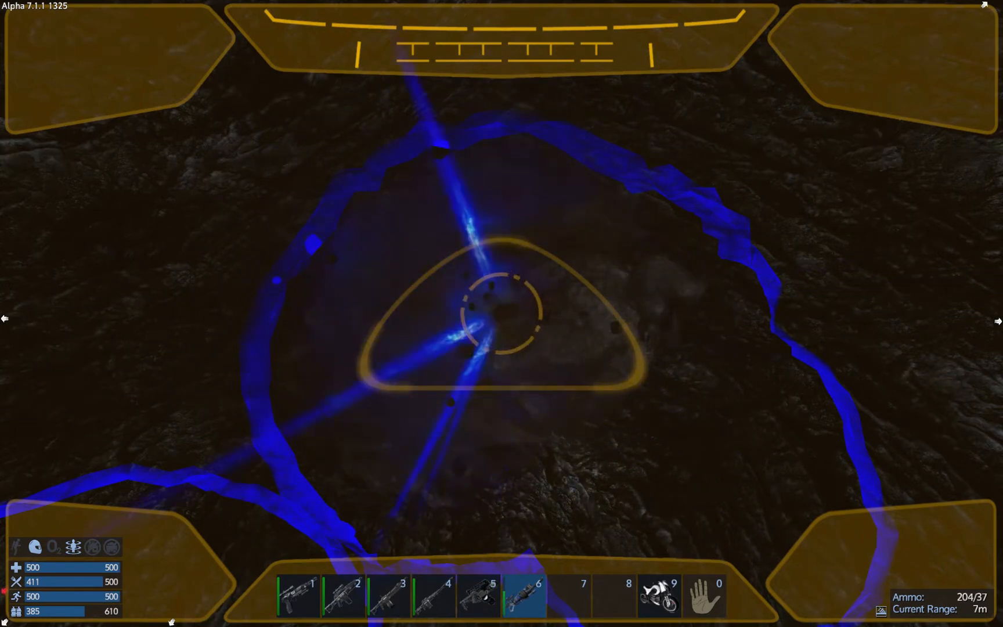
{"action": "left_click", "coordinate": [502, 314]}
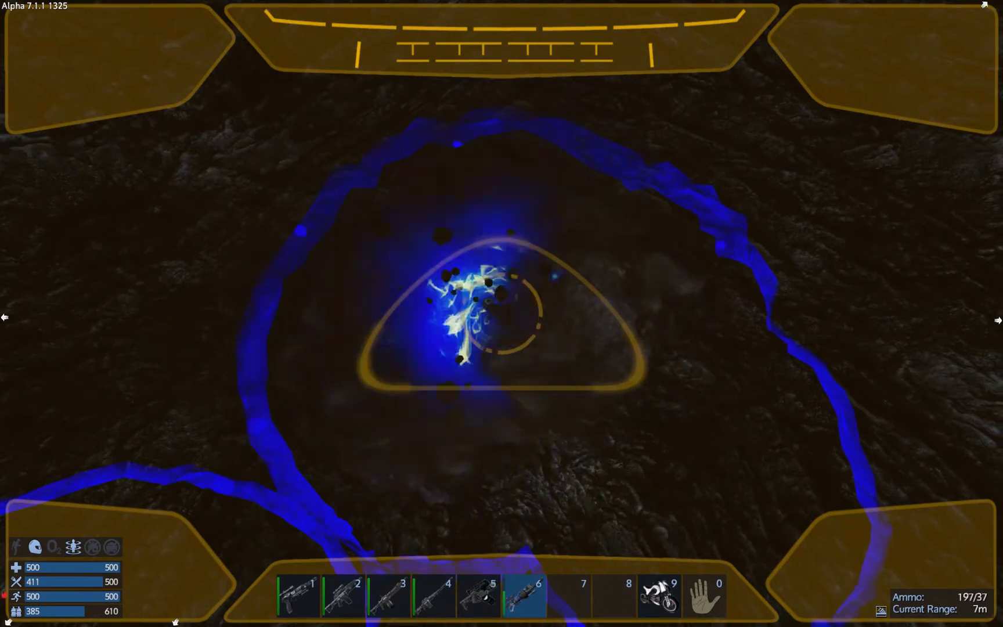
{"action": "left_click", "coordinate": [500, 314]}
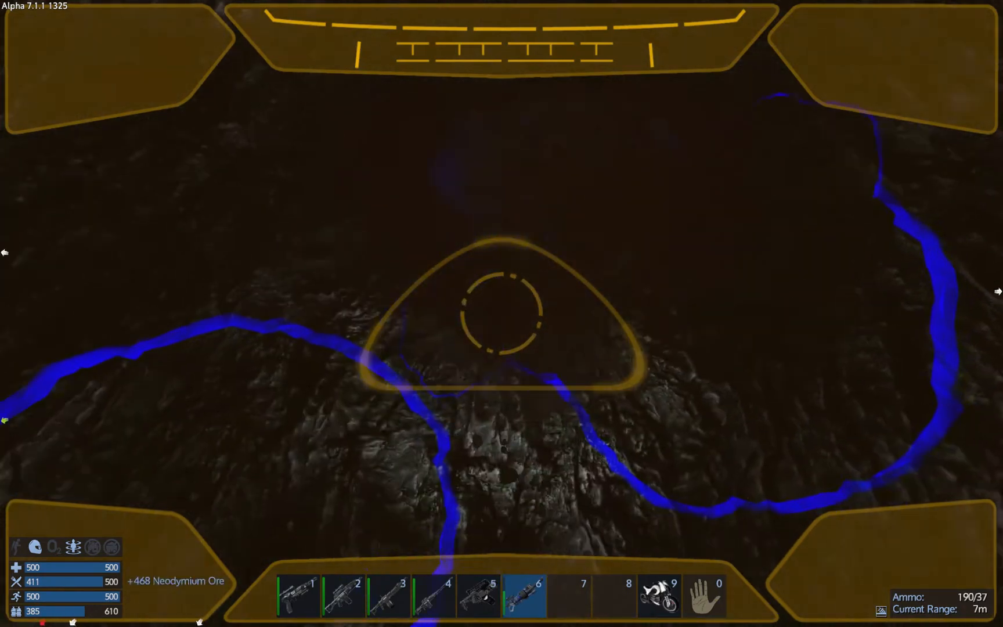
{"action": "left_click", "coordinate": [502, 313]}
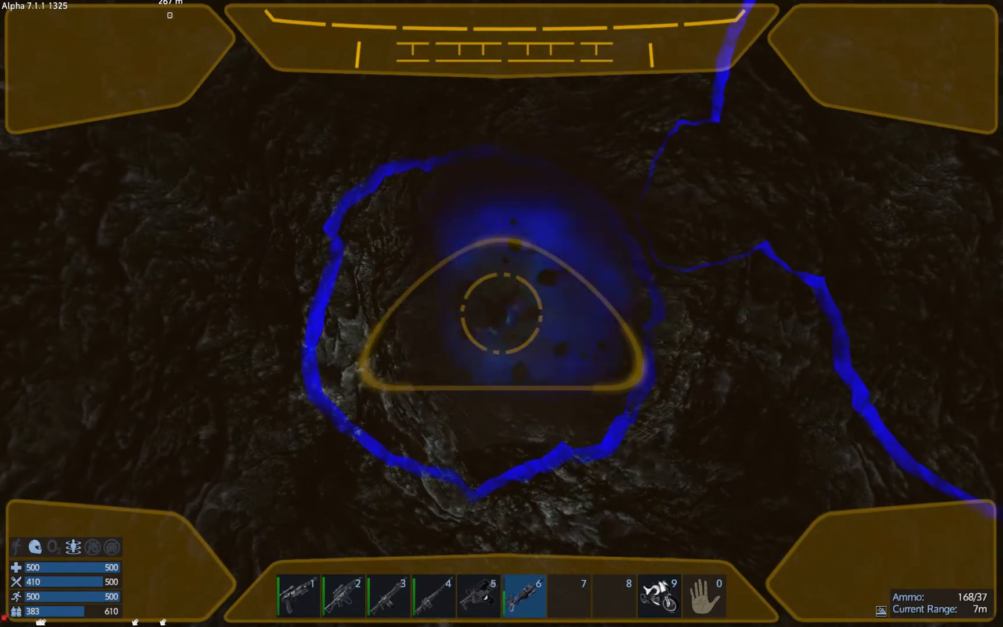
{"action": "left_click", "coordinate": [502, 313]}
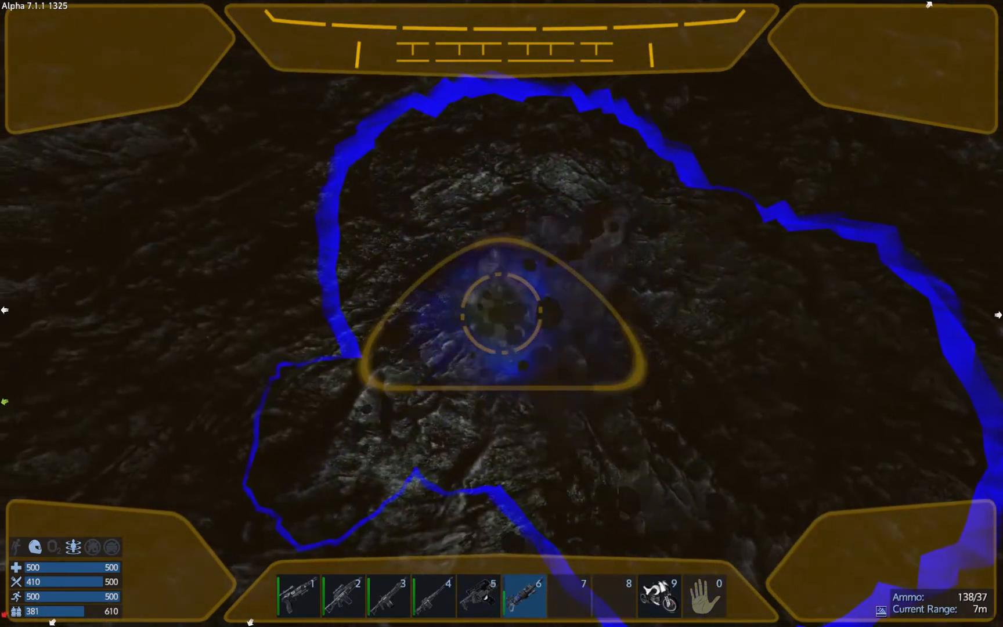
{"action": "left_click", "coordinate": [502, 314]}
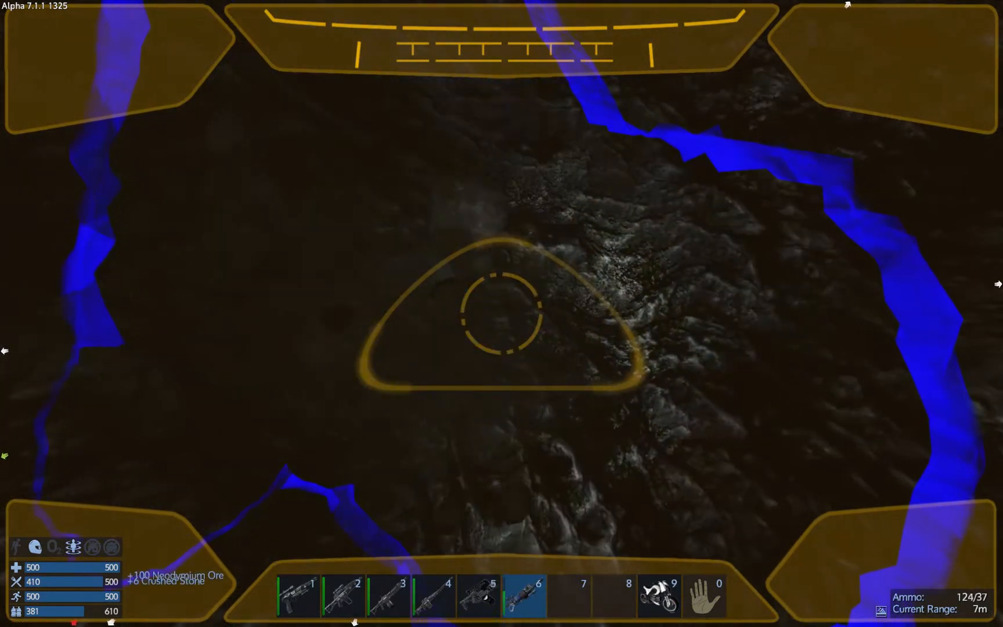
{"action": "left_click", "coordinate": [502, 314]}
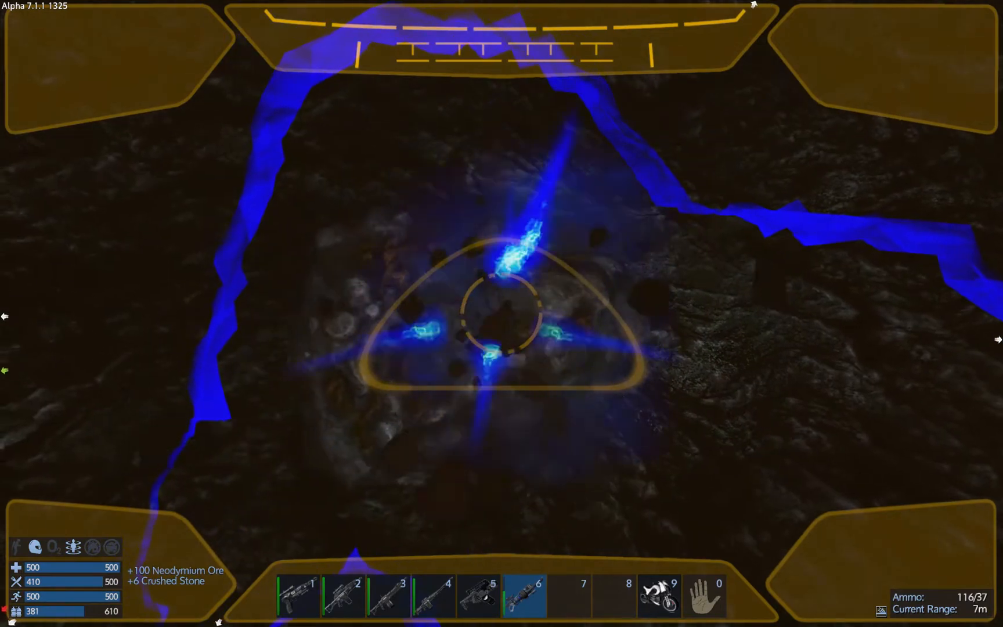
{"action": "left_click", "coordinate": [500, 314]}
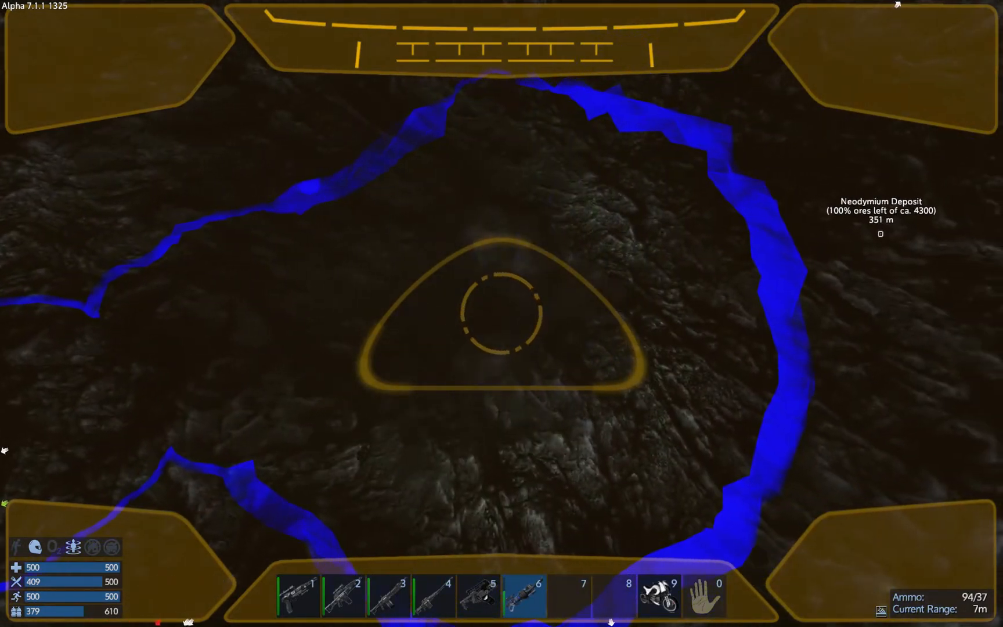
Dig the hole deeper into the rock beside the Neodymium Deposit to gather more ore
{"action": "left_click", "coordinate": [502, 313]}
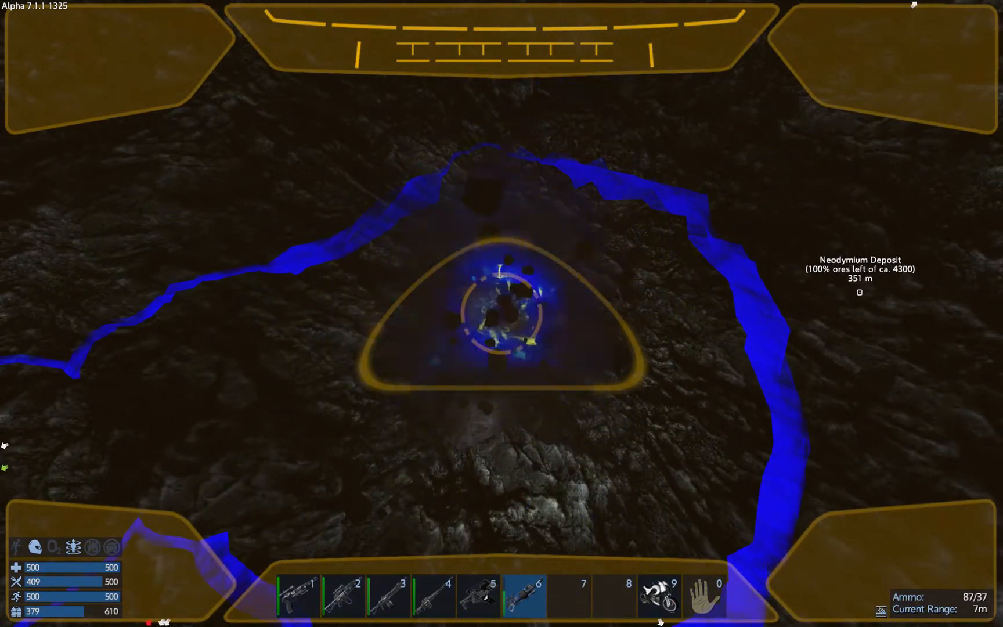
{"action": "left_click", "coordinate": [505, 306]}
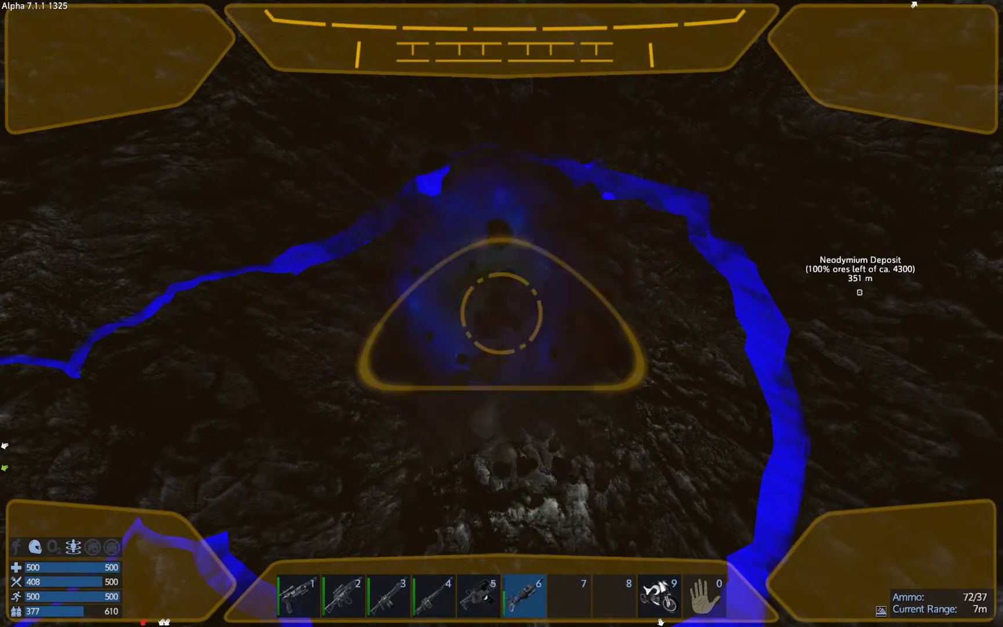
{"action": "left_click", "coordinate": [502, 313]}
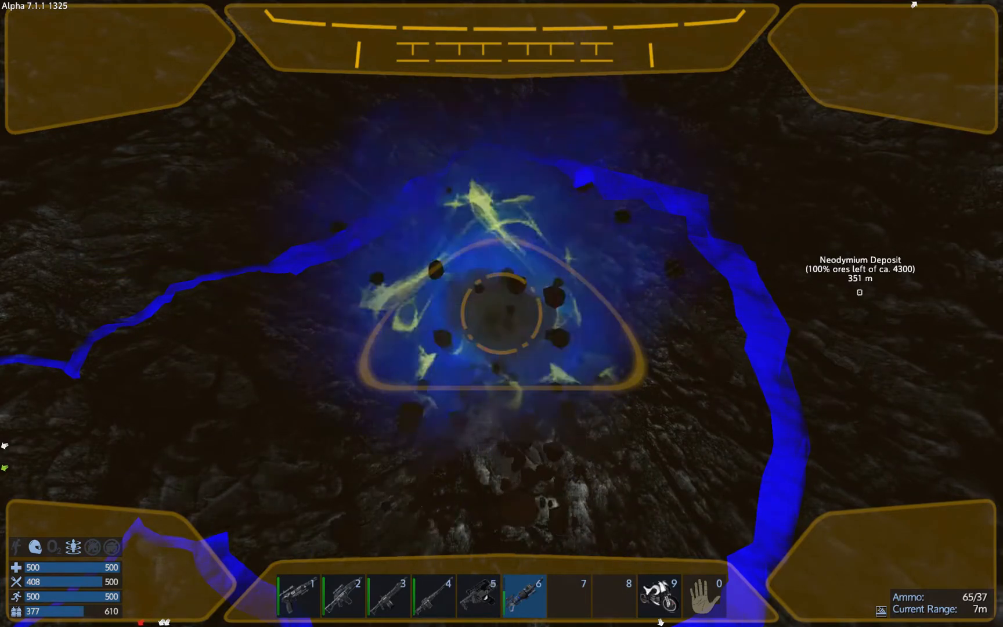
{"action": "left_click", "coordinate": [506, 313]}
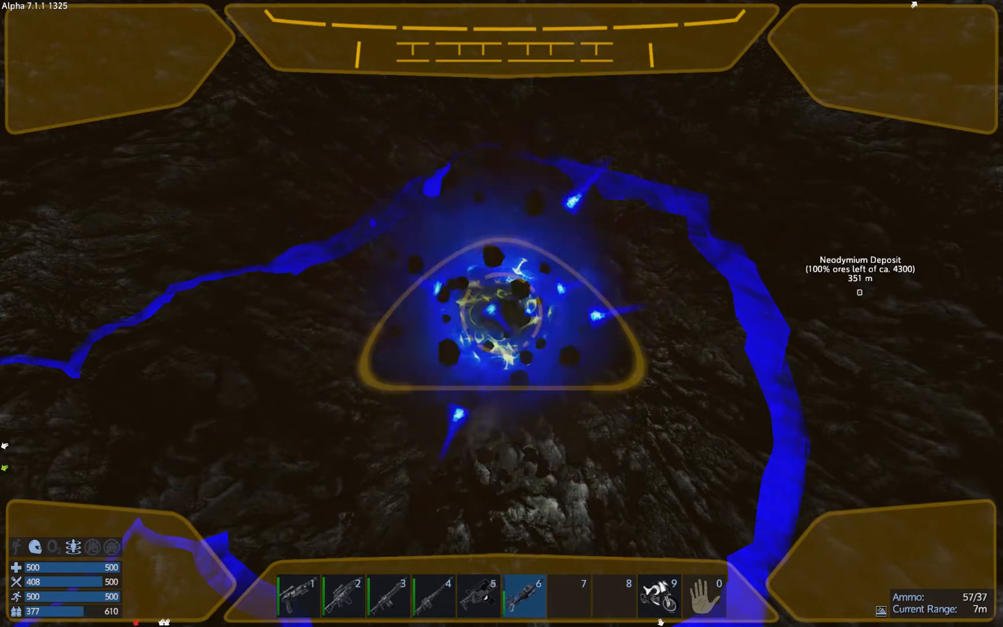
{"action": "left_click", "coordinate": [501, 314]}
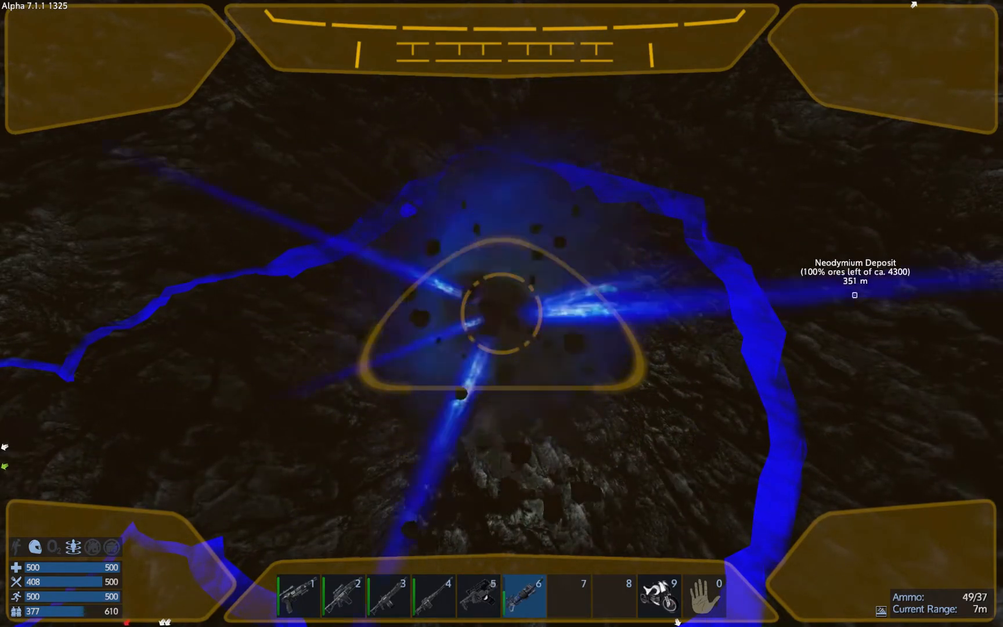
{"action": "left_click", "coordinate": [502, 313]}
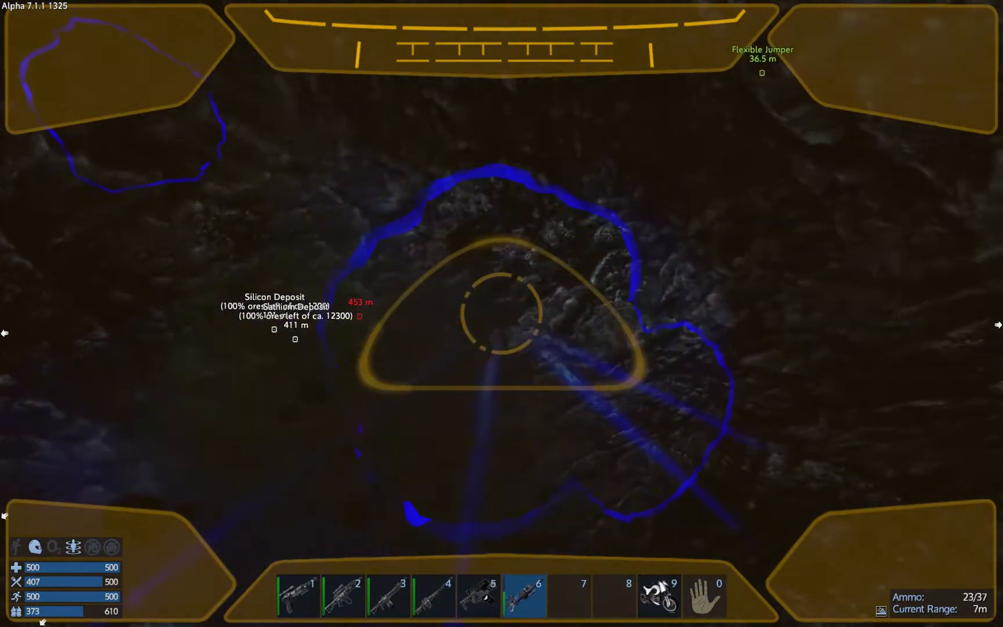
Reload the drill and carve a deeper shaft into the rock near the Silicon Deposit
{"action": "left_click", "coordinate": [502, 313]}
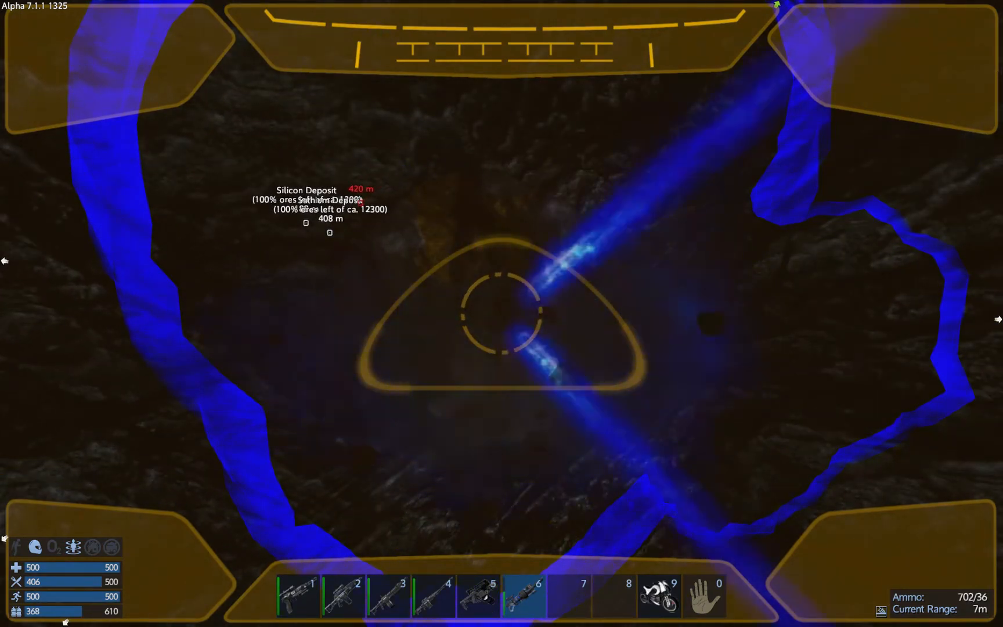
{"action": "left_click", "coordinate": [501, 314]}
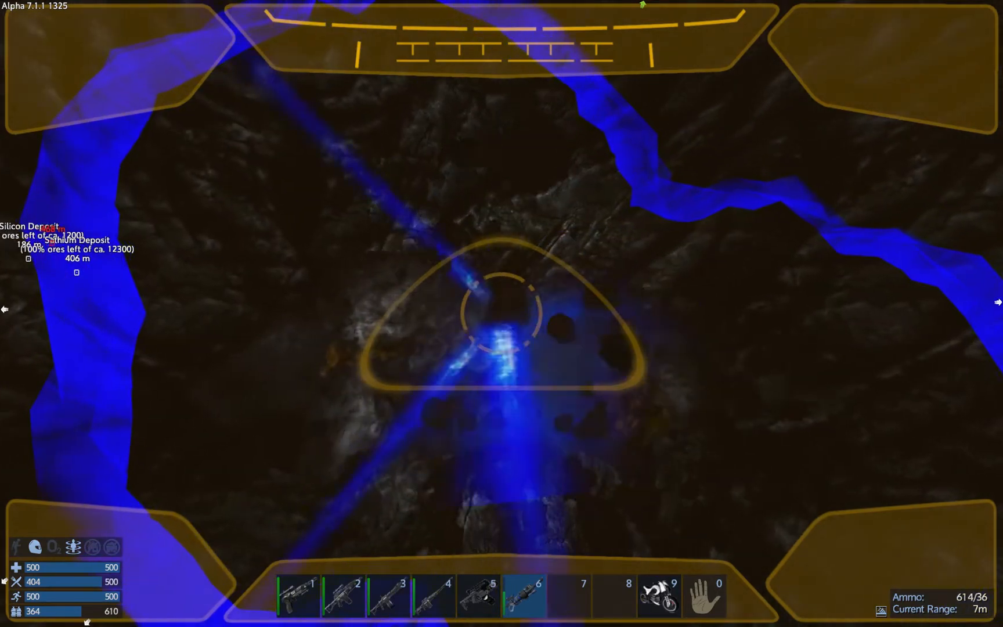
{"action": "left_click", "coordinate": [501, 312]}
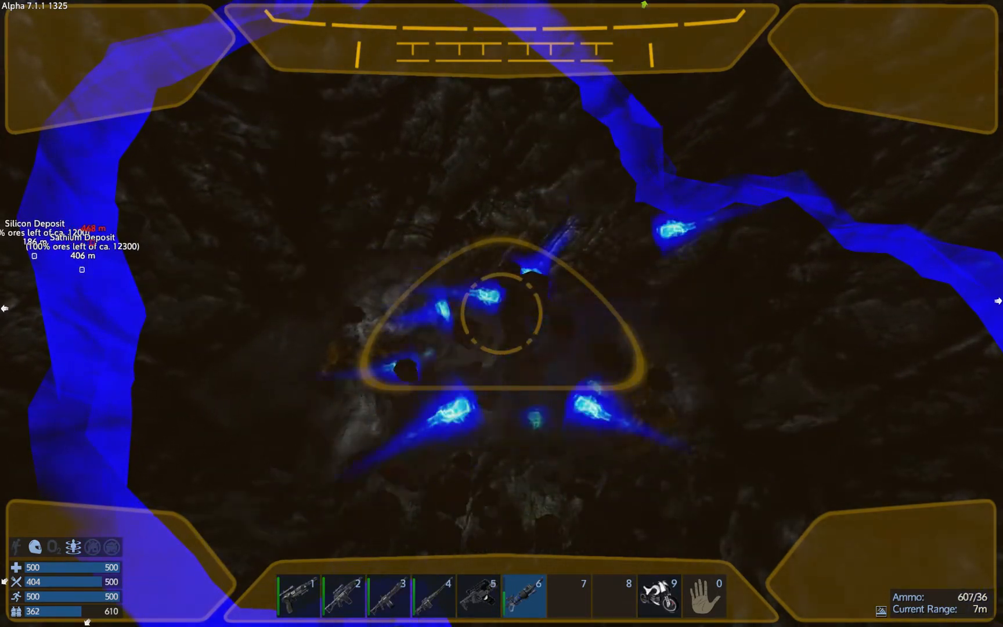
{"action": "left_click", "coordinate": [501, 314]}
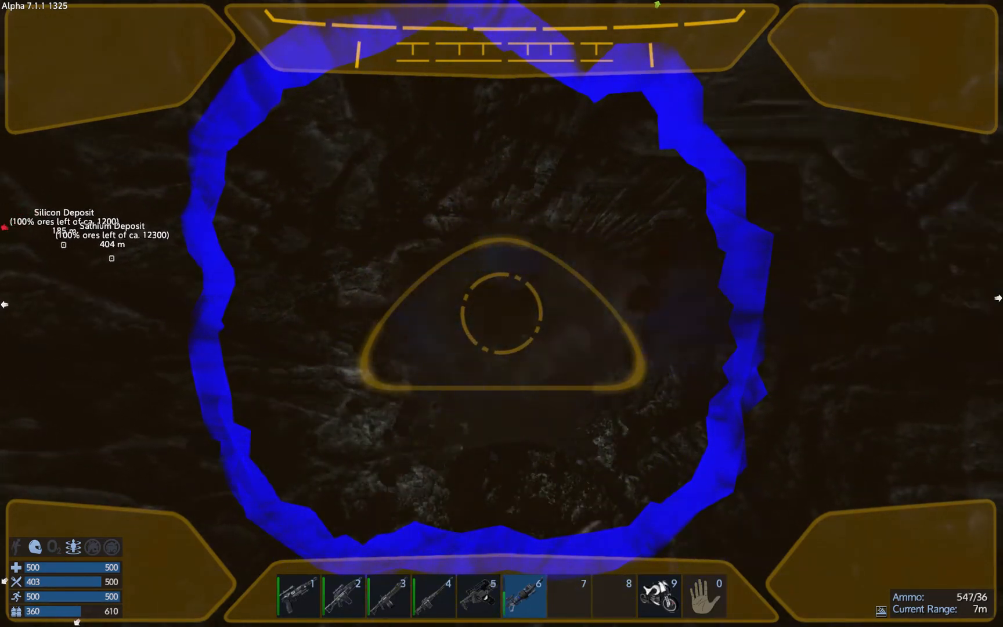
{"action": "left_click", "coordinate": [502, 313]}
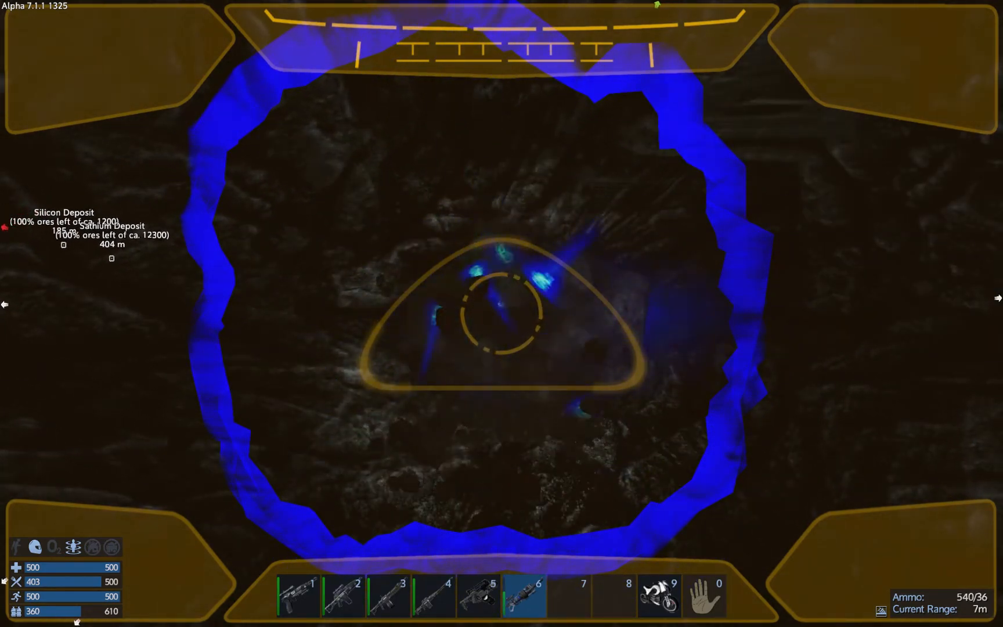
Drill into the rocky surface at the Neodymium Deposit to mine more ore
{"action": "left_click", "coordinate": [501, 313]}
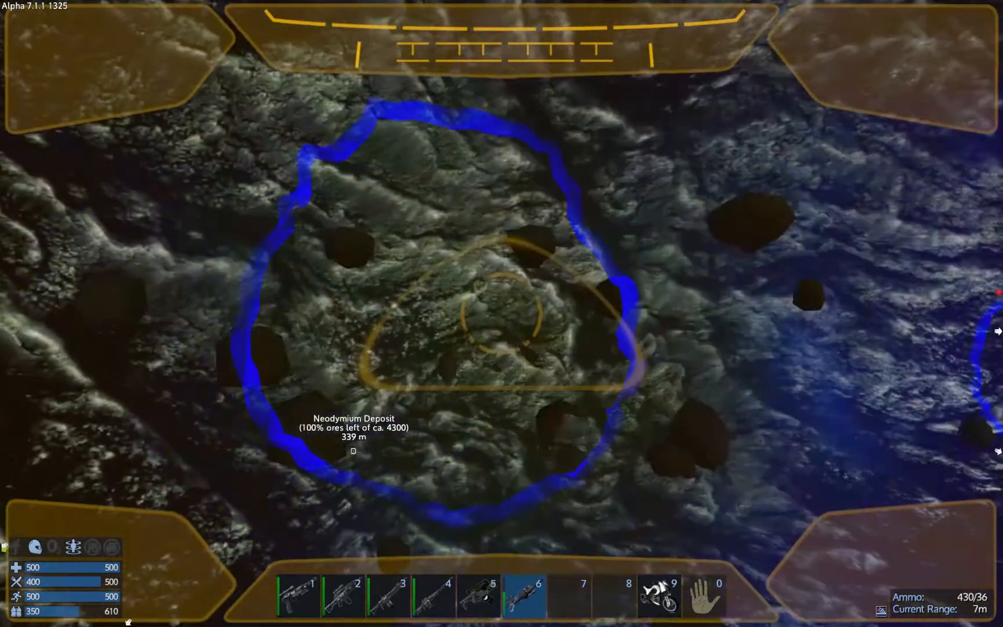
{"action": "left_click", "coordinate": [502, 312]}
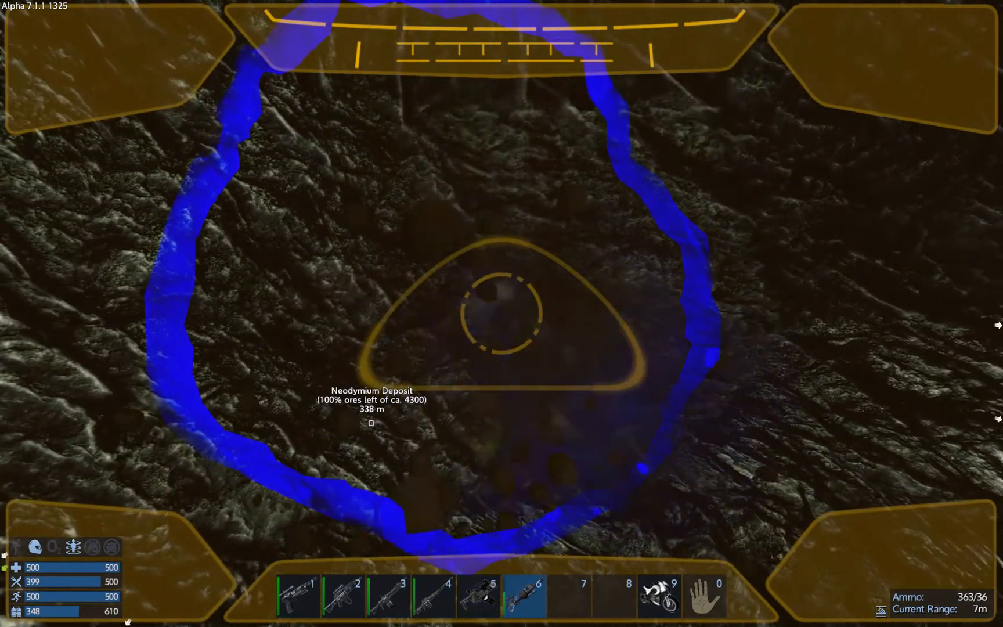
{"action": "left_click", "coordinate": [502, 313]}
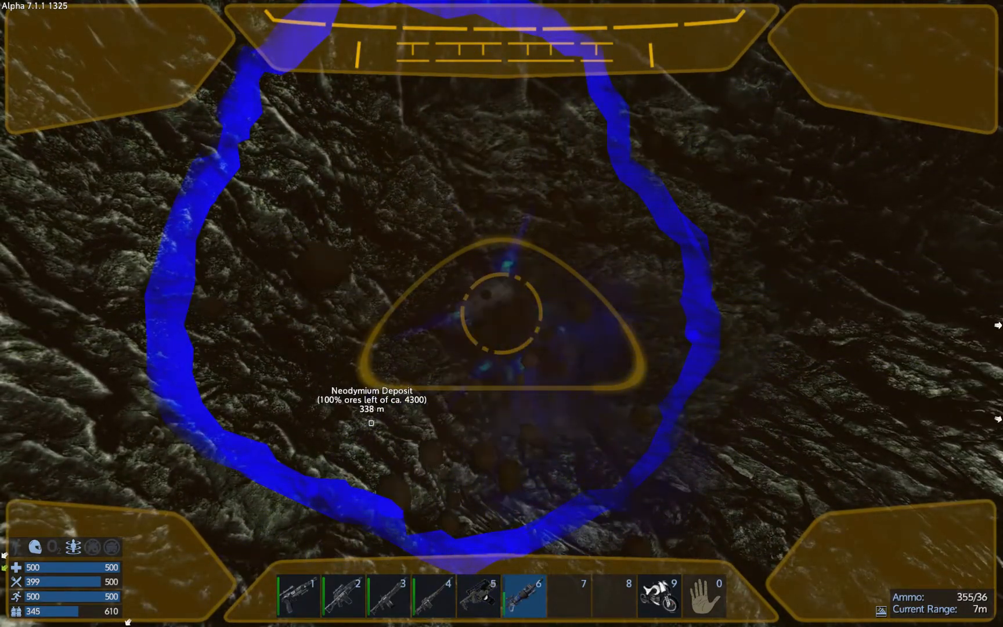
{"action": "left_click", "coordinate": [502, 313]}
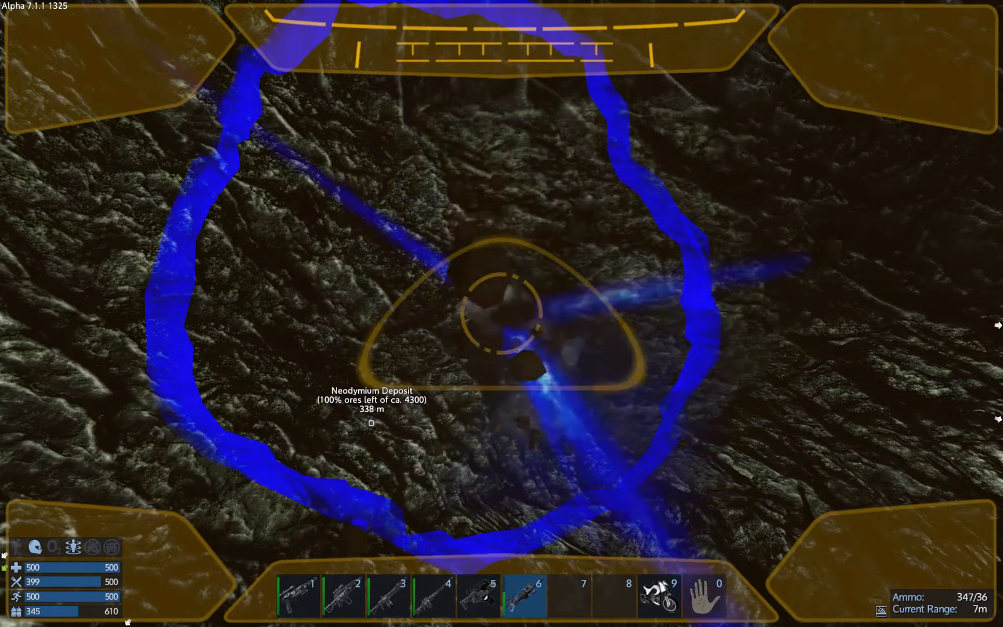
{"action": "left_click", "coordinate": [502, 313]}
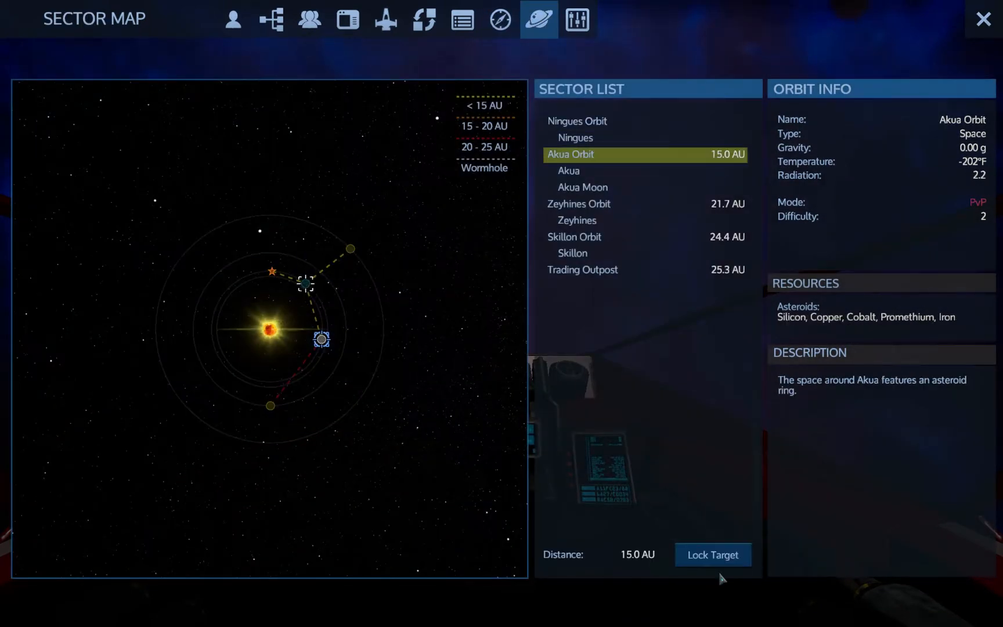
Warp to Akua Orbit and refill the ship's warp tank to 15 AU with Fill All
{"action": "left_click", "coordinate": [501, 20]}
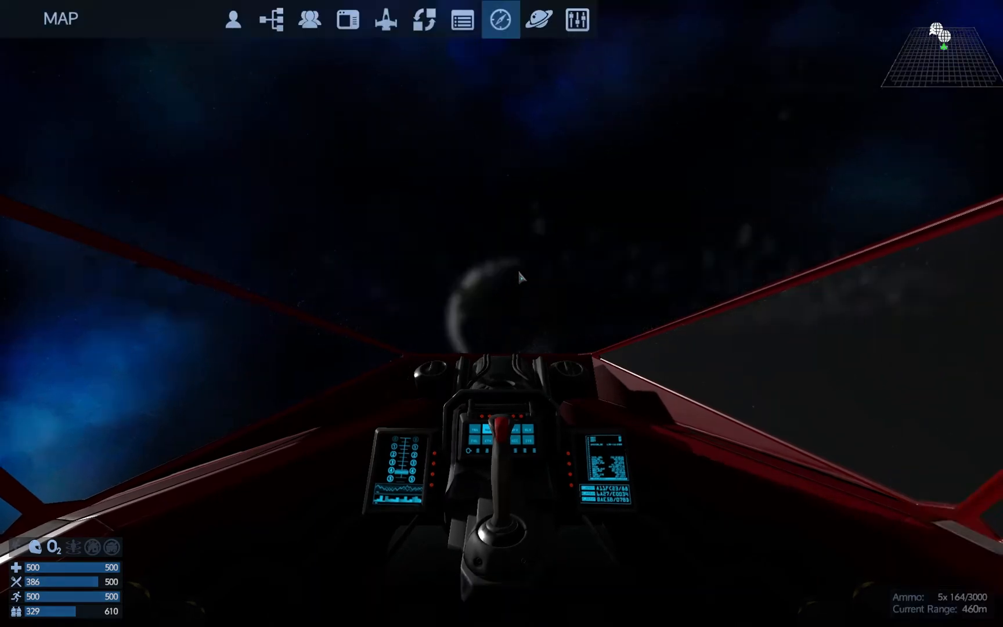
{"action": "left_click", "coordinate": [575, 20]}
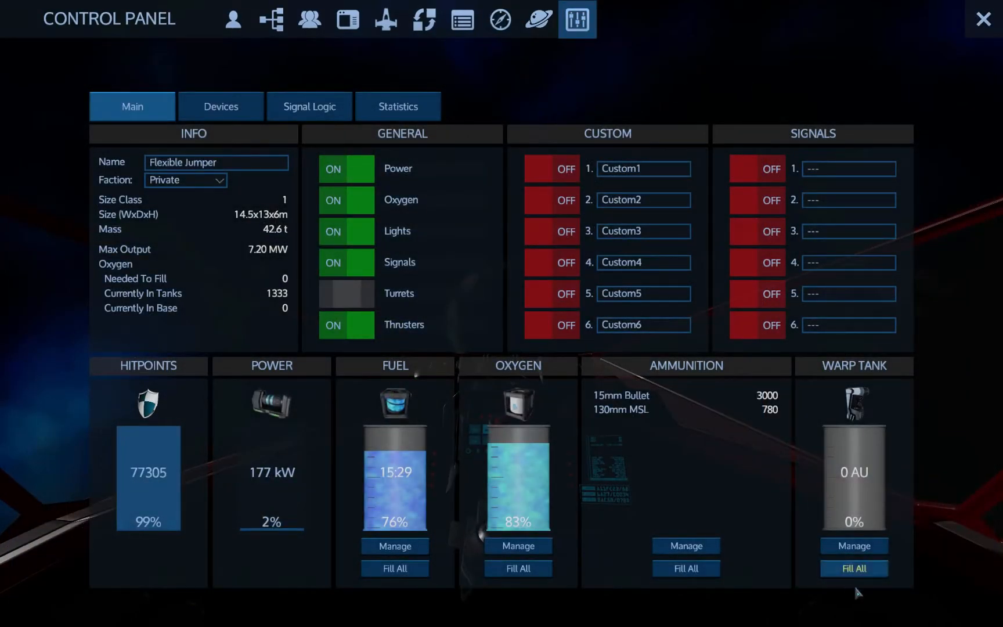
{"action": "left_click", "coordinate": [854, 569]}
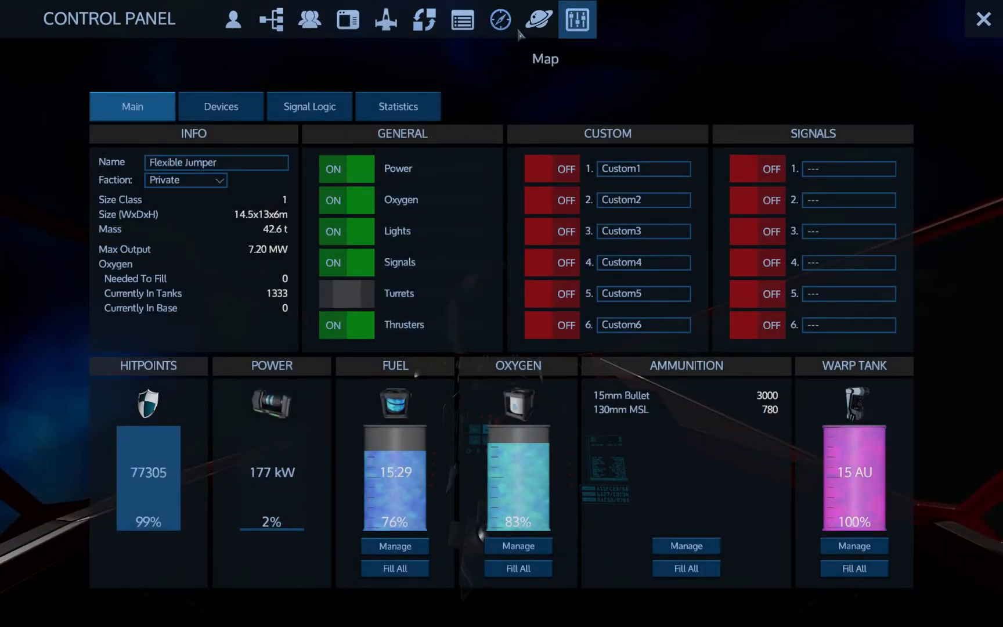
Choose Skillon Orbit from the Sector Map as the next warp destination
{"action": "left_click", "coordinate": [539, 20]}
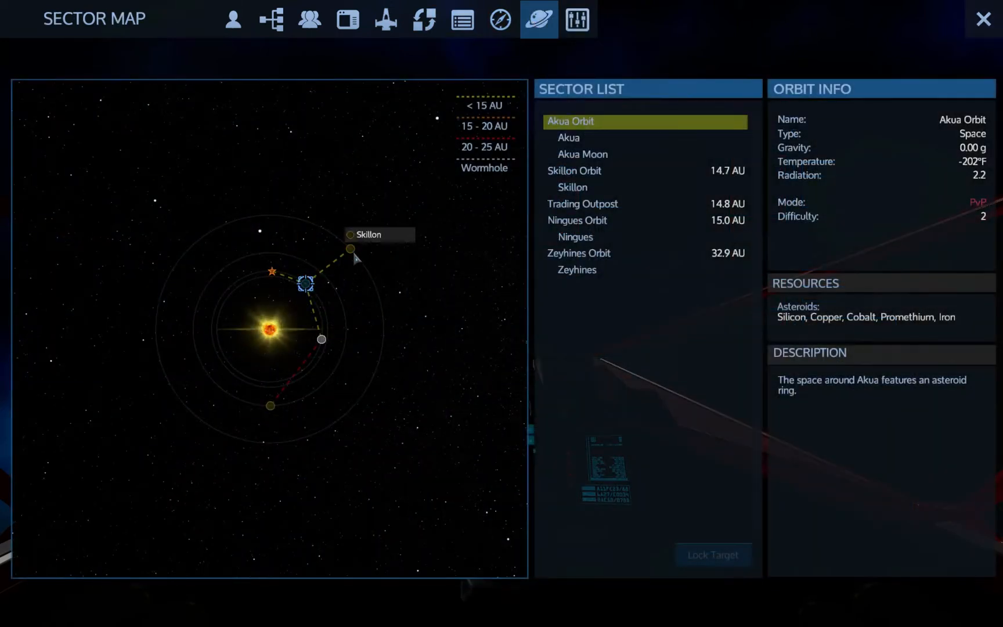
{"action": "left_click", "coordinate": [573, 171]}
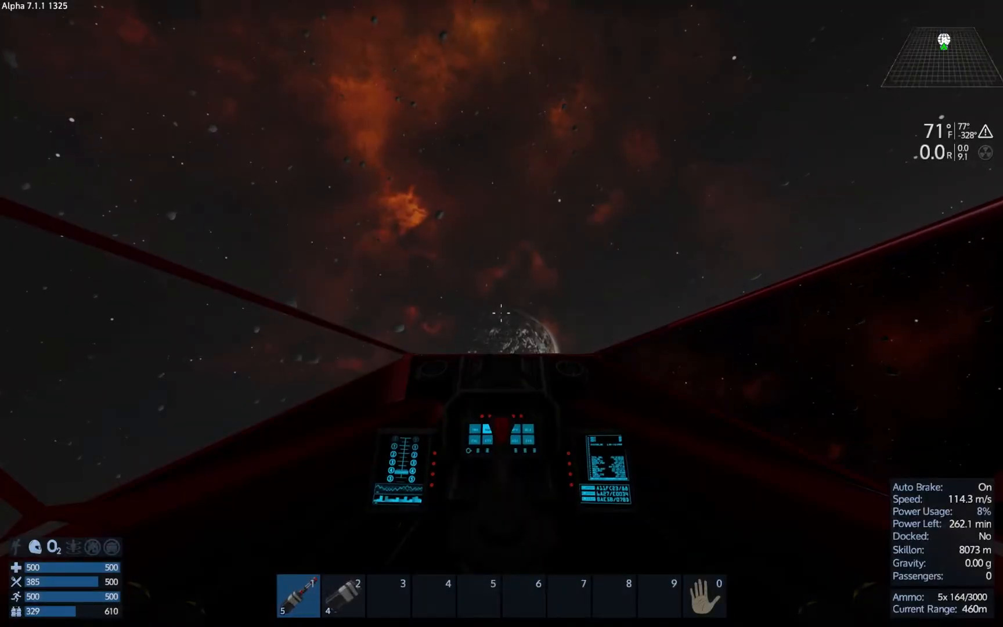
{"action": "key", "text": "m"}
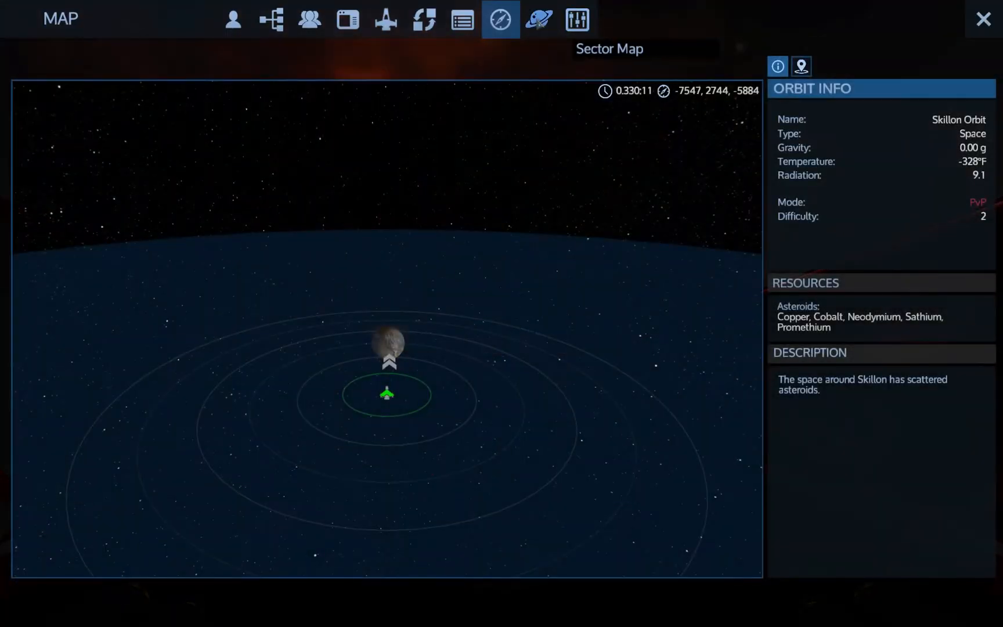
{"action": "left_click", "coordinate": [537, 19]}
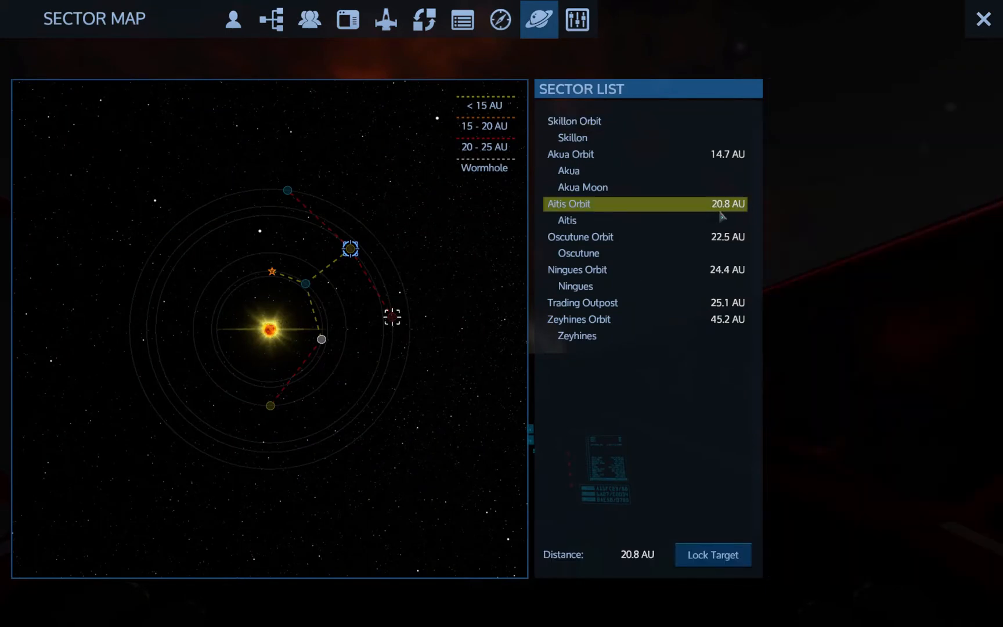
{"action": "mouse_move", "coordinate": [302, 184]}
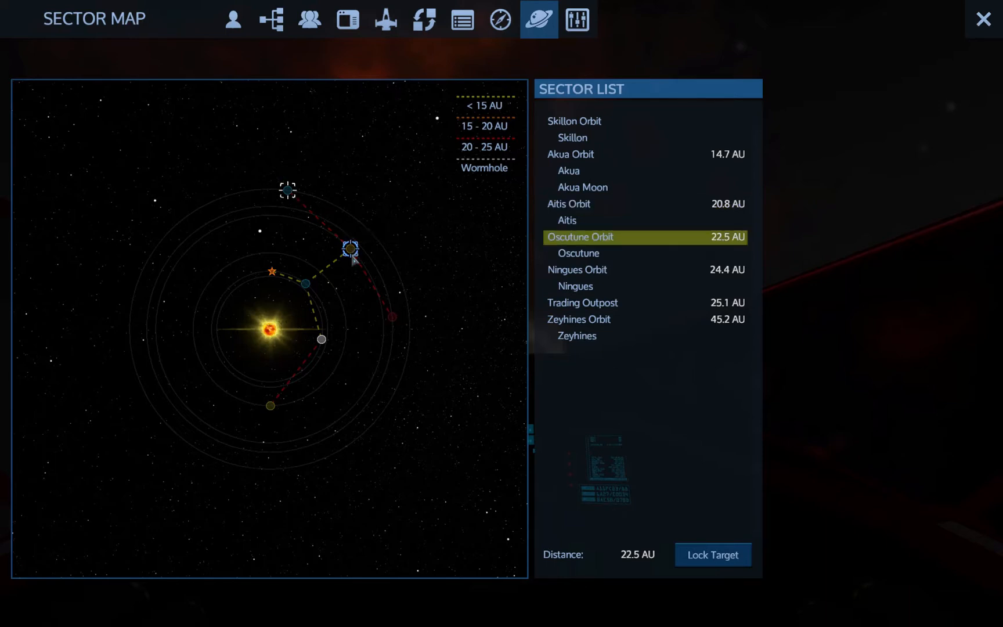
{"action": "left_click", "coordinate": [500, 20]}
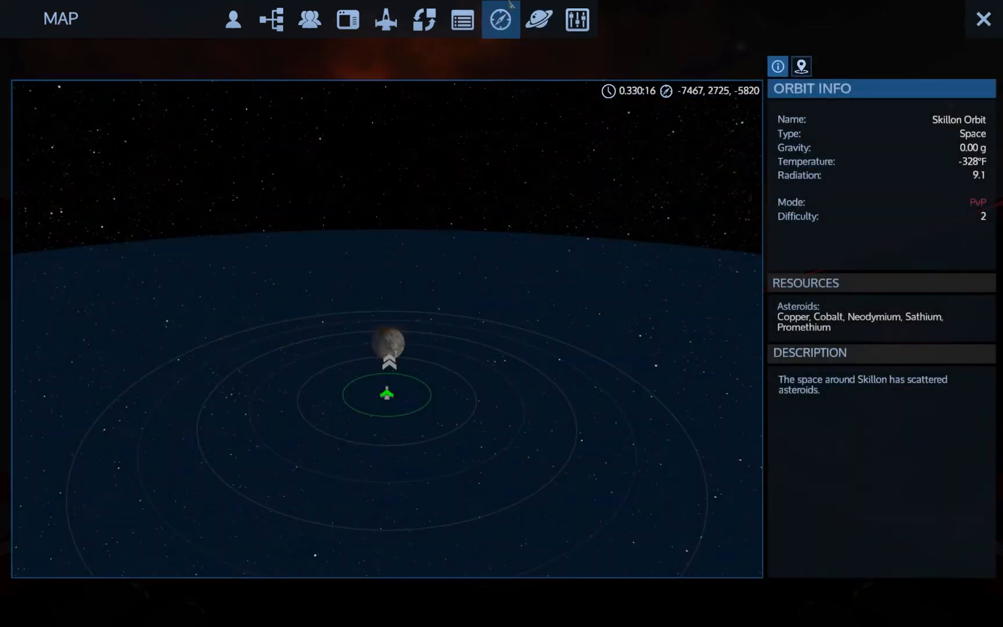
{"action": "left_click", "coordinate": [538, 20]}
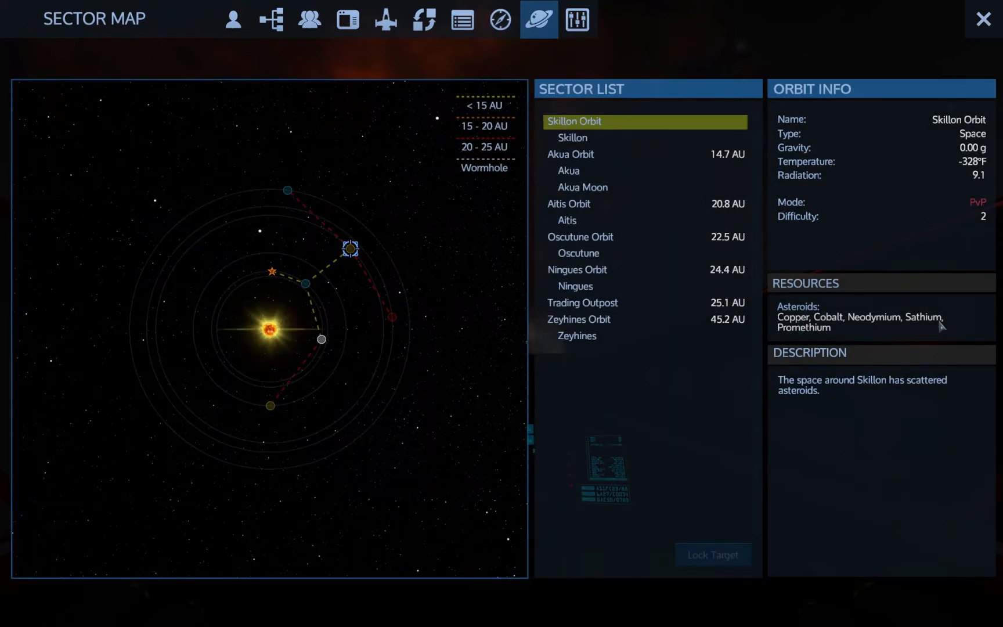
{"action": "left_click", "coordinate": [571, 137]}
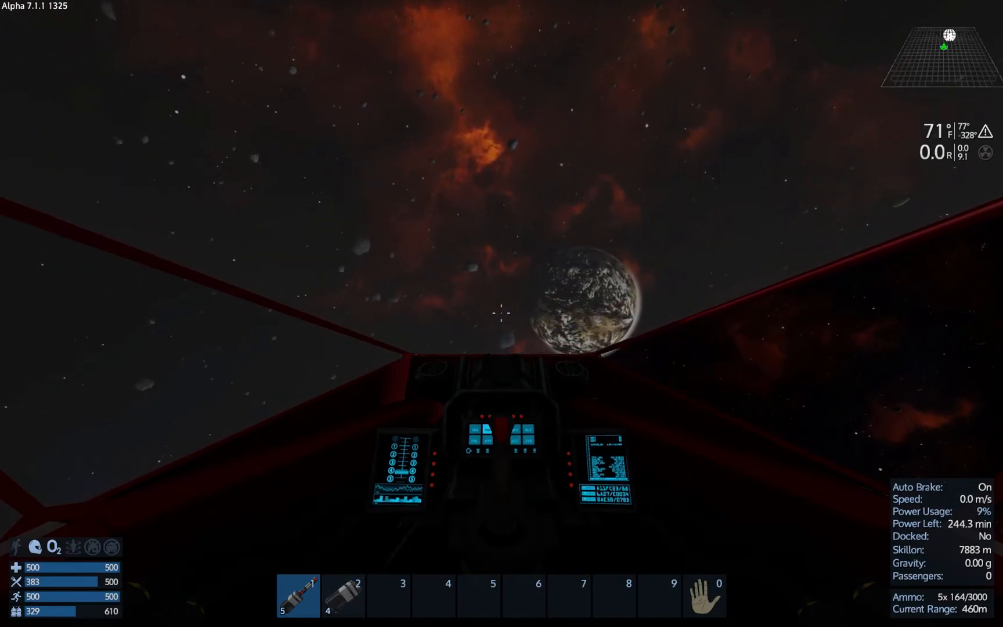
Lock Akua as the warp target and jump back from Skillon orbit
{"action": "left_click", "coordinate": [576, 19]}
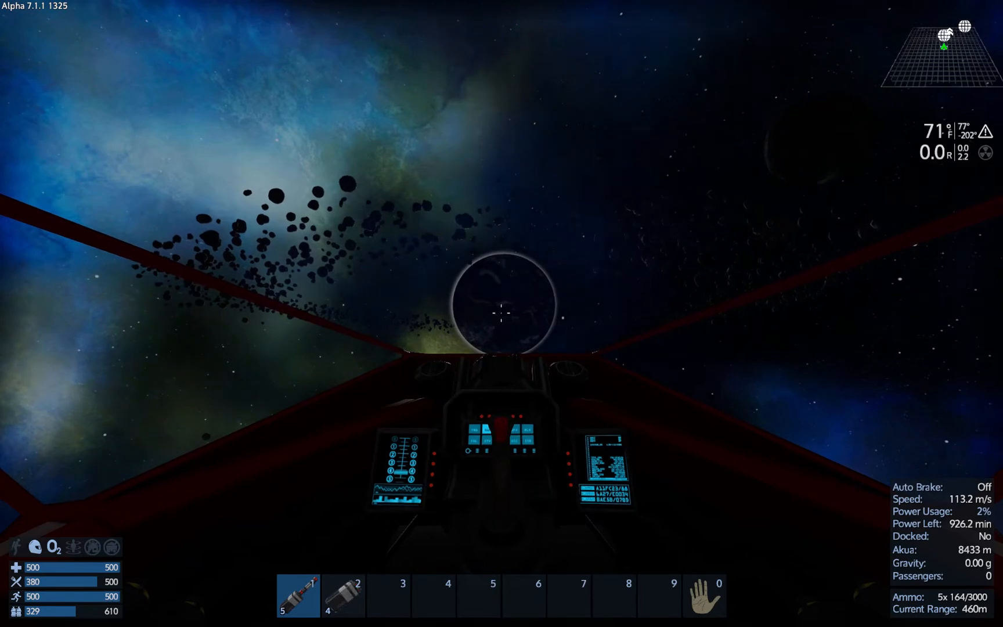
Fly down to Akua, land on the Open Plains and walk over to the furnace
{"action": "key", "text": "i"}
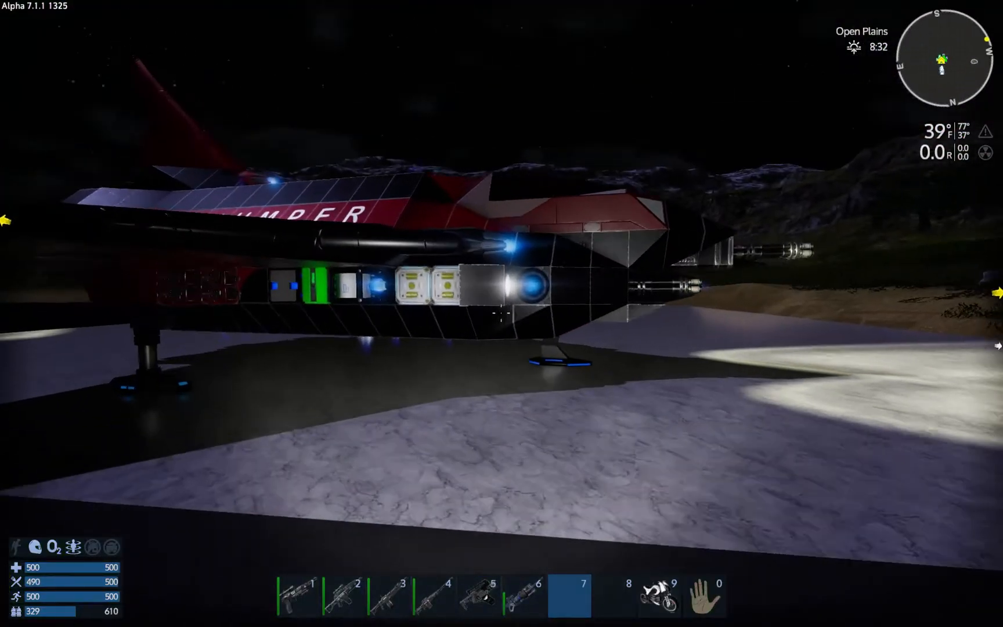
{"action": "key", "text": "f"}
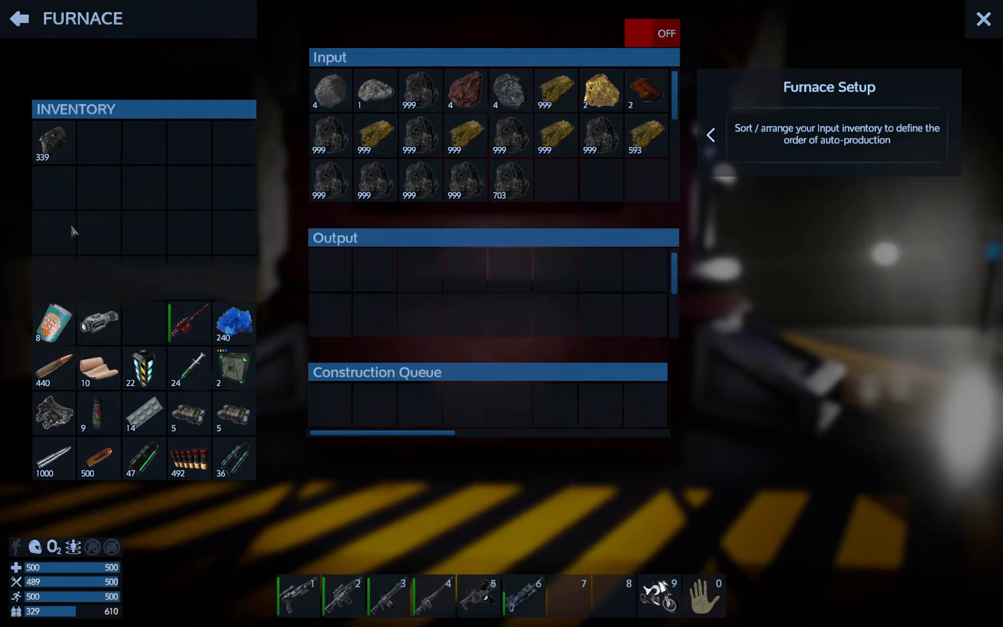
Leave the furnace's Input inventory and walk to the base's Constructor
{"action": "left_click", "coordinate": [651, 34]}
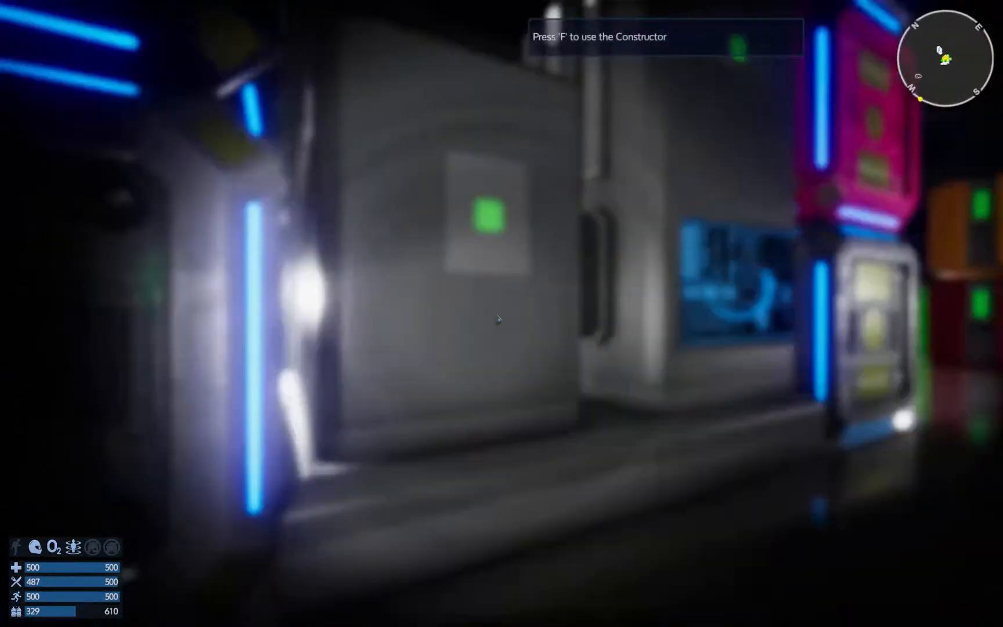
Use a consumable from the ship's Cargo Box 1 to restore the 329 vital stat to 610, then head back to the base
{"action": "key", "text": "f"}
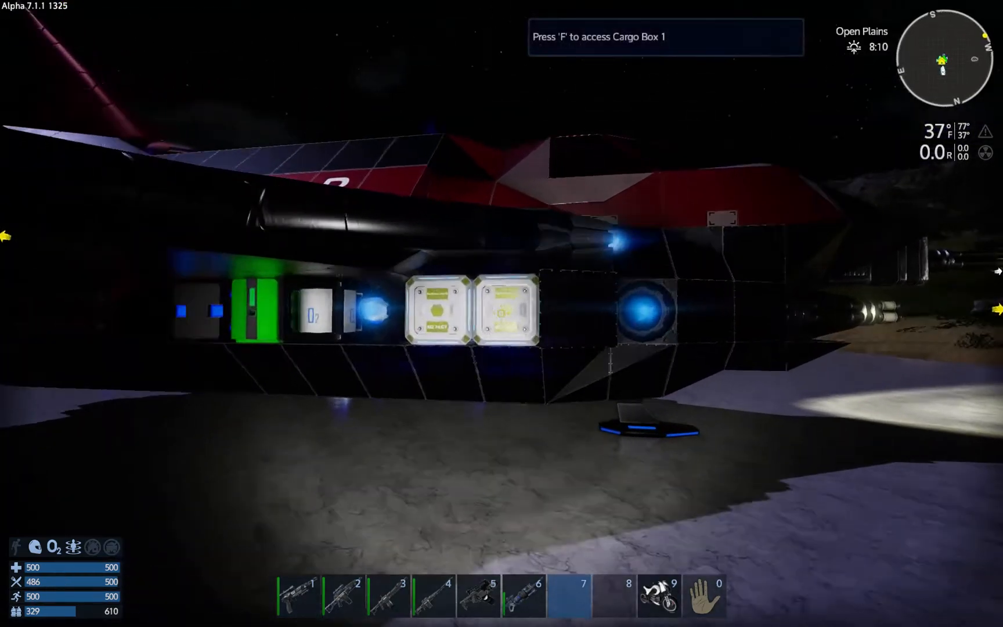
{"action": "key", "text": "f"}
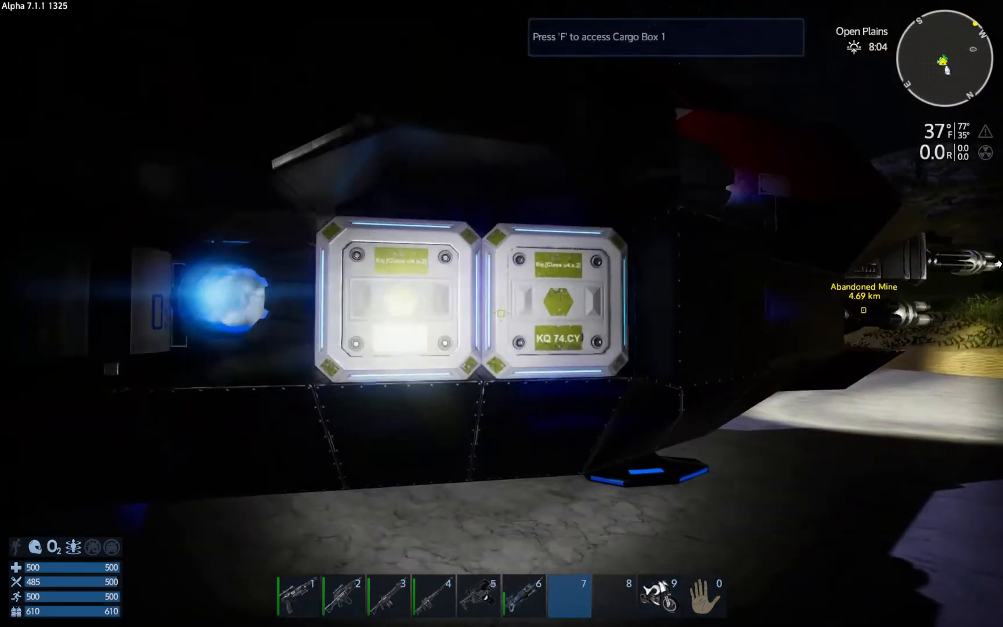
{"action": "key", "text": "f"}
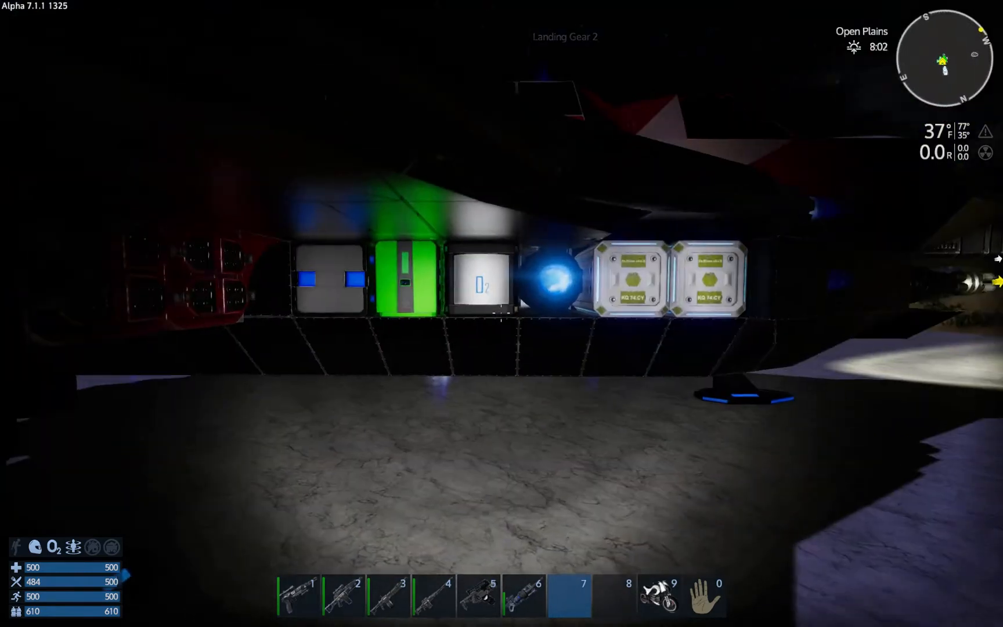
{"action": "left_click", "coordinate": [477, 281]}
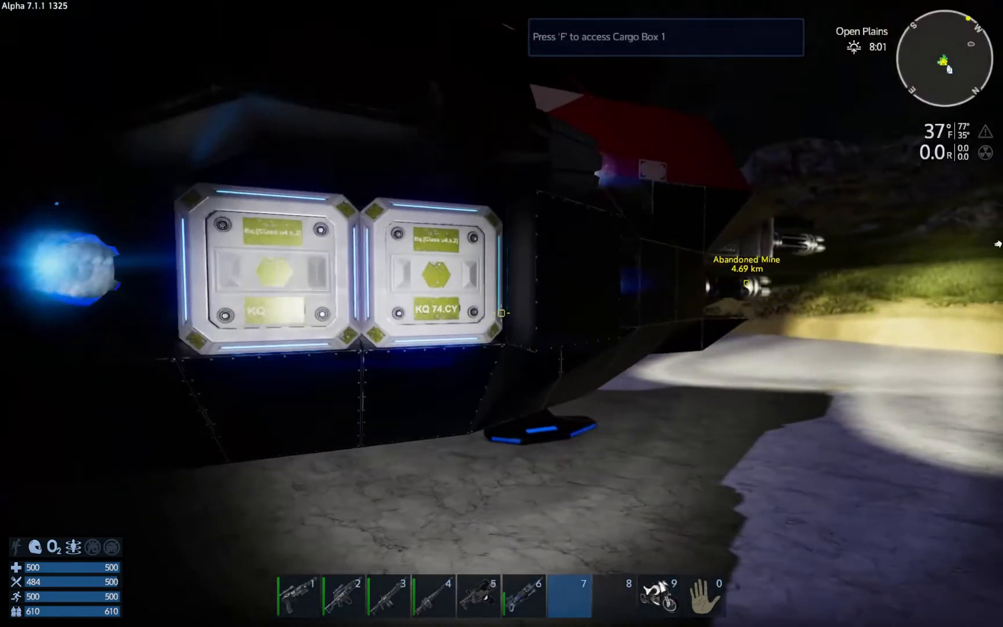
{"action": "key", "text": "f"}
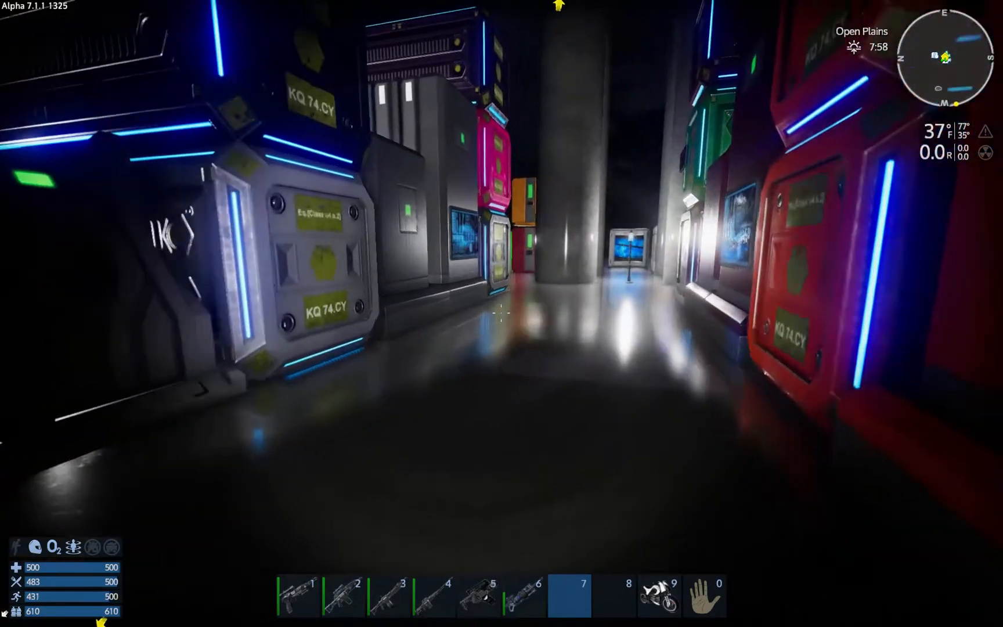
Walk through the base and out along the sandy lakeshore toward the water generators
{"action": "key", "text": "f"}
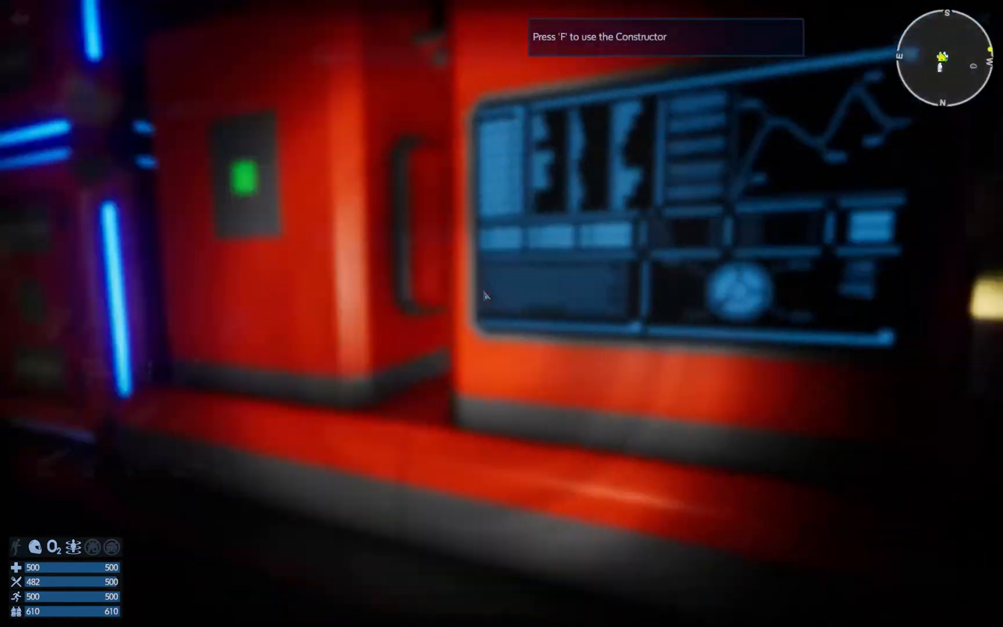
{"action": "key", "text": "f"}
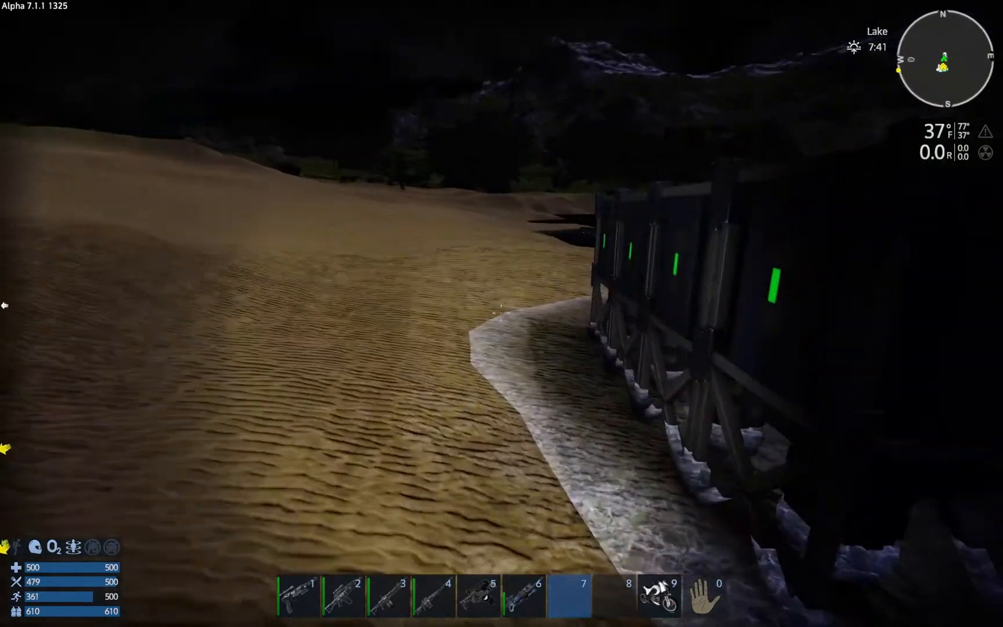
Check the water generator, then collect the hydrogen bottles from the hydrogen generator into inventory
{"action": "key", "text": "f"}
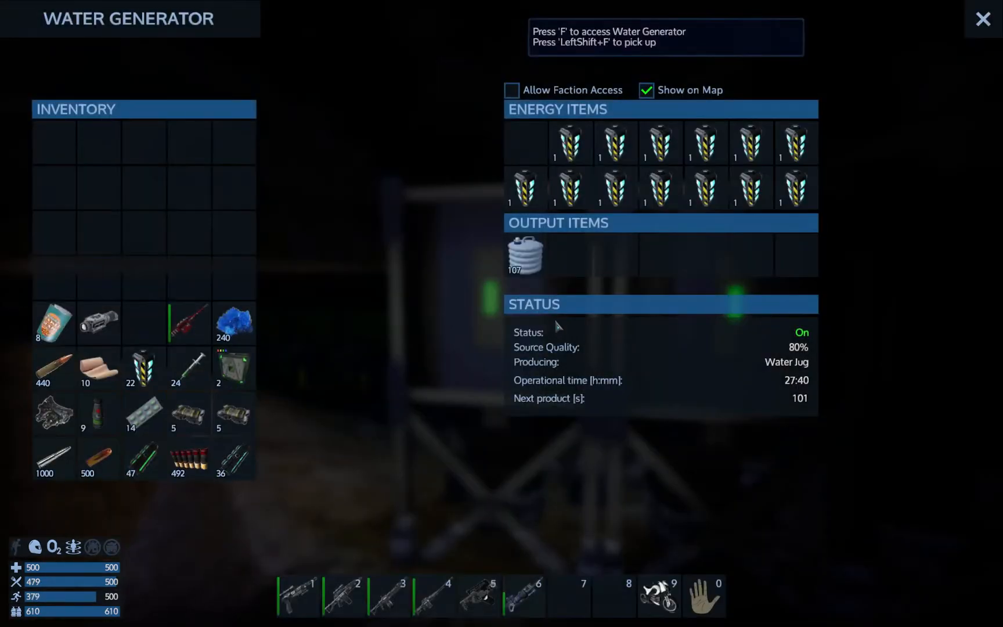
{"action": "left_click", "coordinate": [985, 20]}
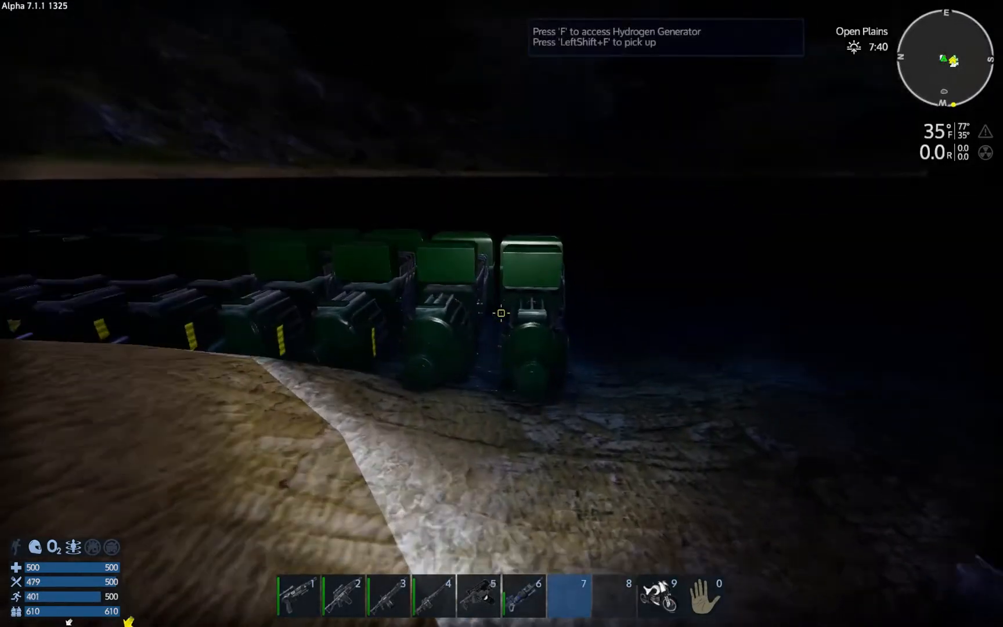
{"action": "key", "text": "f"}
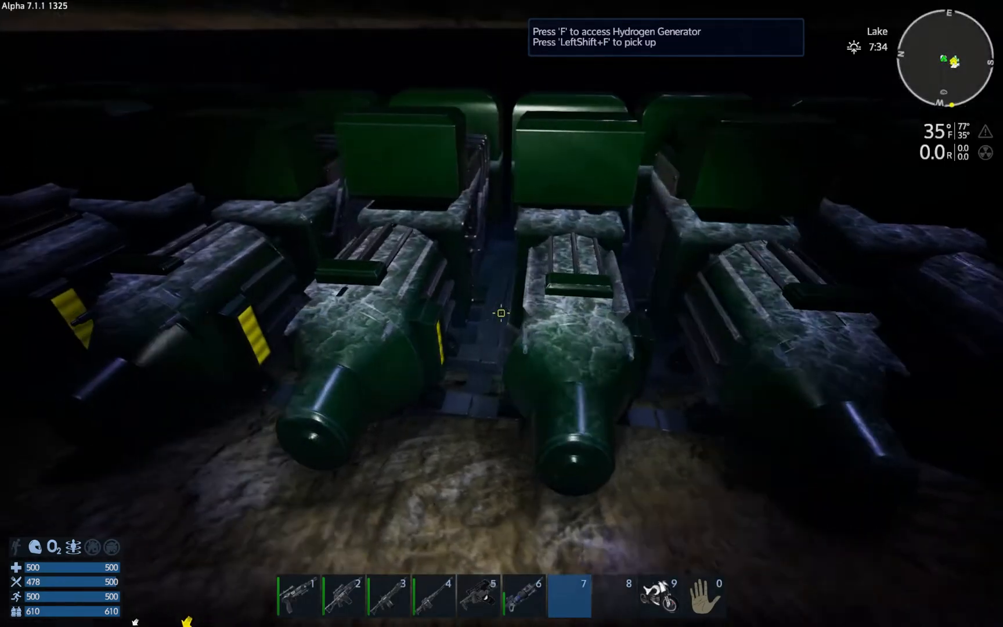
{"action": "key", "text": "f"}
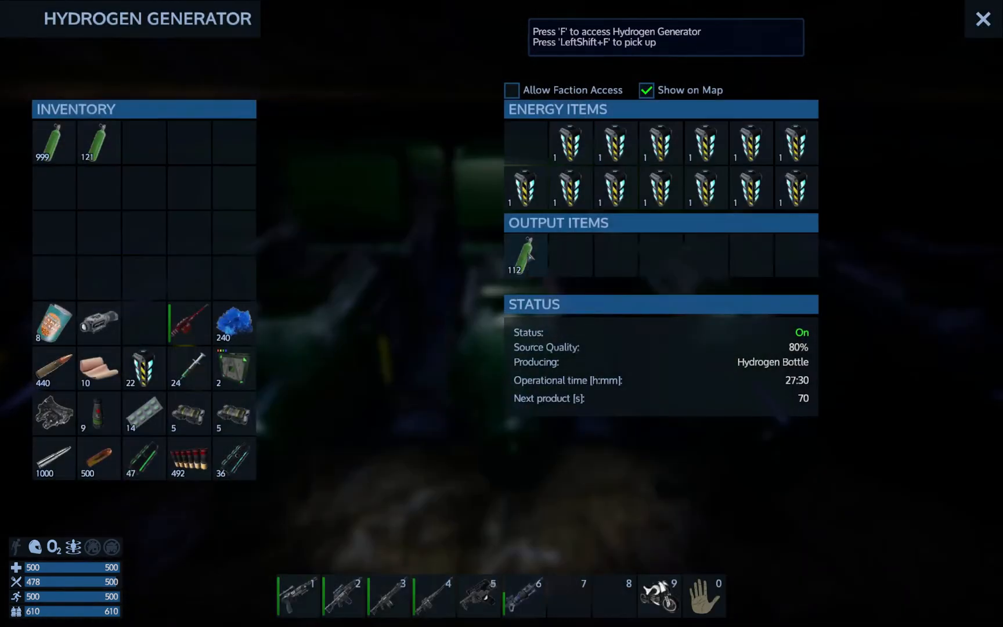
{"action": "mouse_move", "coordinate": [525, 255]}
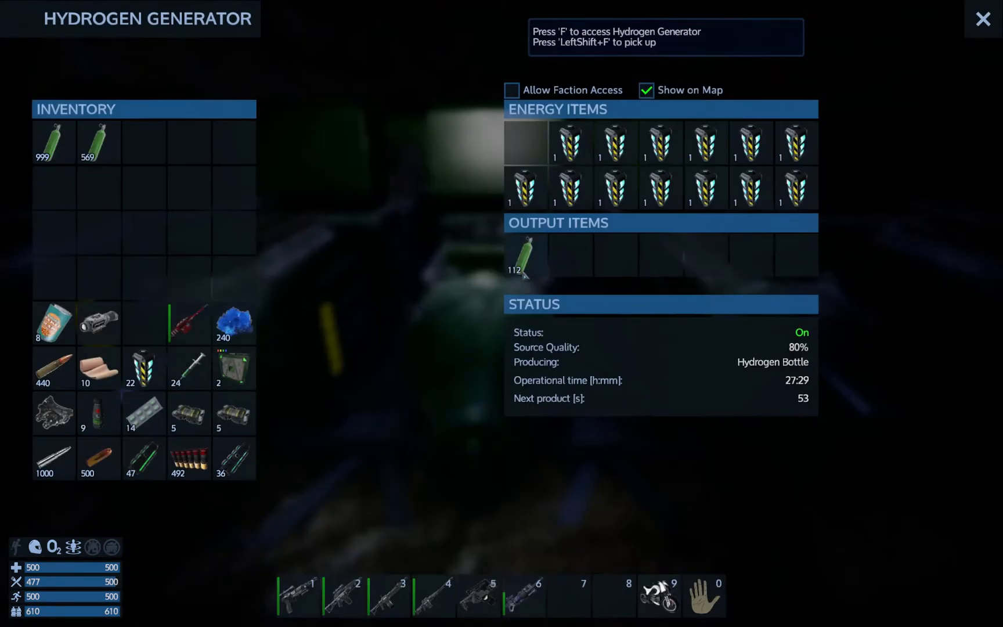
{"action": "left_click", "coordinate": [525, 258]}
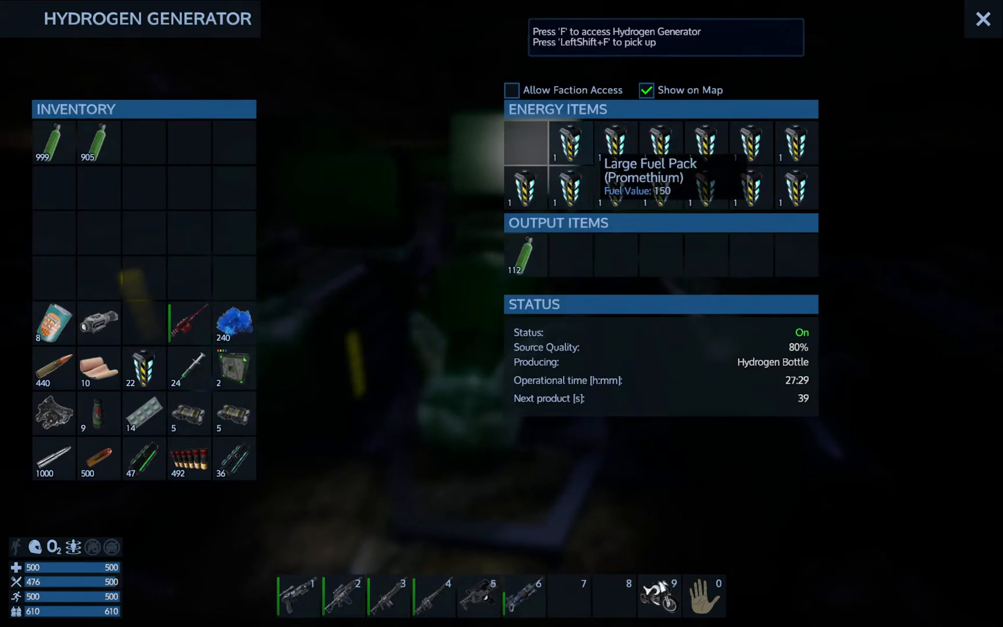
{"action": "left_click", "coordinate": [983, 19]}
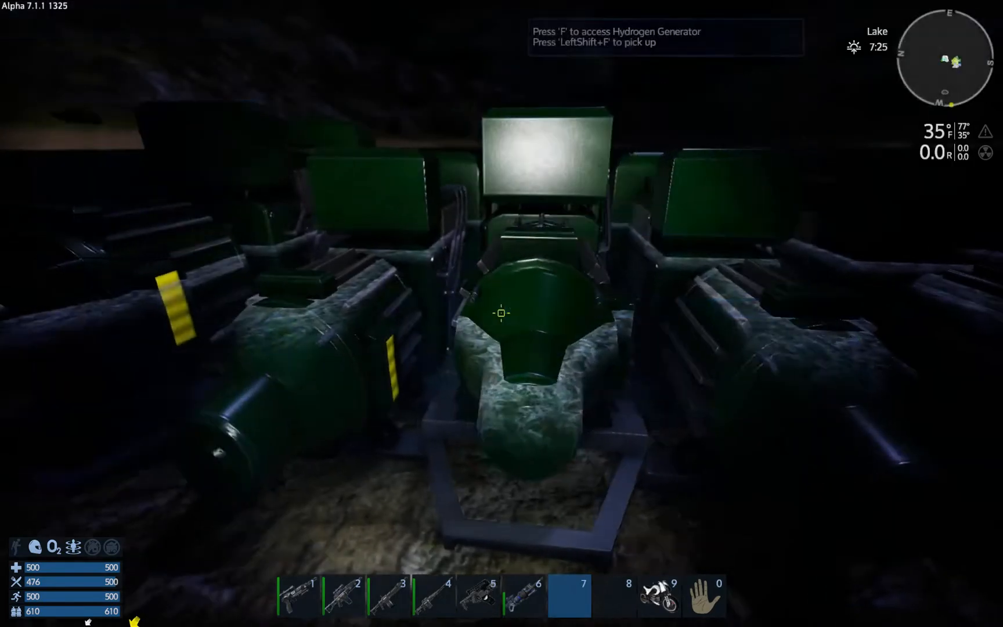
Walk past the water generators and check the furnace's neodymium ingot output
{"action": "key", "text": "f"}
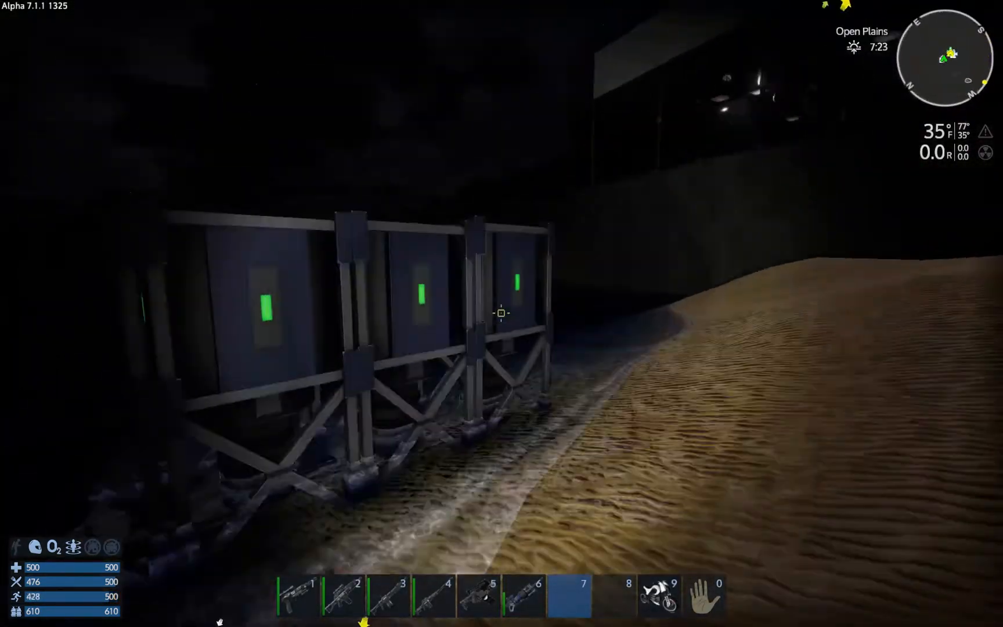
{"action": "key", "text": "f"}
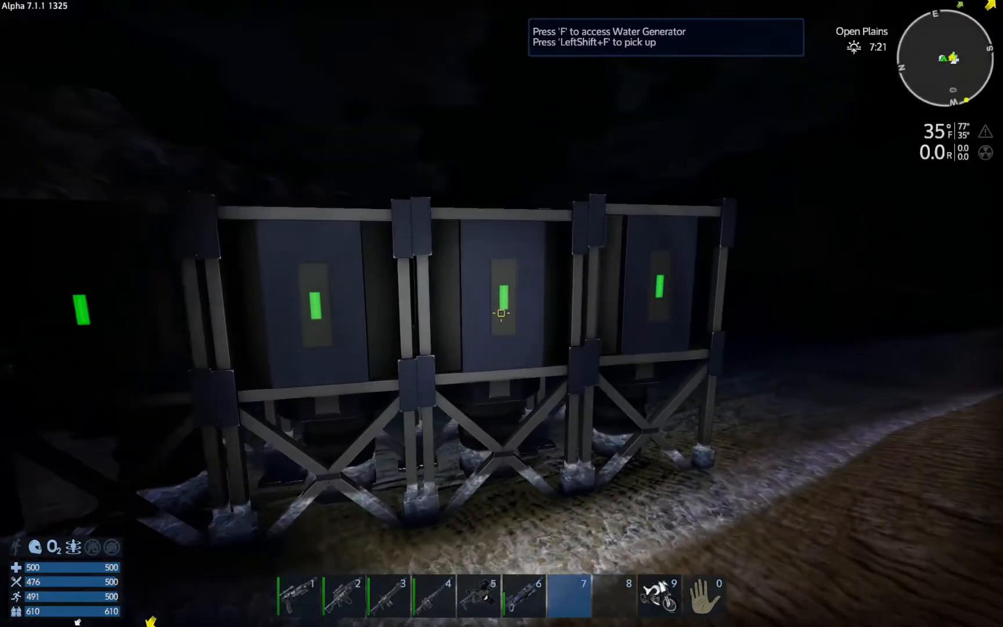
{"action": "key", "text": "f"}
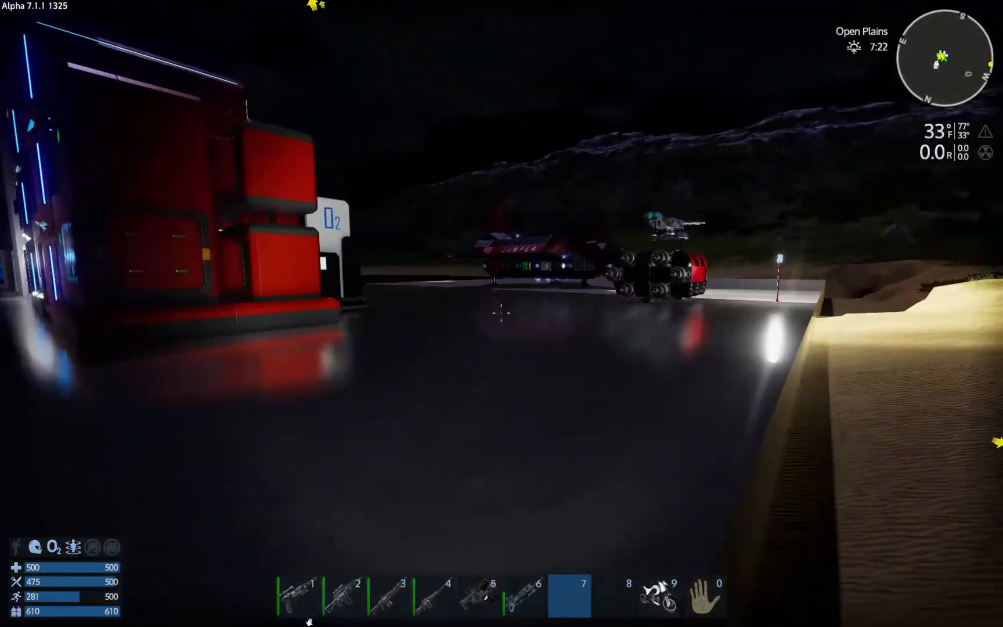
{"action": "mouse_move", "coordinate": [501, 313]}
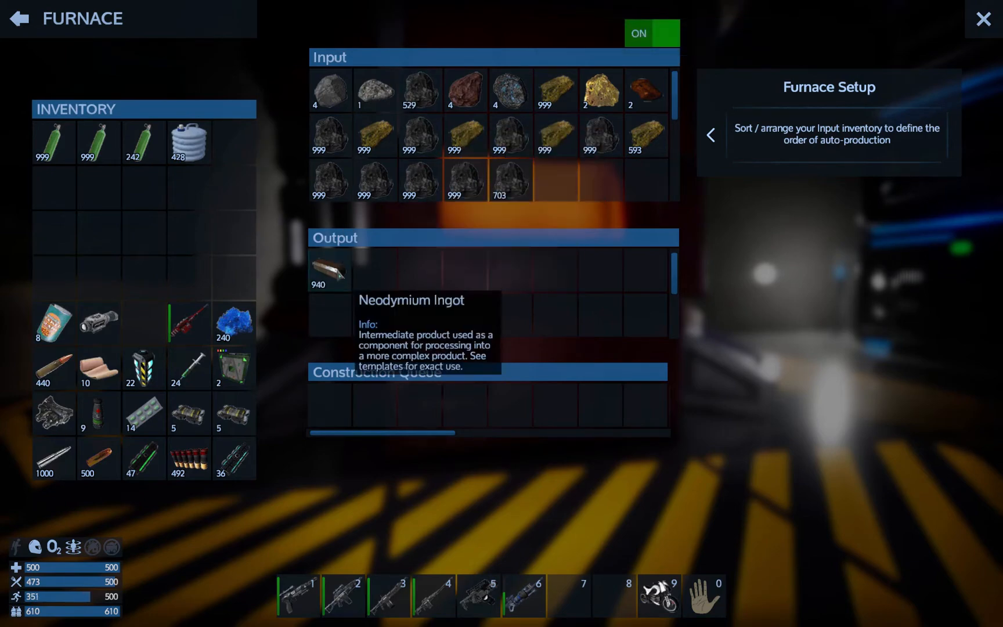
Leave the furnace showing 940 Neodymium Ingots and review the Advanced Constructor's stored input materials
{"action": "left_click", "coordinate": [983, 20]}
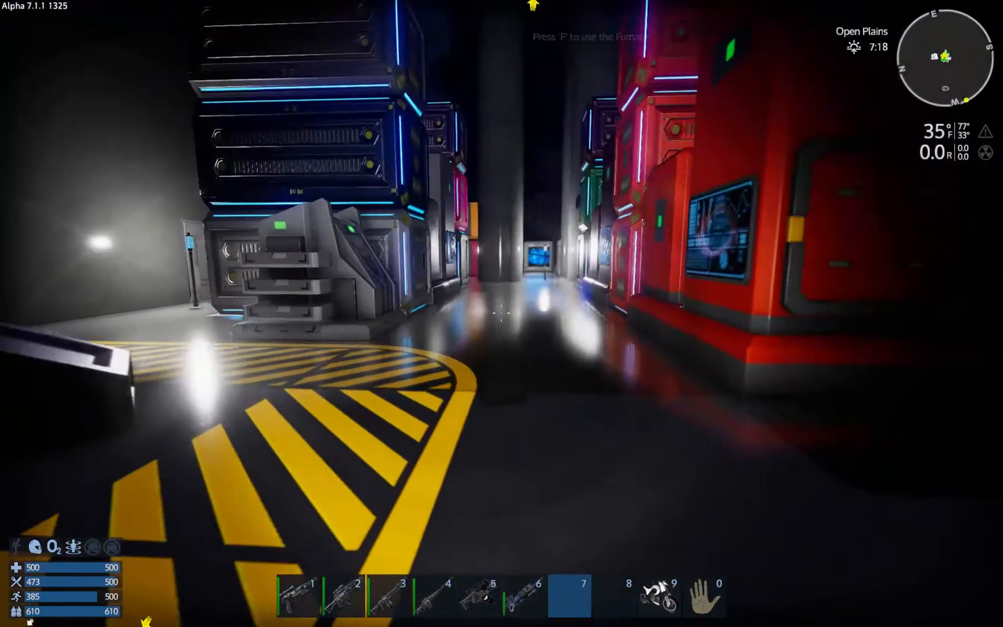
{"action": "key", "text": "f"}
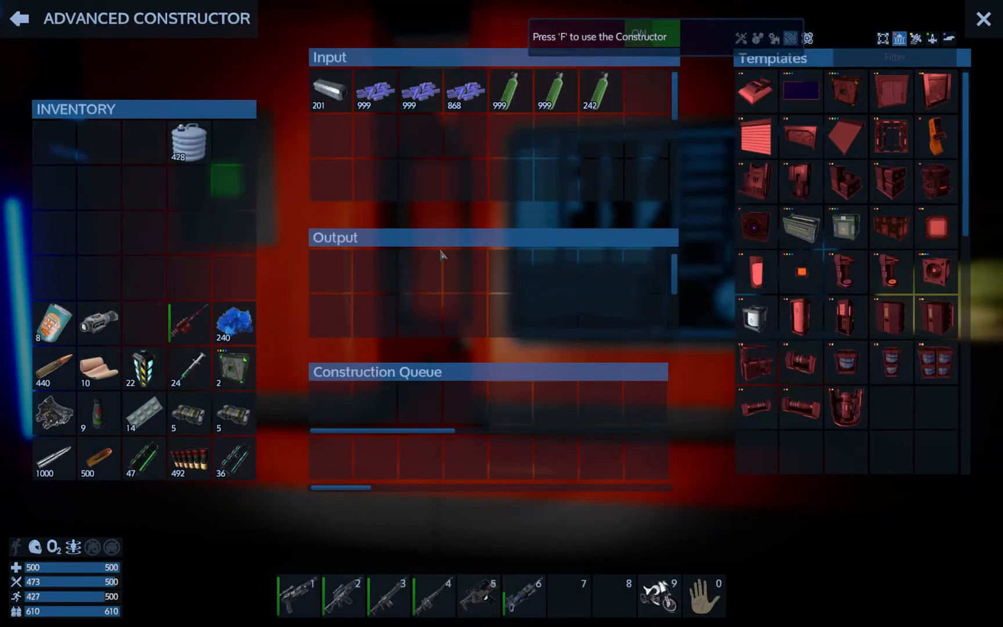
{"action": "mouse_move", "coordinate": [800, 91]}
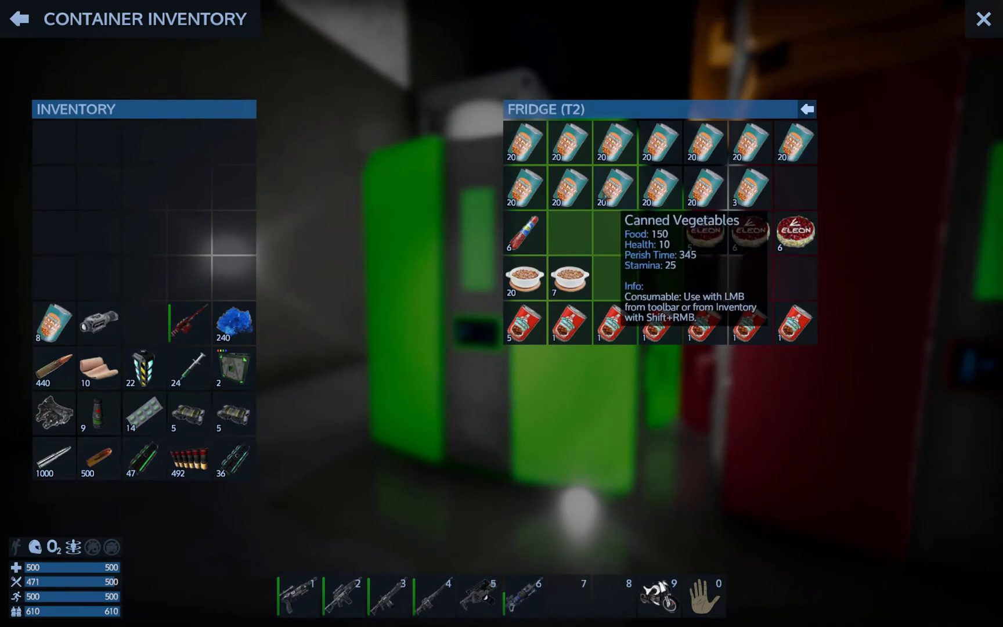
{"action": "mouse_move", "coordinate": [662, 237]}
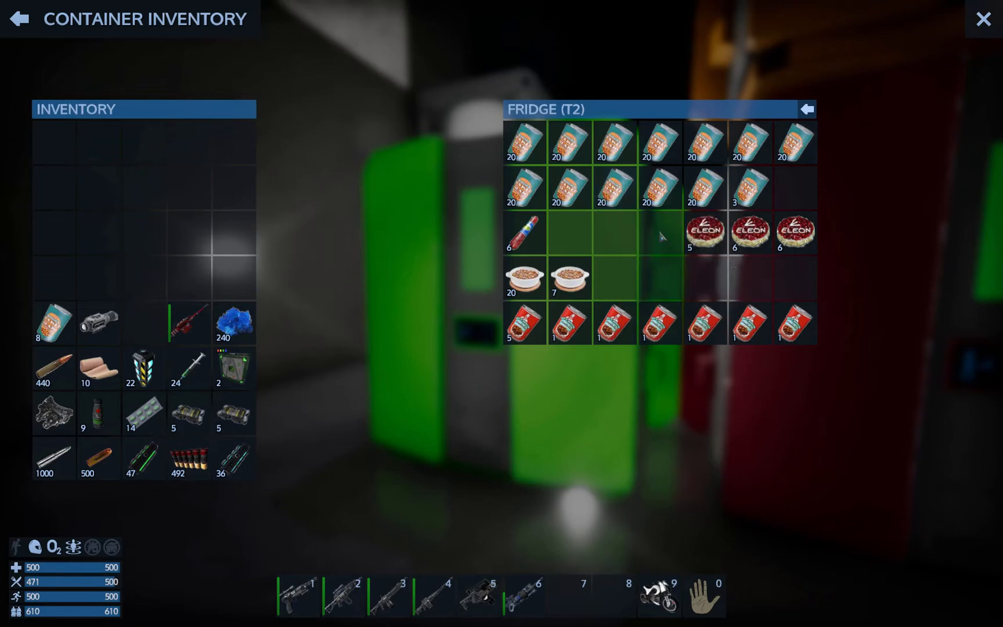
{"action": "mouse_move", "coordinate": [678, 306]}
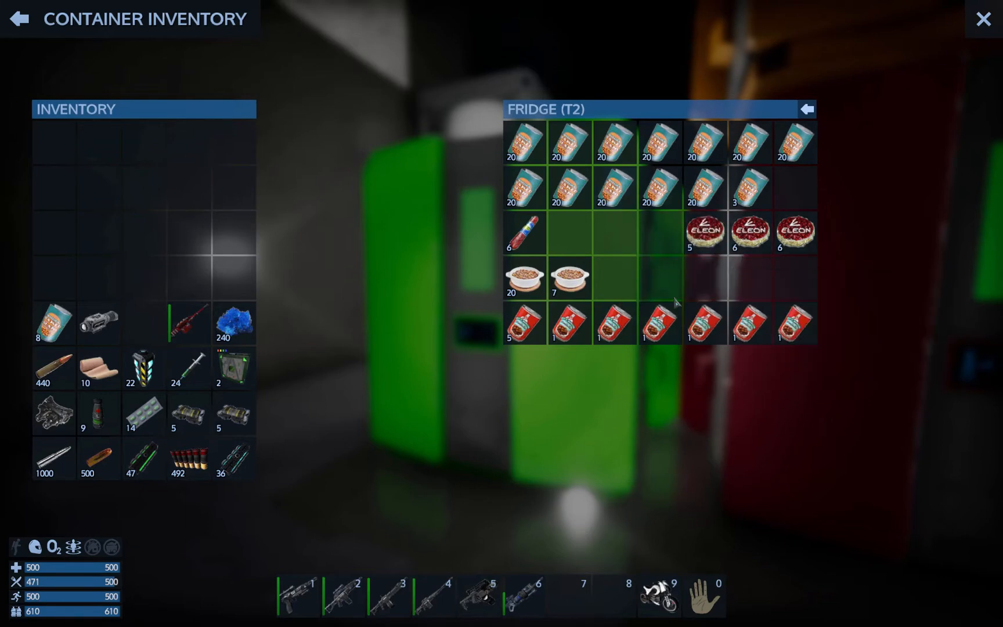
Close the Fridge (T2) contents after checking the Canned Vegetables stock
{"action": "left_click", "coordinate": [983, 19]}
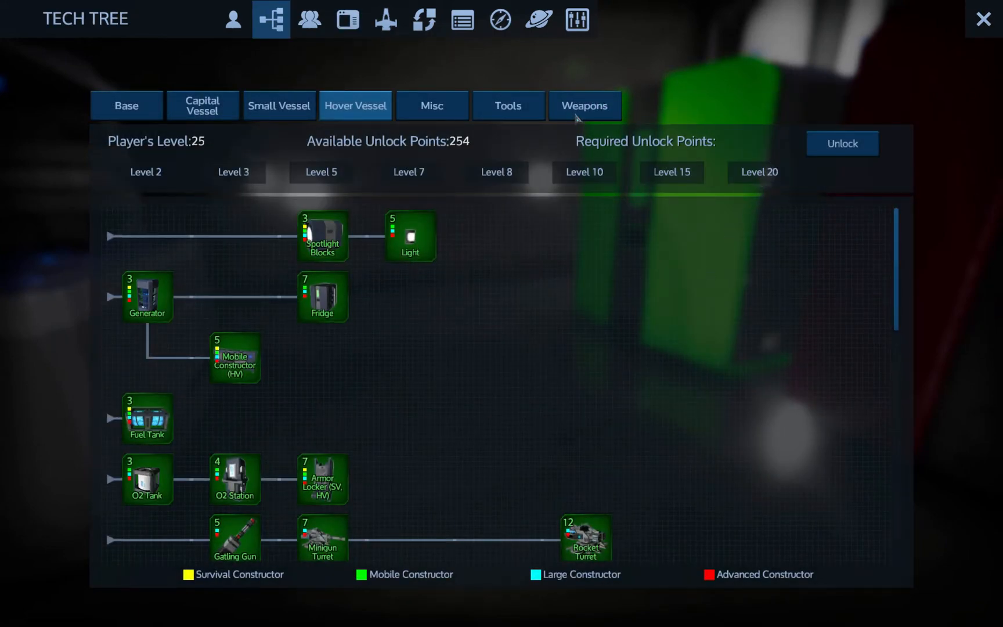
Unlock a 20-point weapon, then review the Tools, Misc, Hover Vessel and Small Vessel branches
{"action": "left_click", "coordinate": [583, 104]}
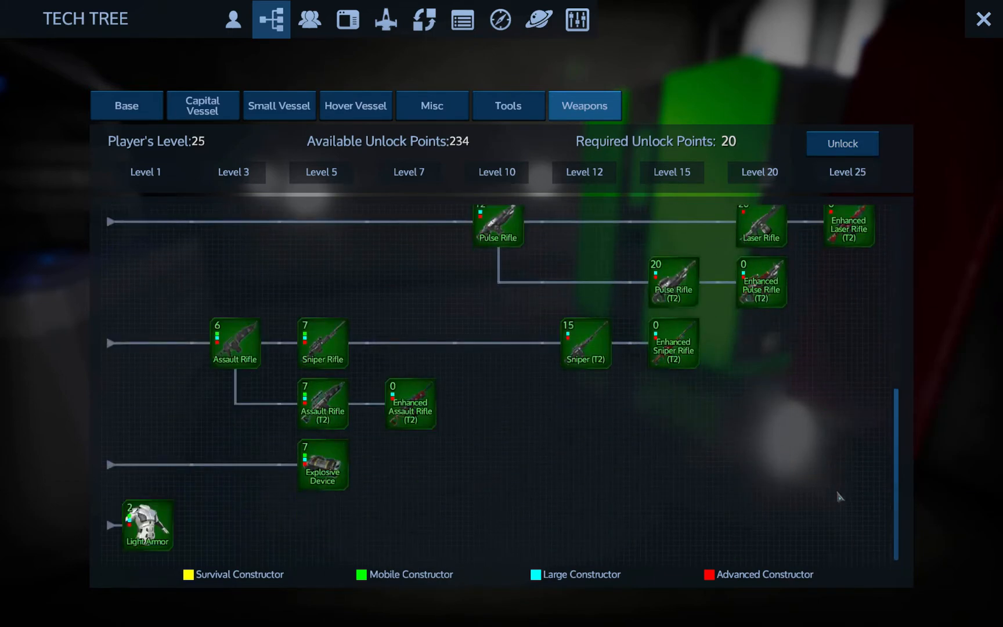
{"action": "left_click", "coordinate": [507, 104]}
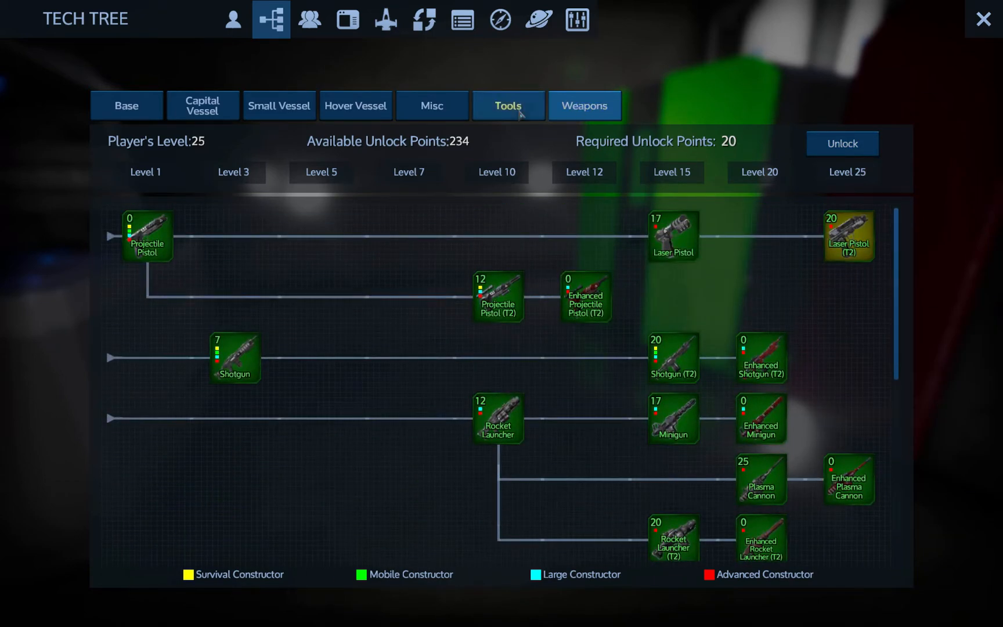
{"action": "left_click", "coordinate": [507, 105]}
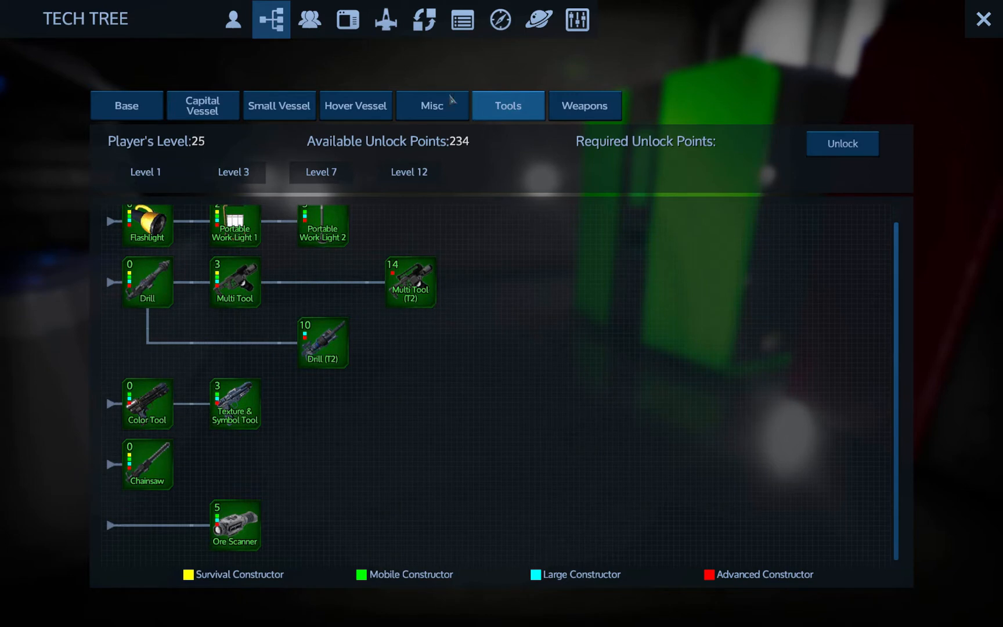
{"action": "left_click", "coordinate": [431, 106]}
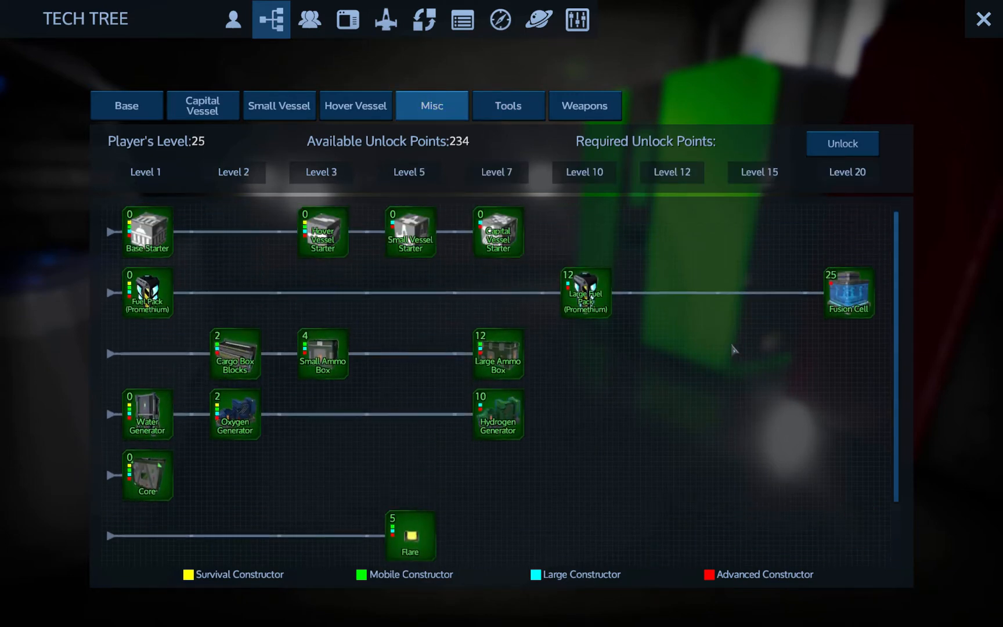
{"action": "left_click", "coordinate": [355, 104]}
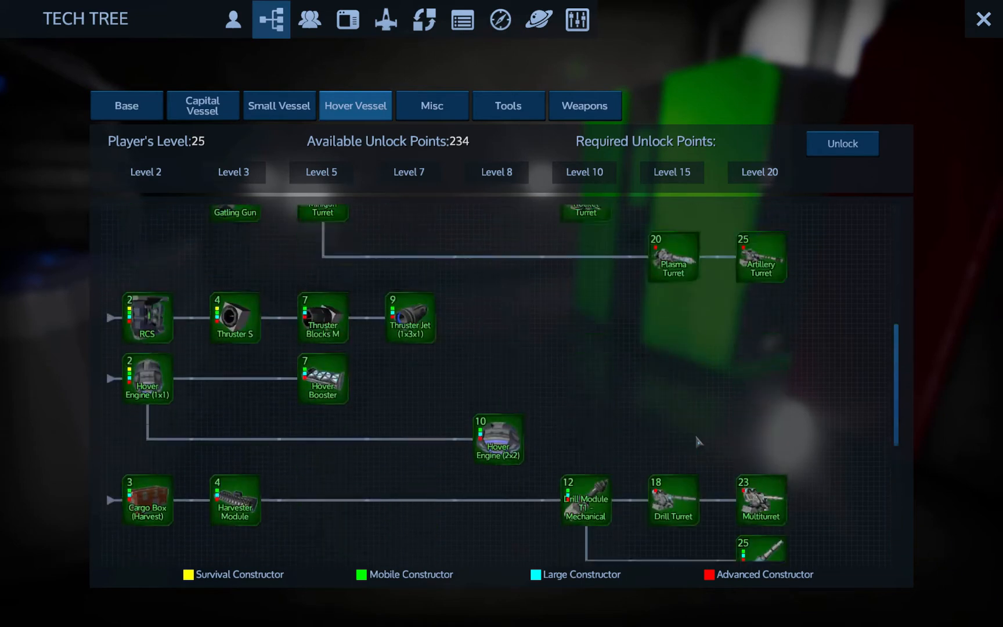
{"action": "left_click", "coordinate": [279, 105]}
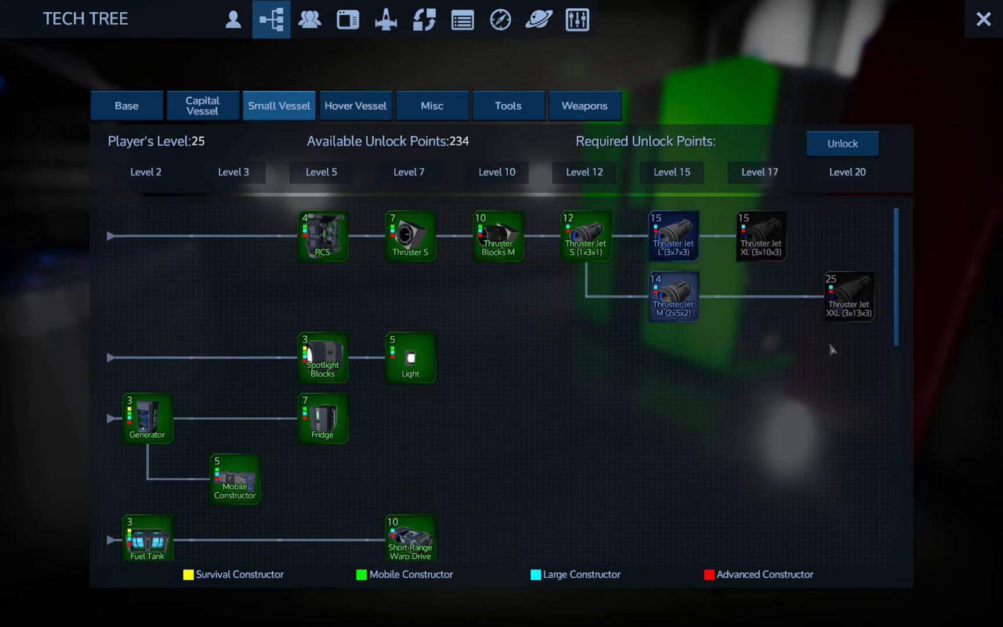
Unlock the Thruster Jet XXL, then switch to the Capital Vessel tech category
{"action": "left_click", "coordinate": [761, 236]}
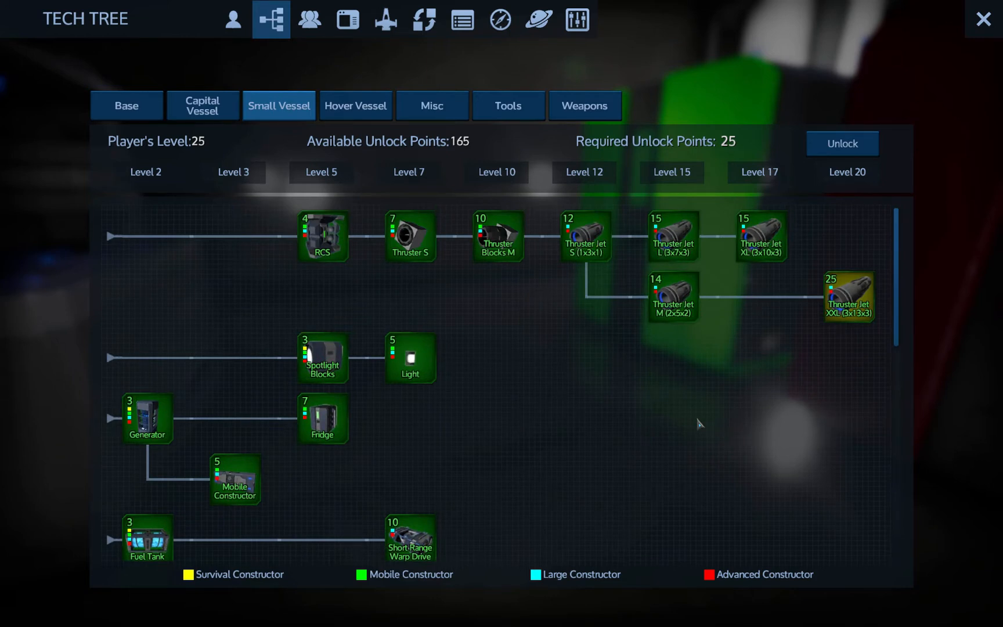
{"action": "mouse_move", "coordinate": [848, 297]}
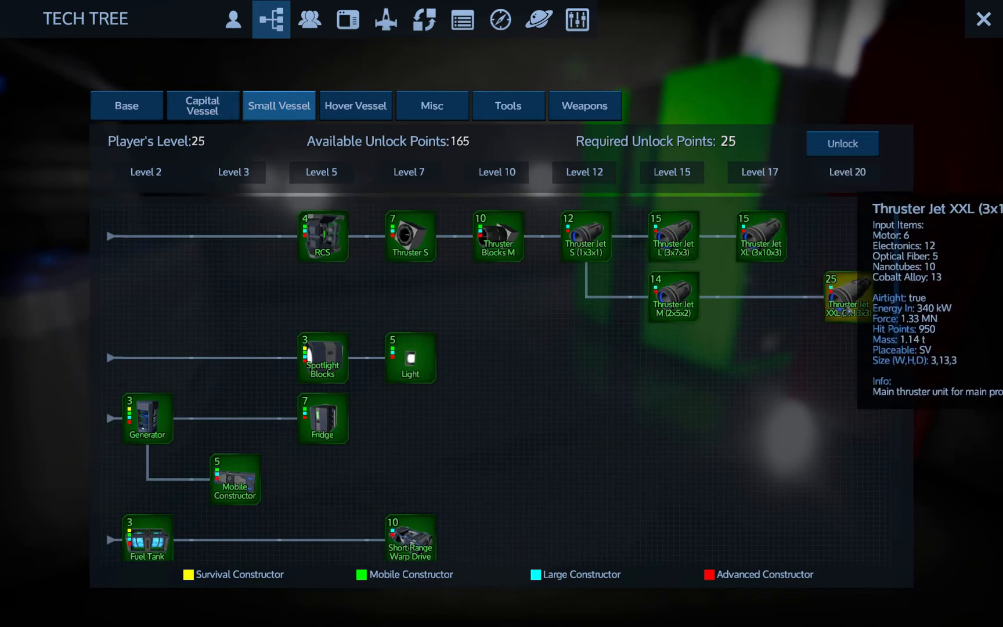
{"action": "mouse_move", "coordinate": [873, 331]}
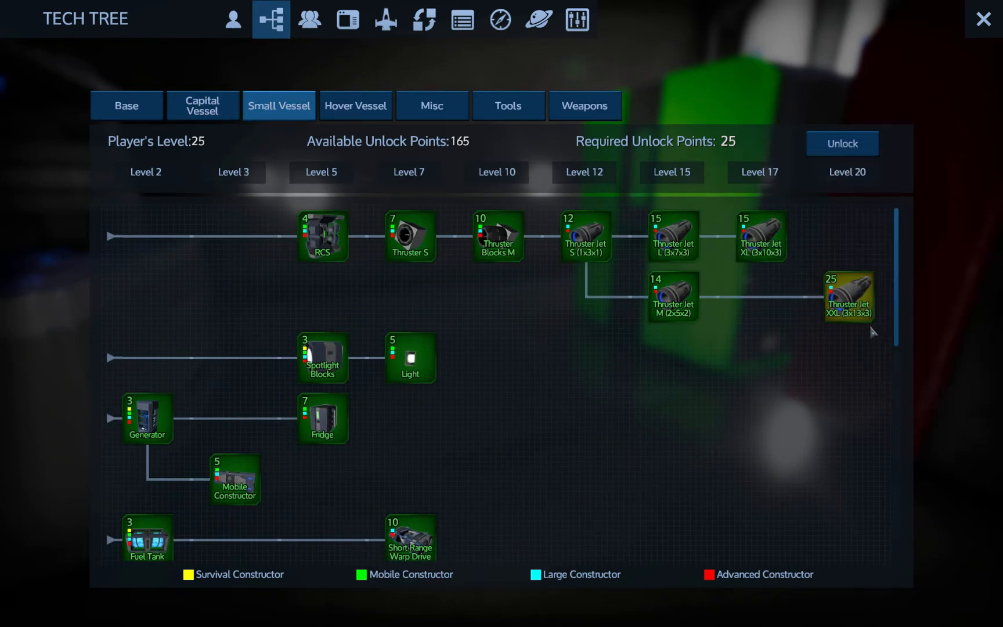
{"action": "mouse_move", "coordinate": [849, 296]}
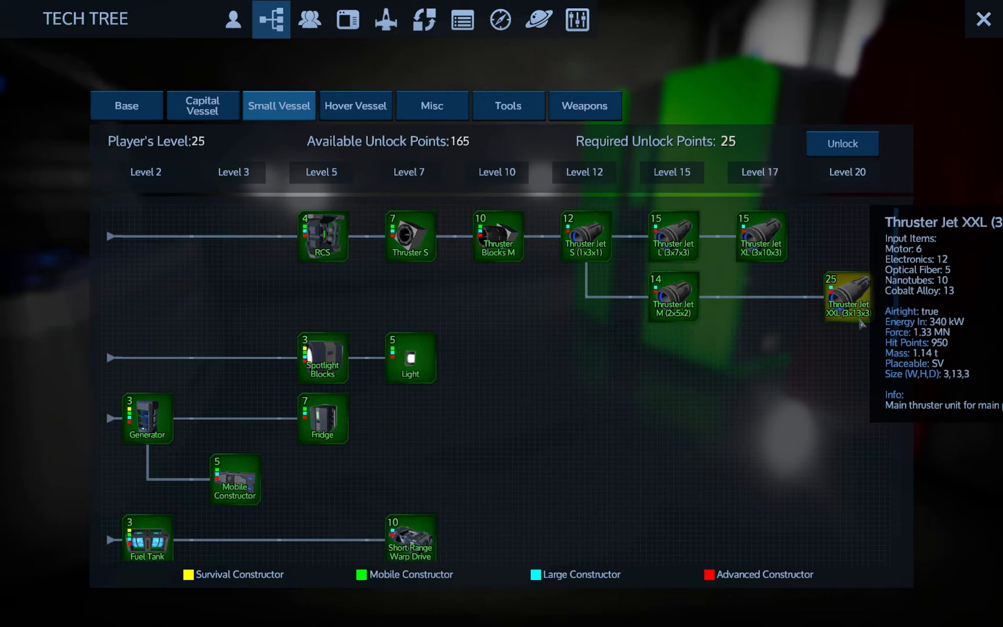
{"action": "mouse_move", "coordinate": [323, 237]}
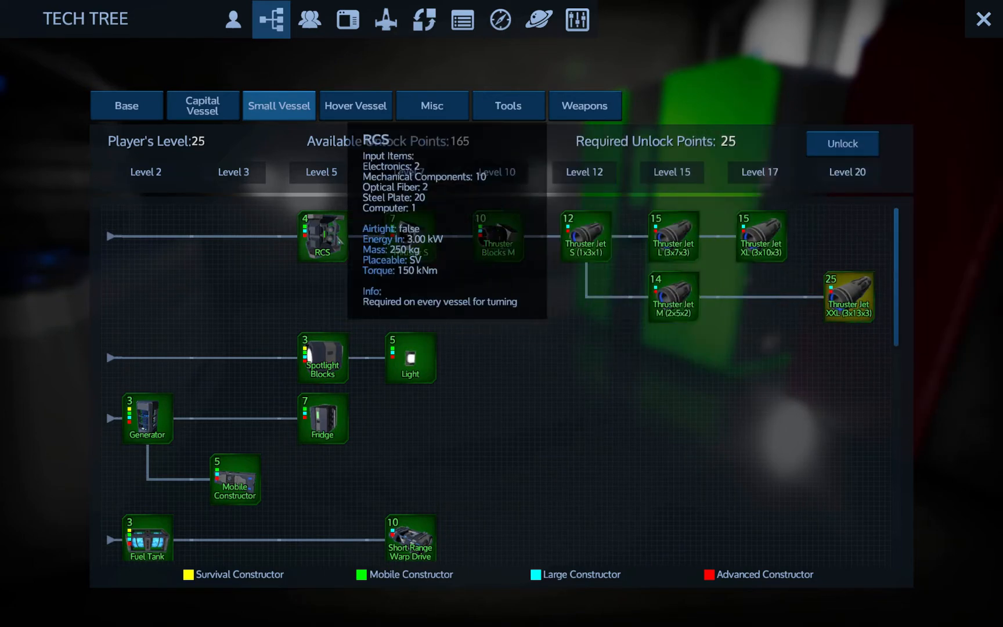
{"action": "left_click", "coordinate": [202, 105]}
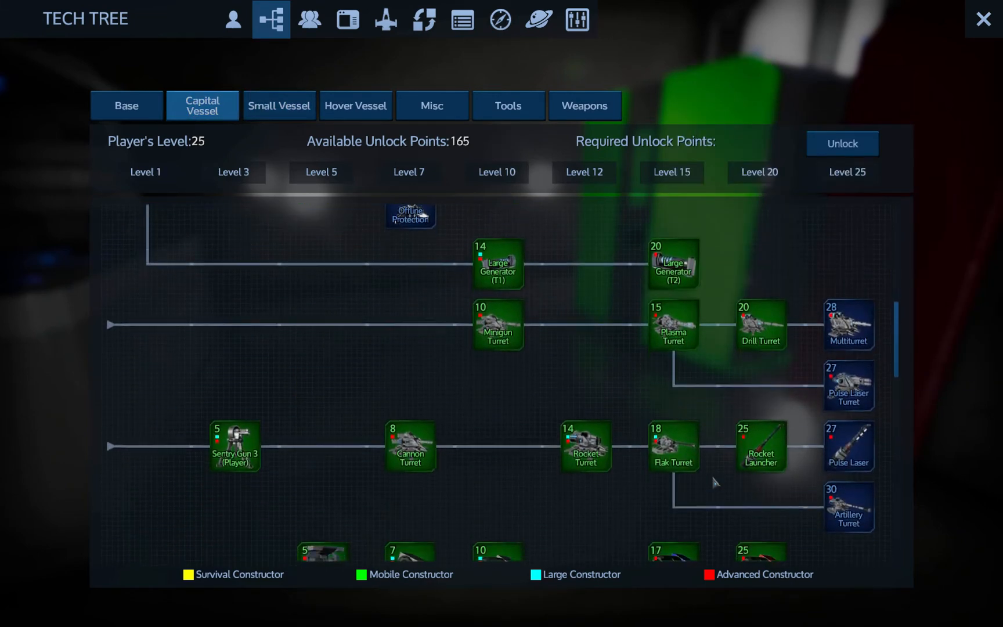
Unlock the capital vessel Pulse Laser Turret and Pulse Laser, then switch to the Base category
{"action": "scroll", "scroll_direction": "down", "scroll_amount": 3}
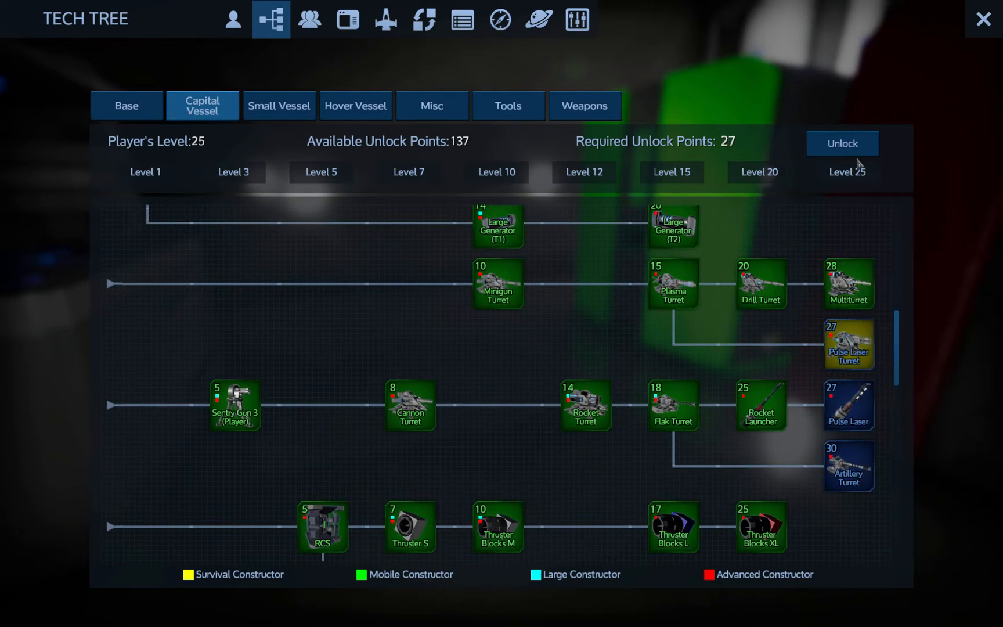
{"action": "left_click", "coordinate": [849, 283]}
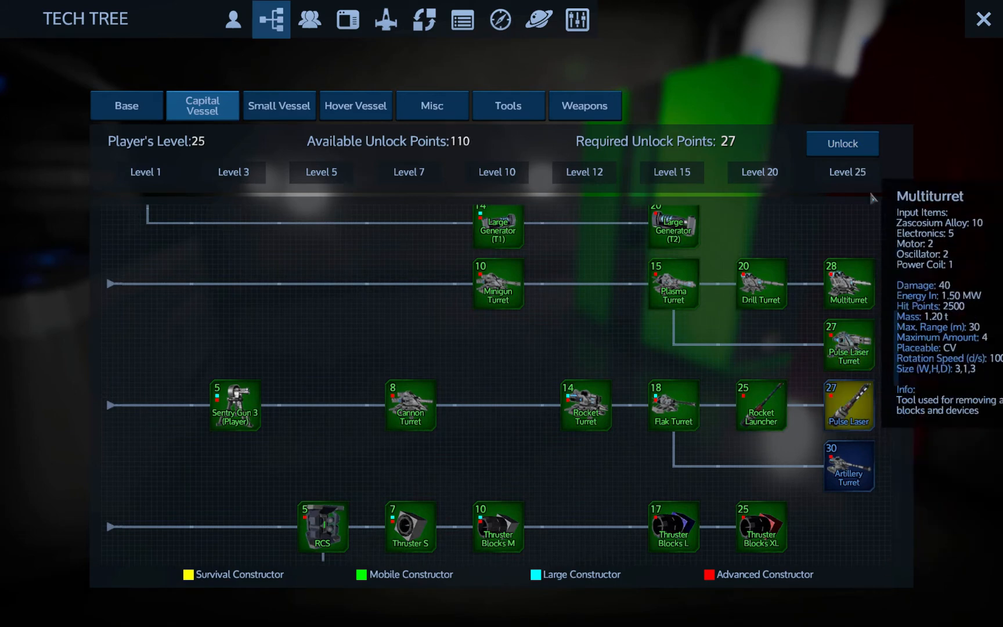
{"action": "left_click", "coordinate": [842, 143]}
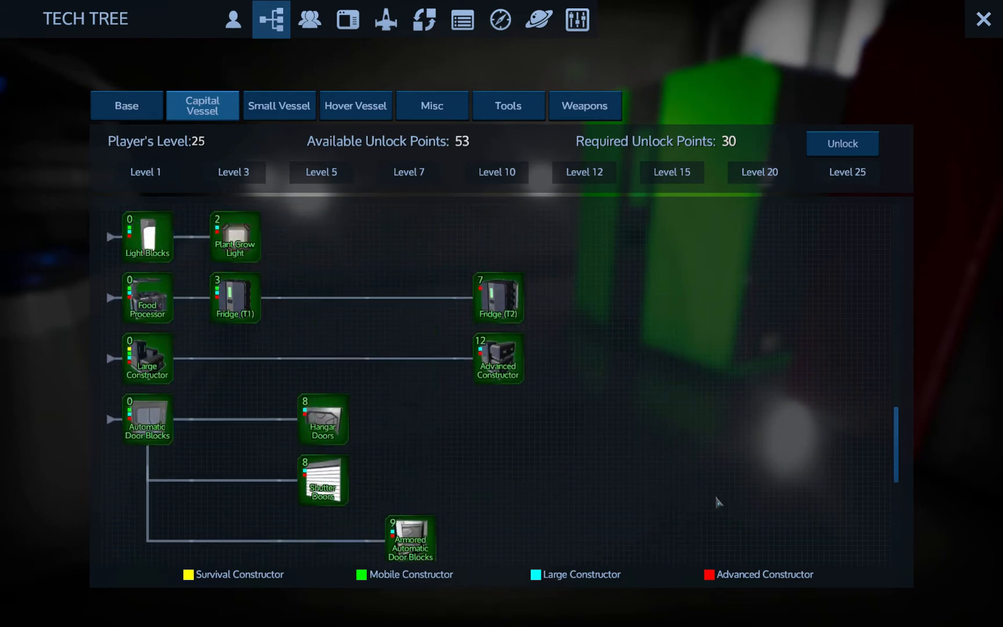
{"action": "scroll", "scroll_direction": "down", "scroll_amount": 3}
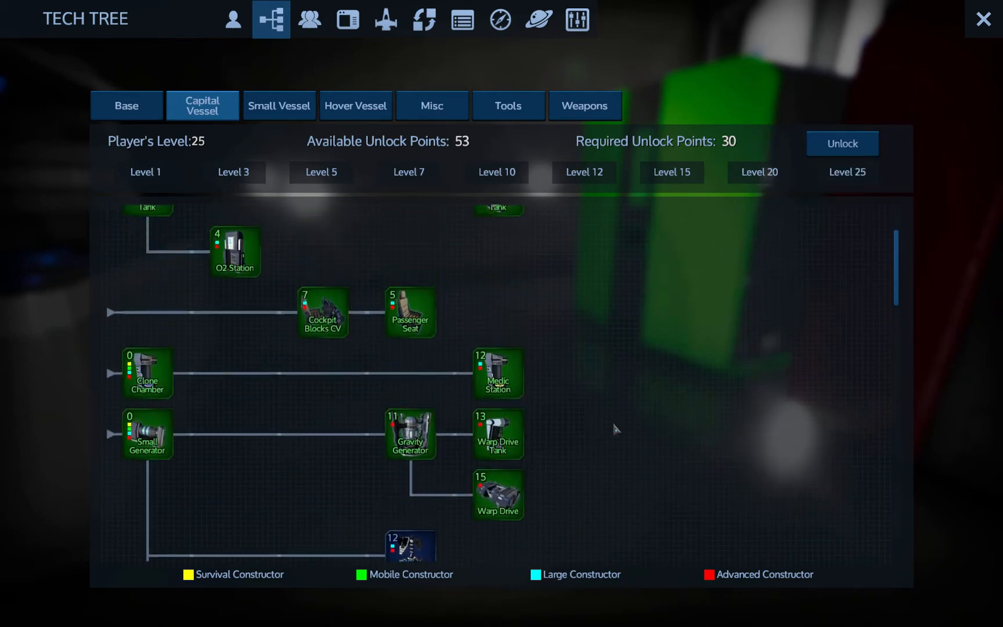
{"action": "left_click", "coordinate": [127, 106]}
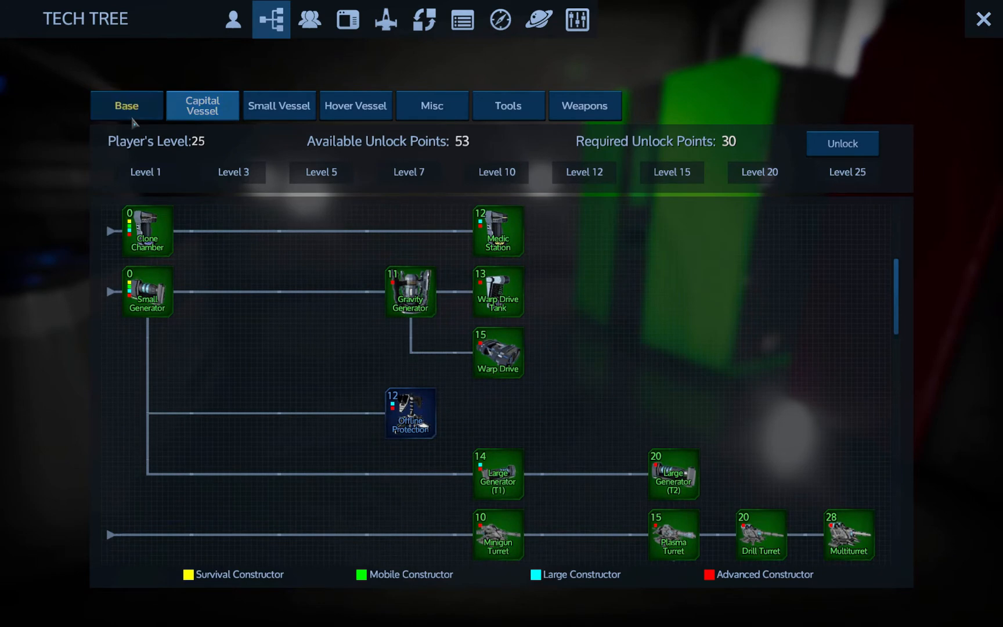
{"action": "left_click", "coordinate": [126, 105]}
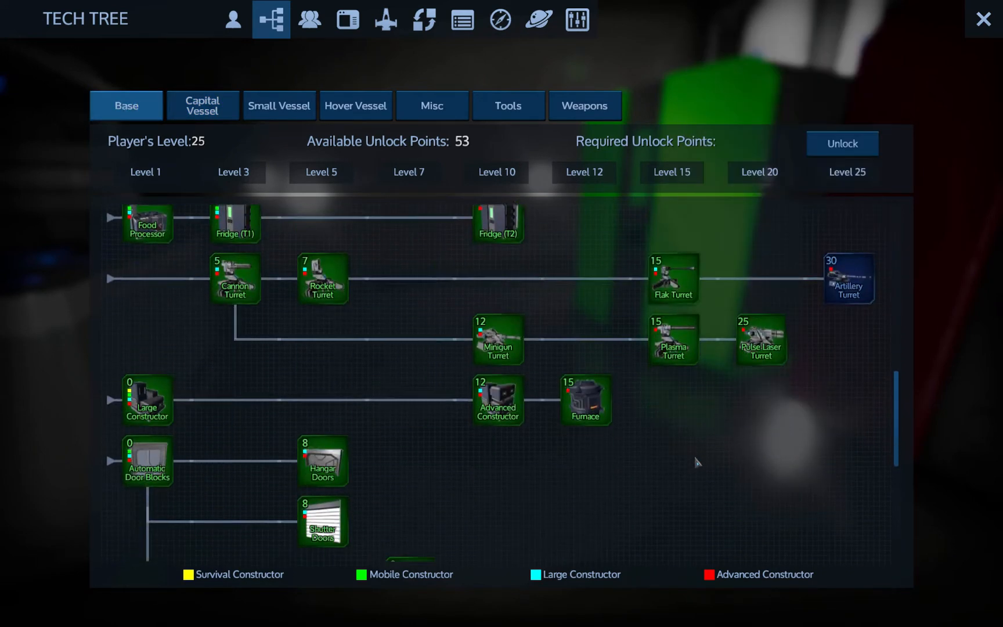
Unlock the base Artillery Turret, then recheck the Capital Vessel, Misc and Tools categories
{"action": "left_click", "coordinate": [848, 335]}
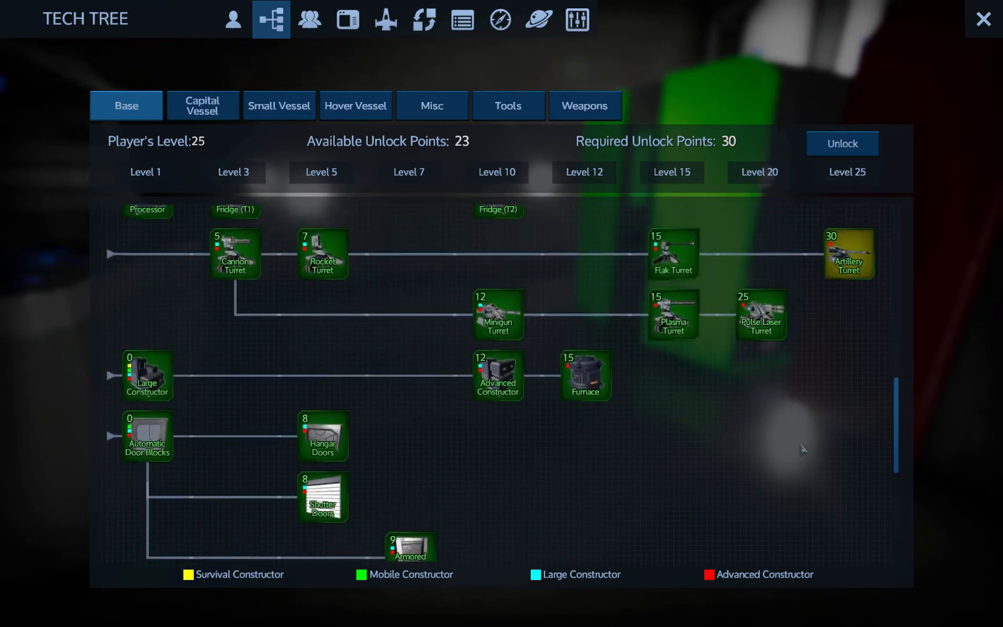
{"action": "left_click", "coordinate": [203, 104]}
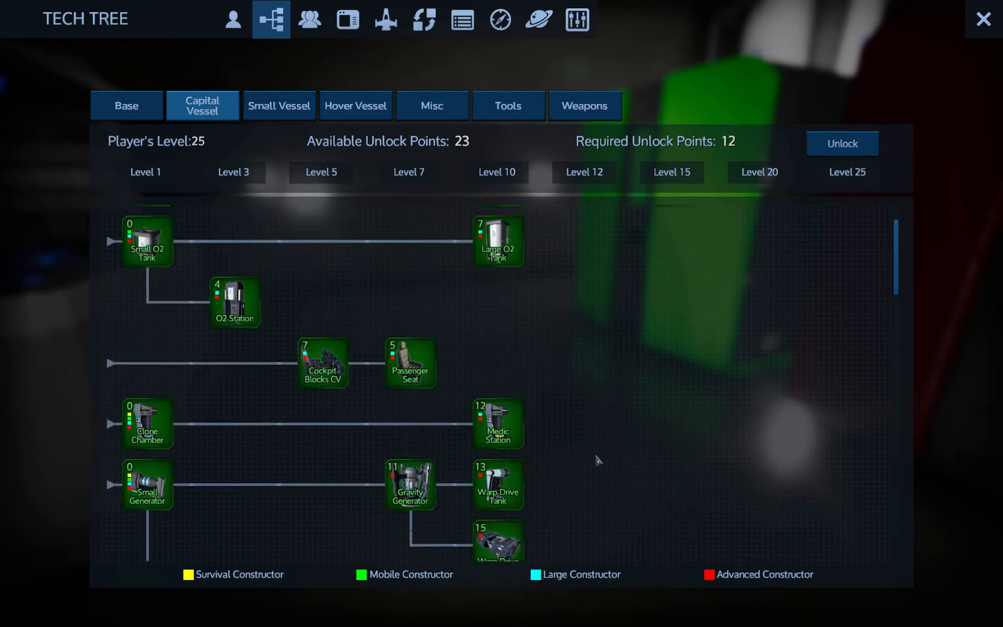
{"action": "left_click", "coordinate": [431, 105]}
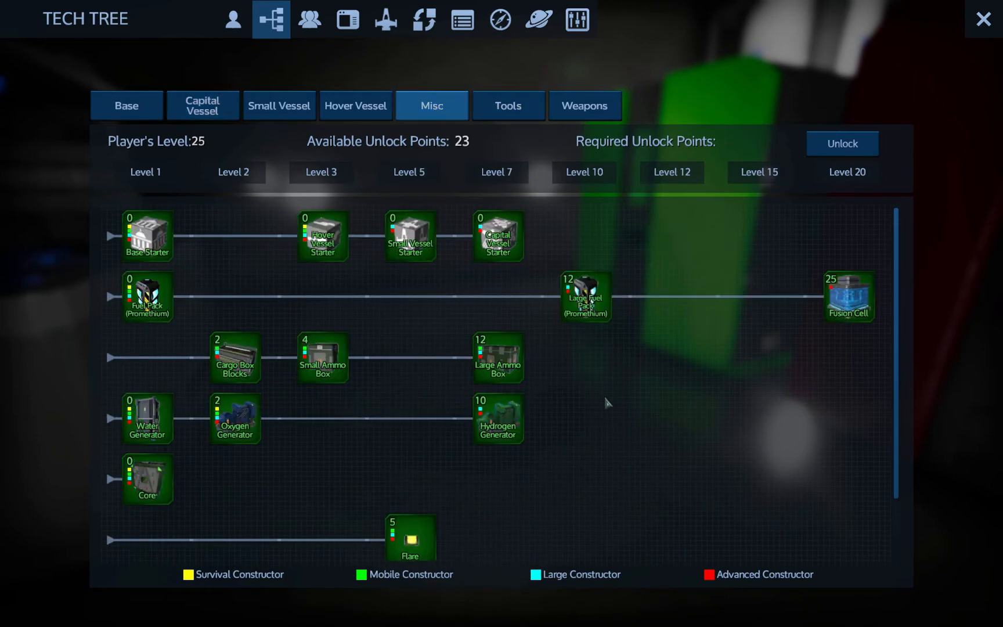
{"action": "left_click", "coordinate": [507, 105]}
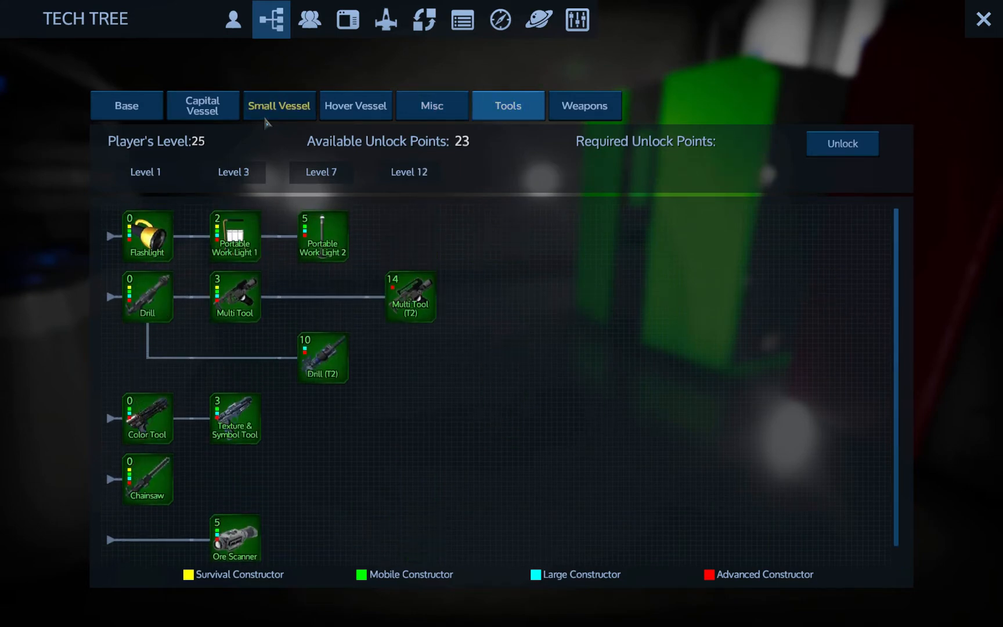
Confirm Small Vessel, Hover Vessel, Misc, Tools and Weapons categories are fully unlocked
{"action": "left_click", "coordinate": [278, 106]}
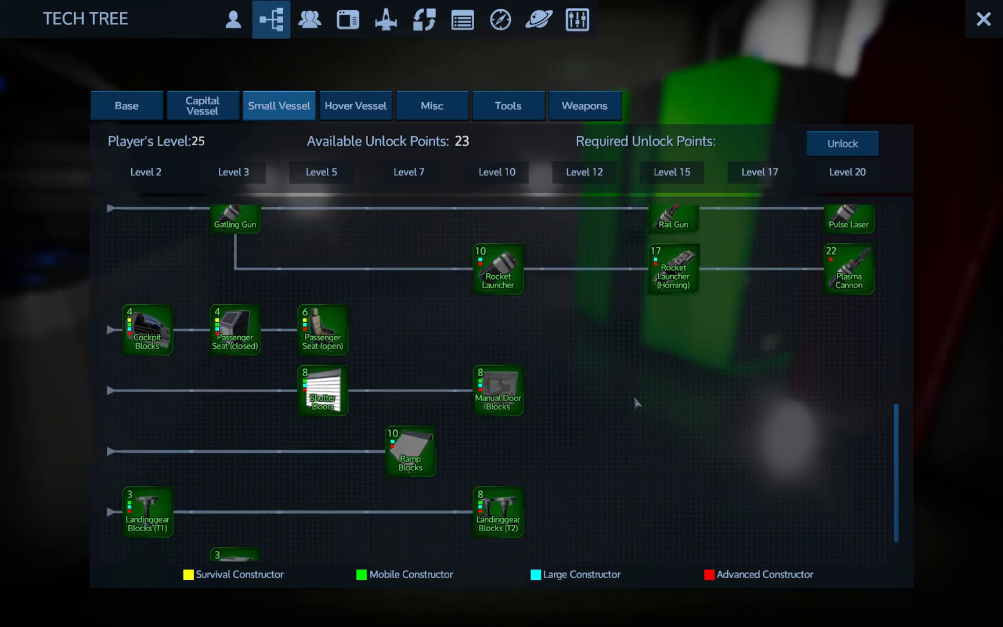
{"action": "left_click", "coordinate": [355, 106]}
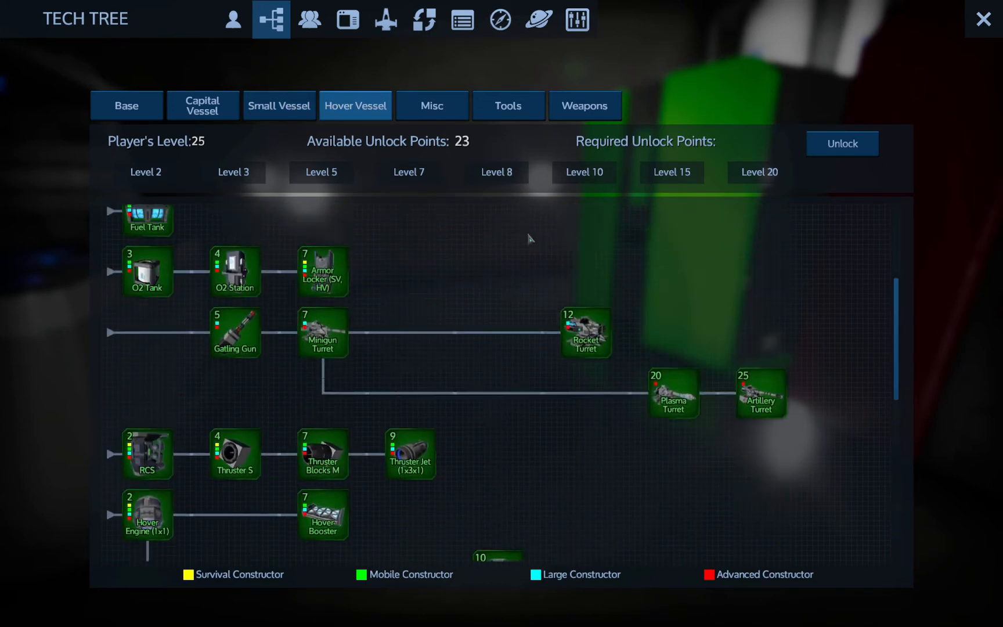
{"action": "left_click", "coordinate": [430, 105]}
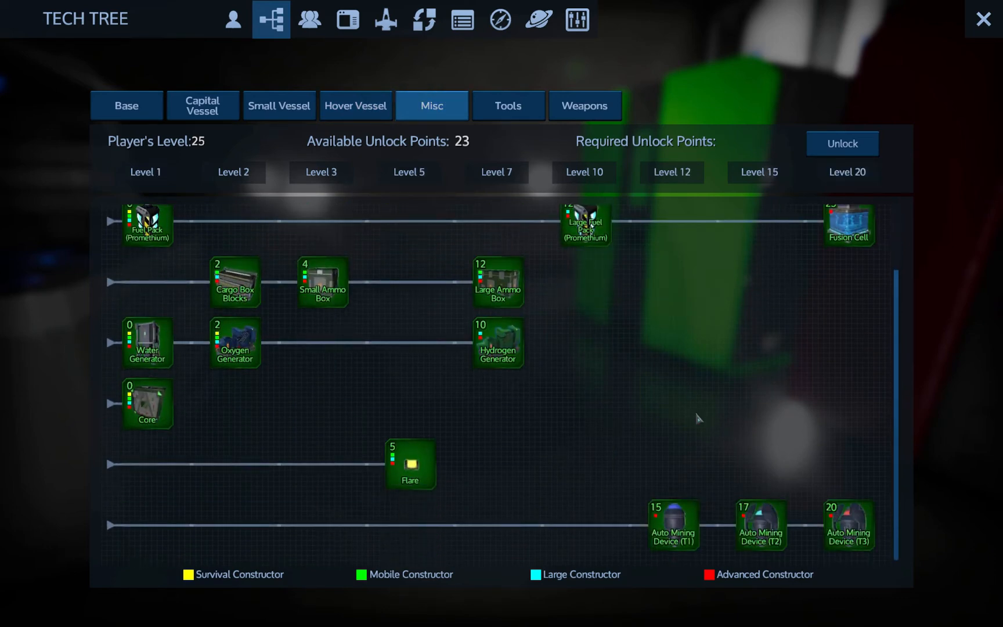
{"action": "left_click", "coordinate": [508, 104]}
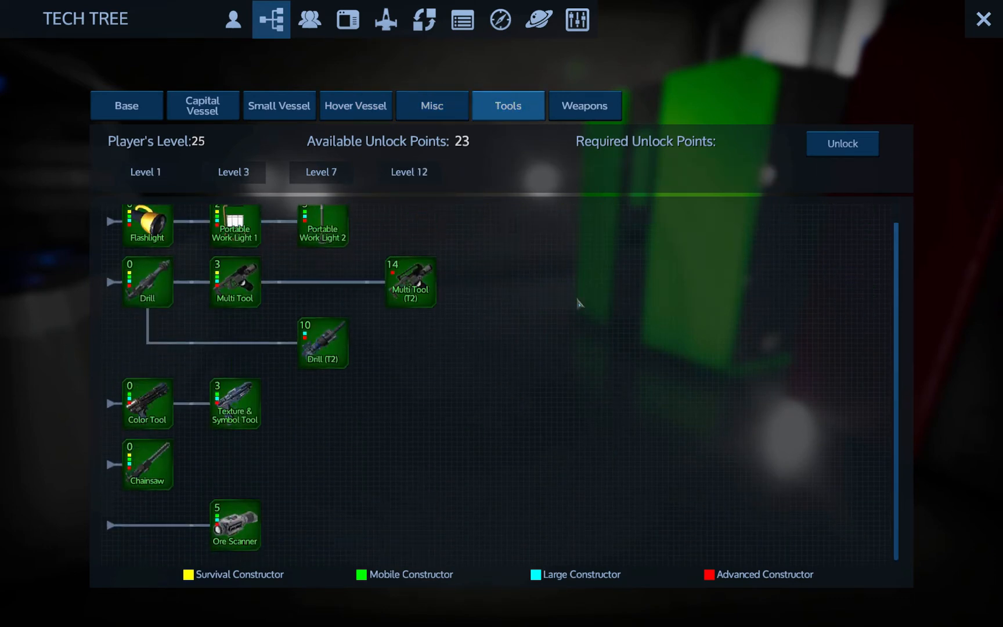
{"action": "left_click", "coordinate": [582, 105]}
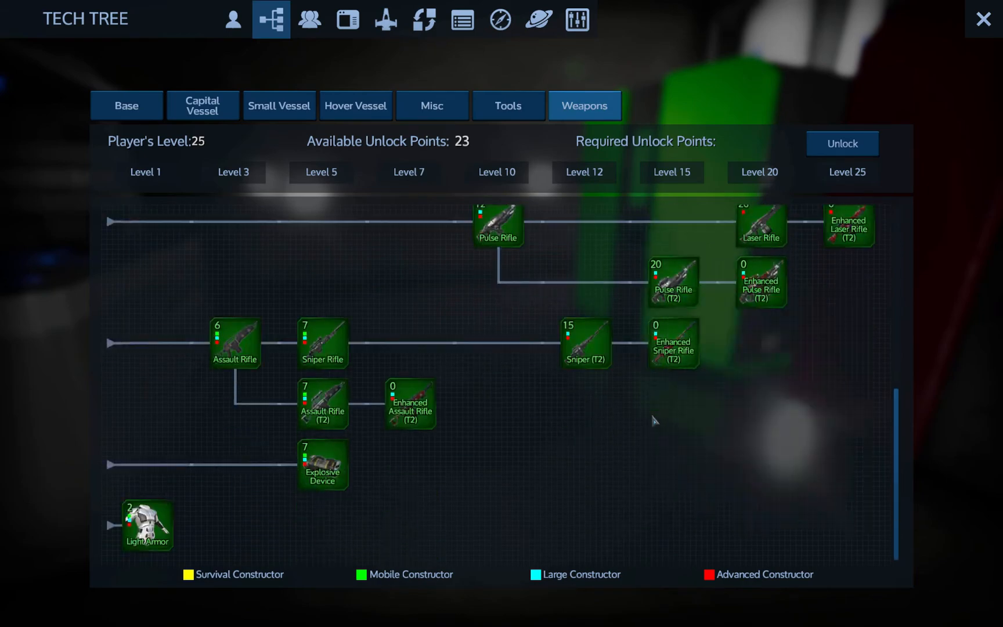
{"action": "mouse_move", "coordinate": [856, 427]}
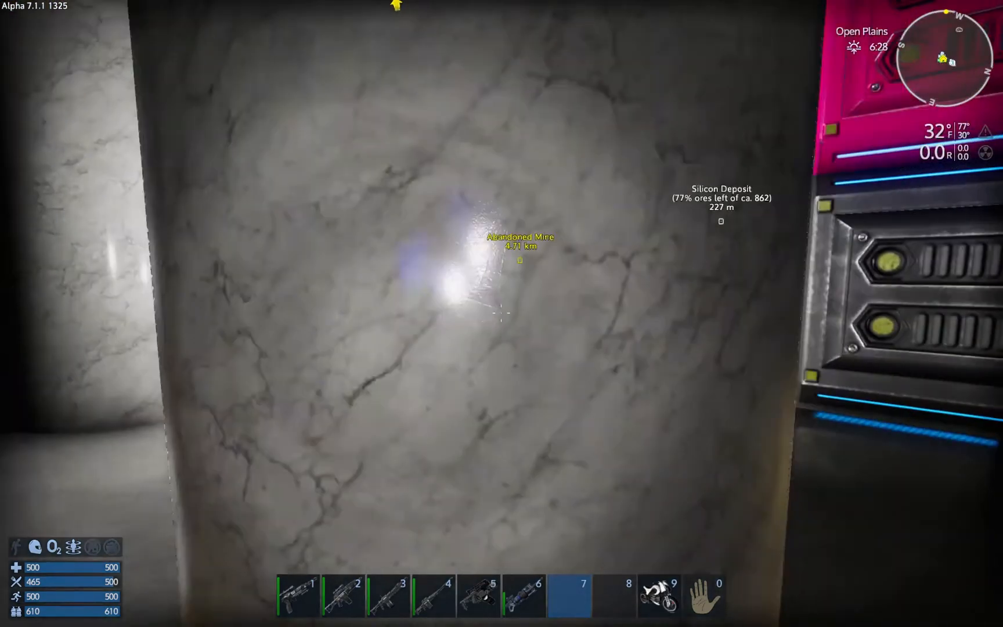
{"action": "key", "text": "f"}
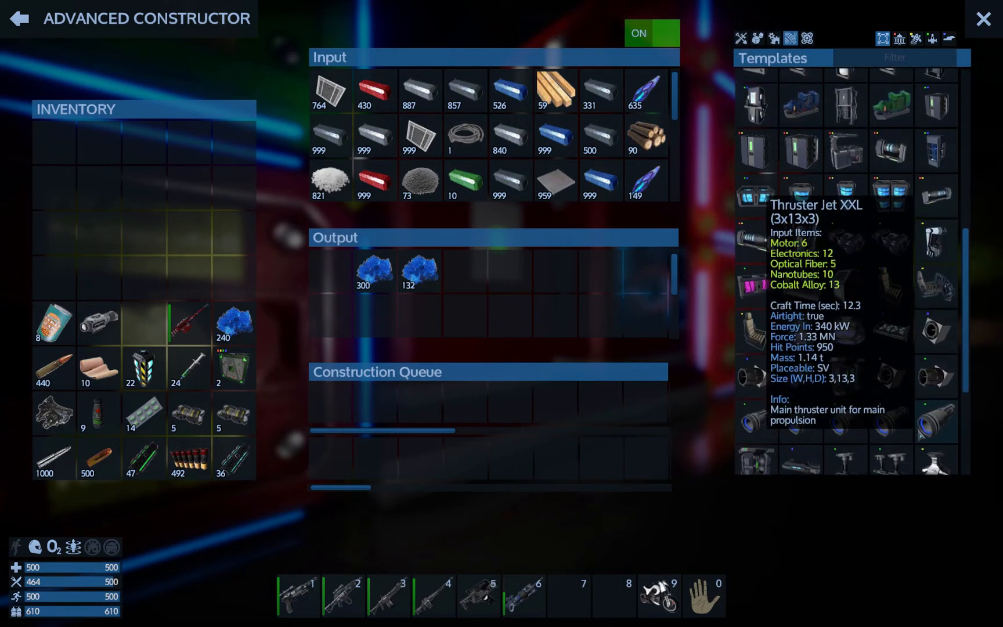
{"action": "scroll", "scroll_direction": "down", "scroll_amount": 3}
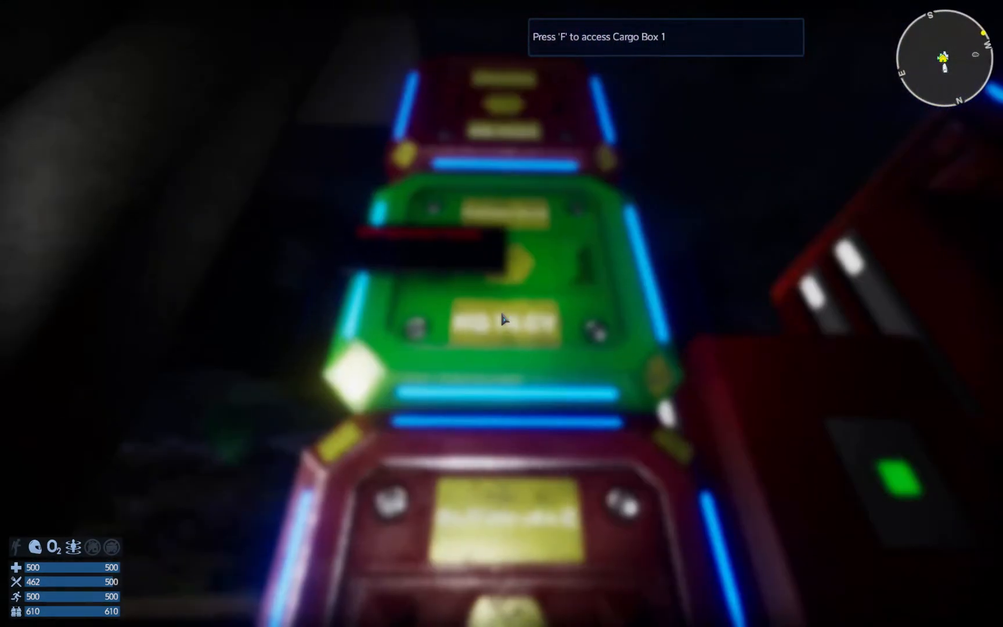
Take the ATM from the Advanced Constructor into hotbar slot 7 and close the constructor
{"action": "key", "text": "f"}
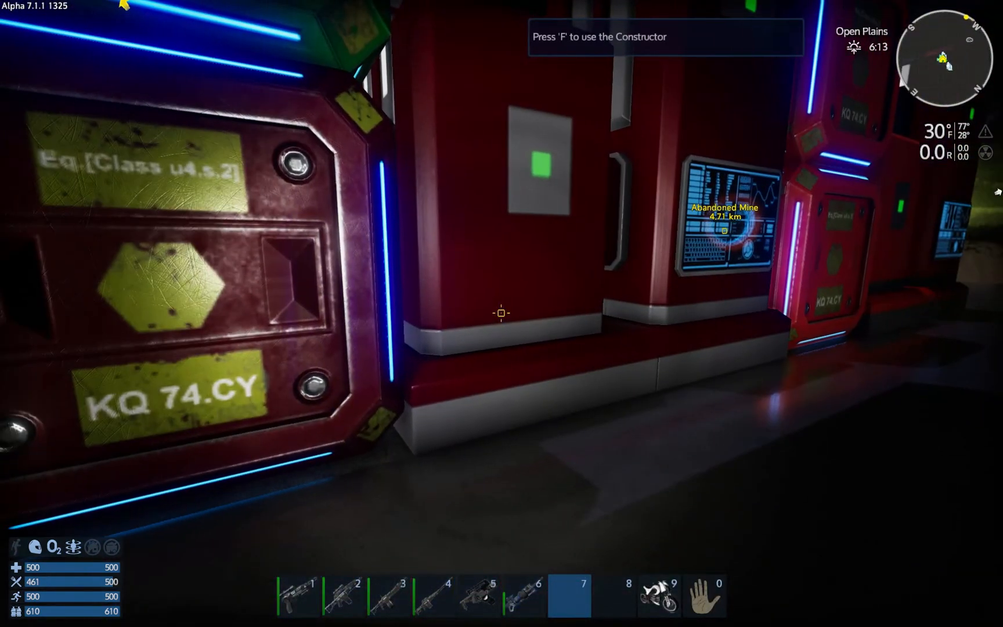
{"action": "key", "text": "f"}
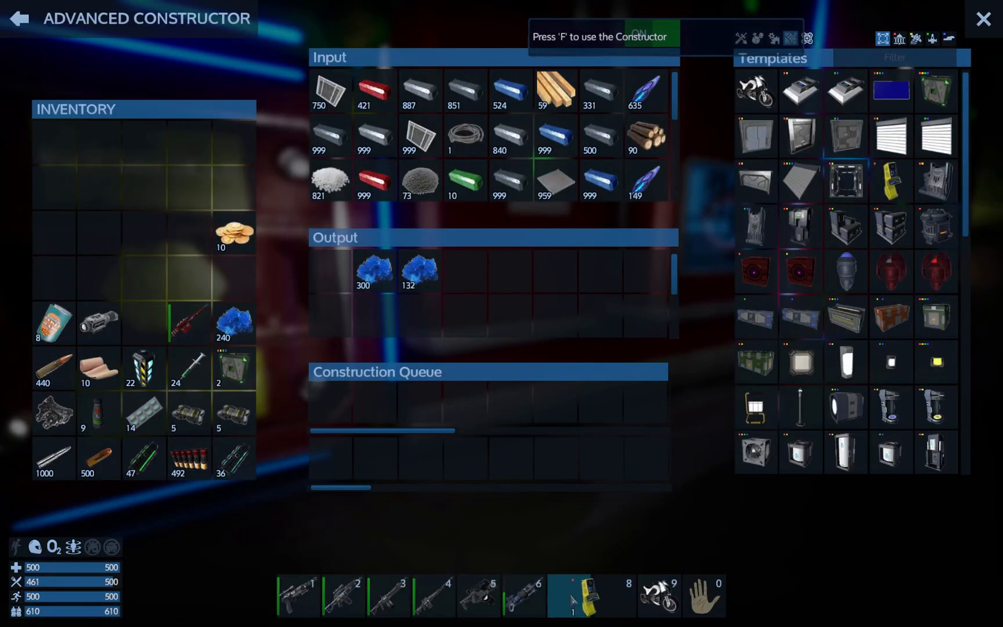
{"action": "key", "text": "Escape"}
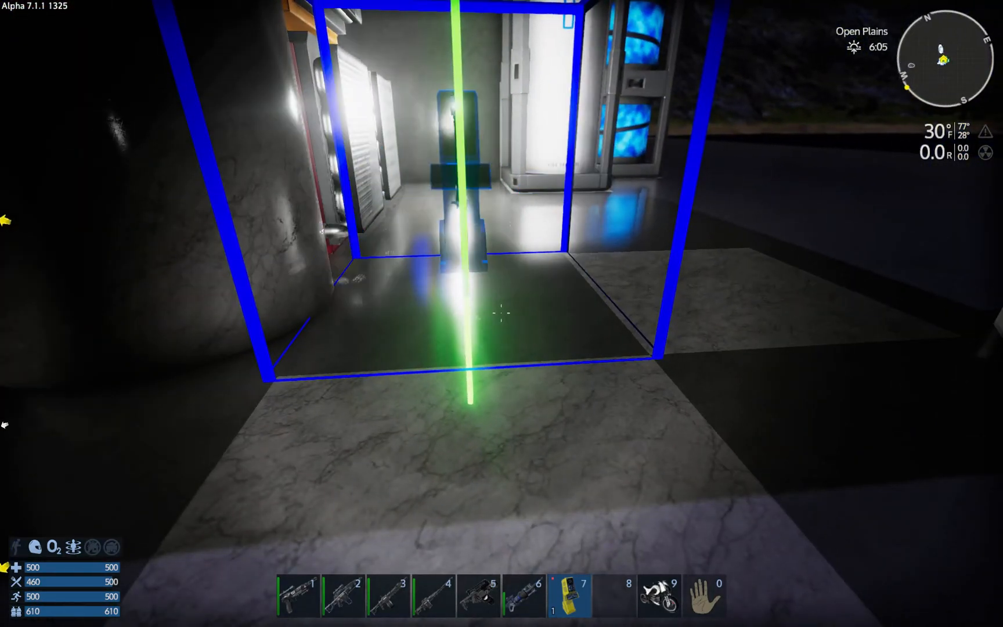
Deposit the 10 gold coins into the placed ATM, raising its balance to 500 CR, and close it
{"action": "key", "text": "f"}
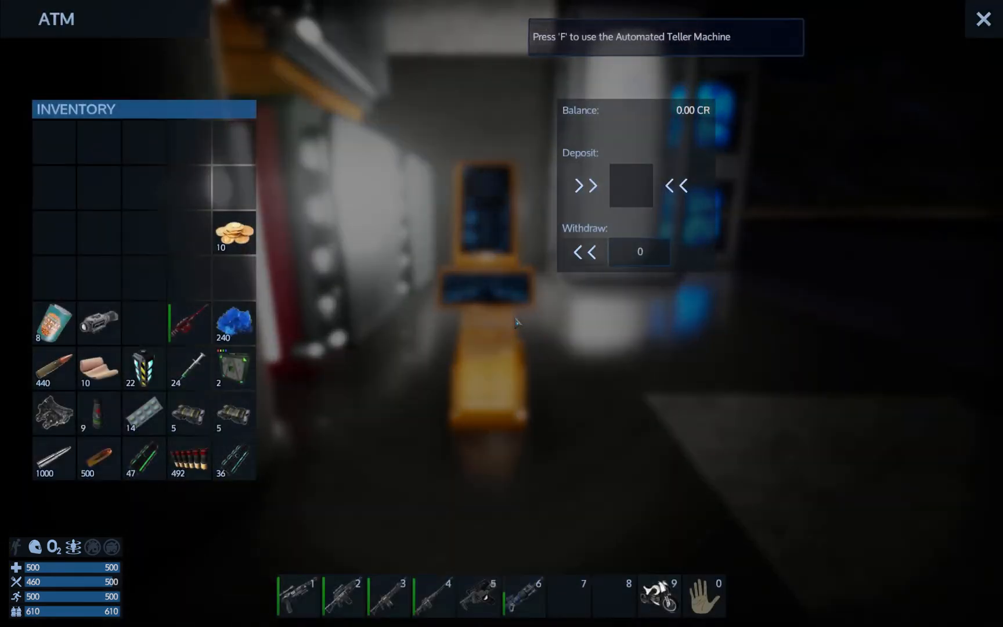
{"action": "left_click_drag", "start_coordinate": [235, 232], "coordinate": [631, 186]}
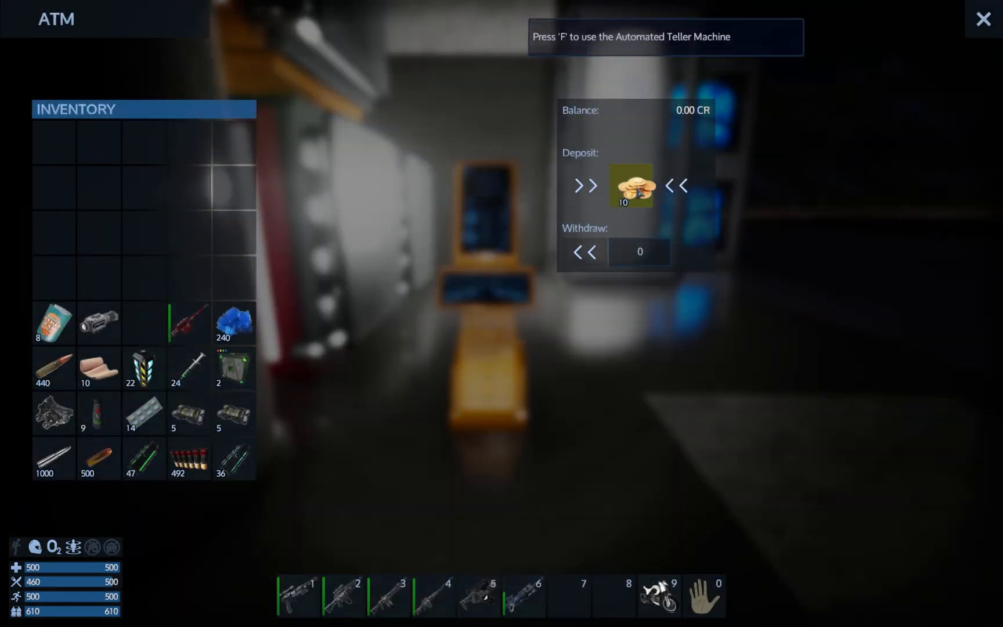
{"action": "left_click", "coordinate": [584, 186]}
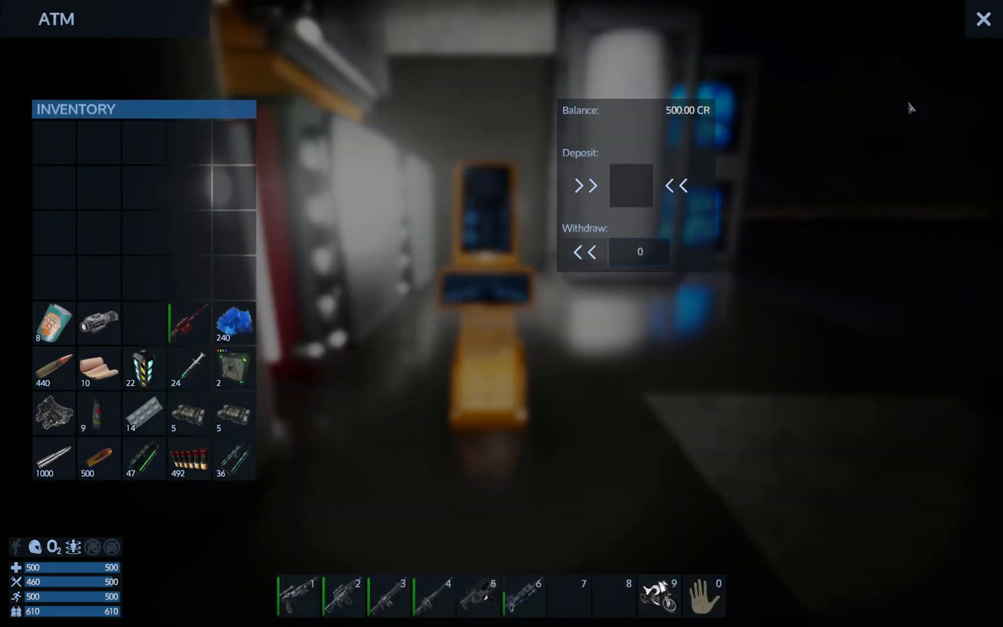
{"action": "left_click", "coordinate": [984, 20]}
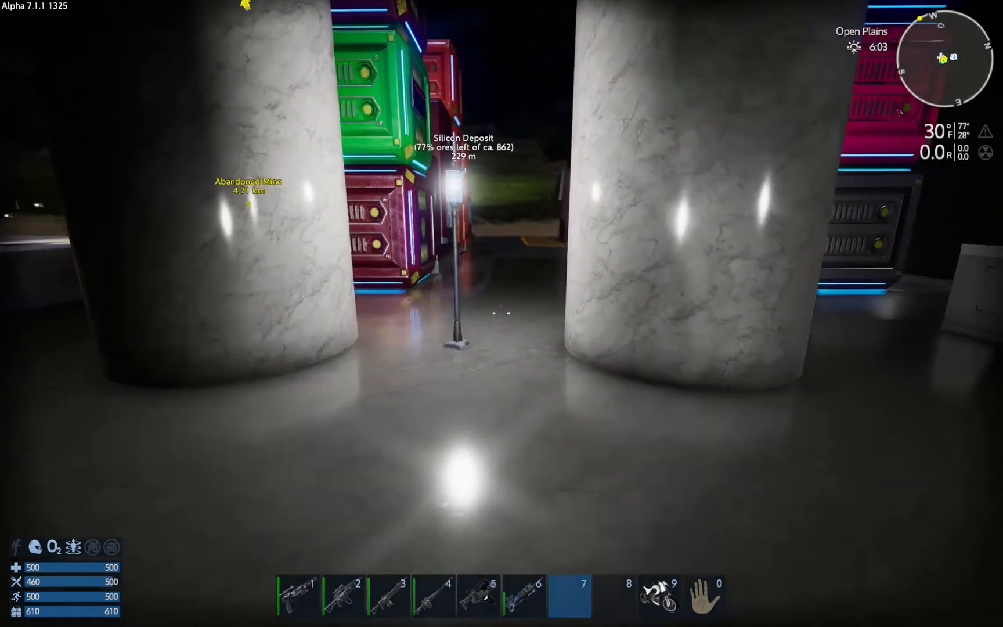
{"action": "mouse_move", "coordinate": [501, 312]}
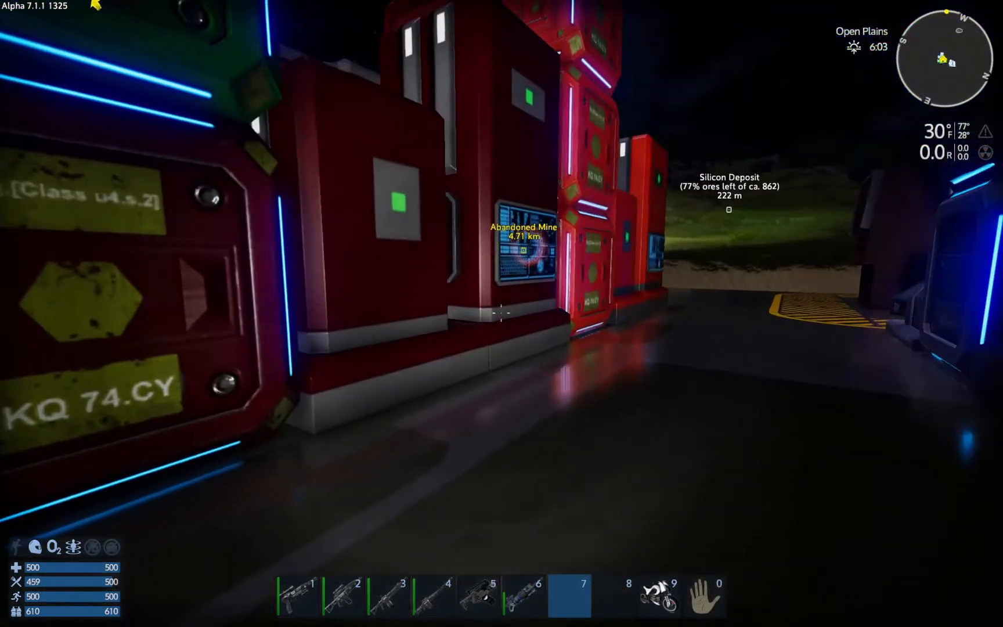
{"action": "key", "text": "m"}
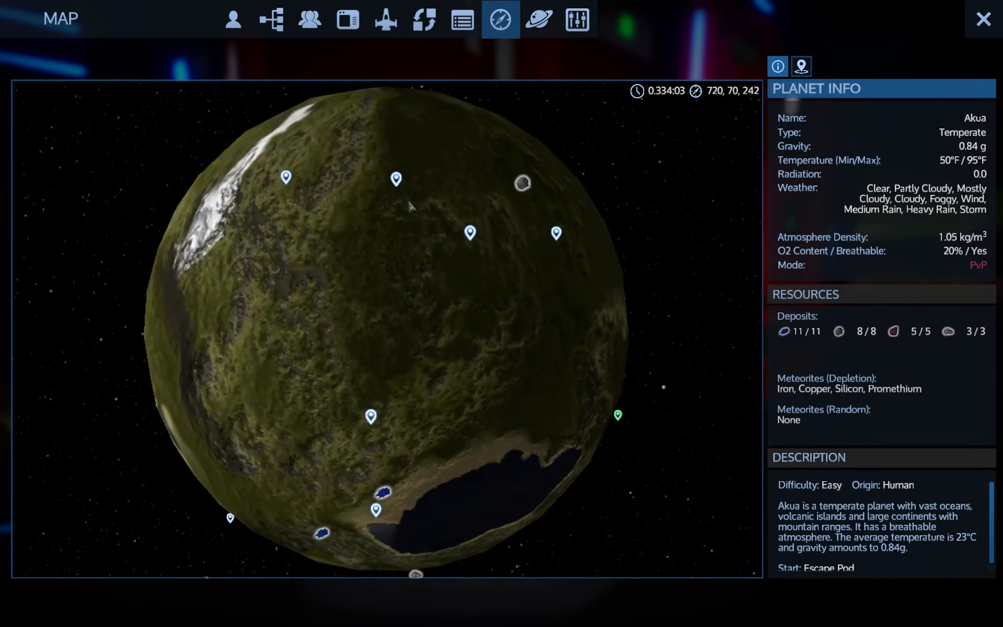
{"action": "mouse_move", "coordinate": [486, 225]}
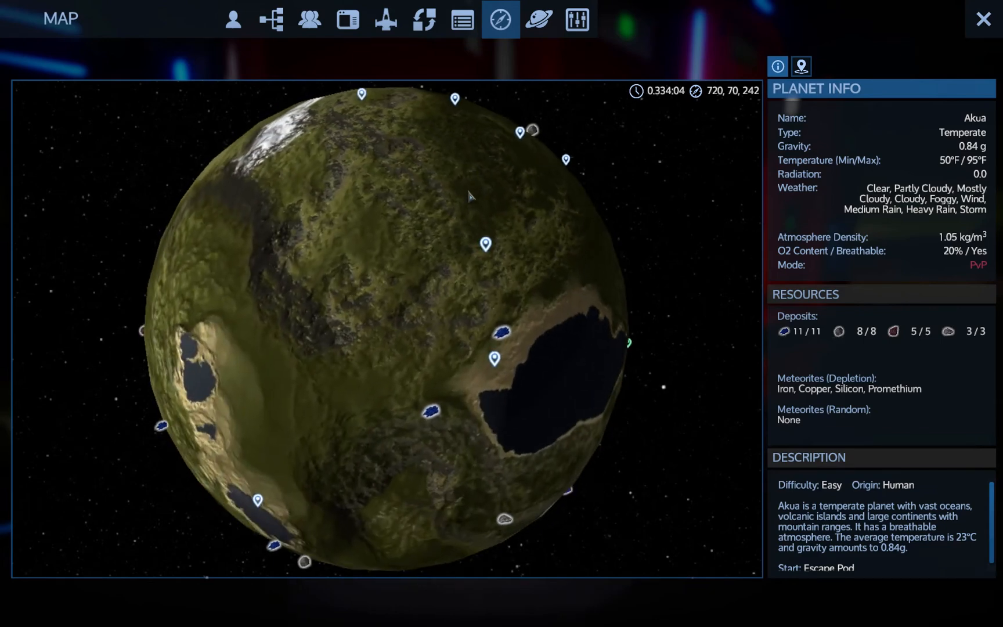
{"action": "left_click", "coordinate": [983, 20]}
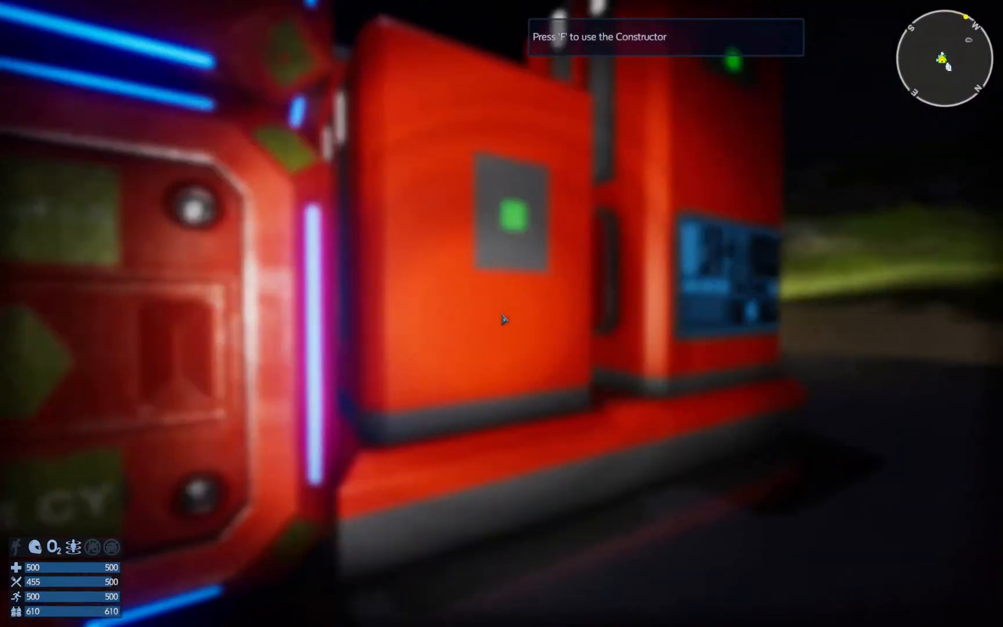
Show the "Hive" Light Carrier's Resources / Time list in the blueprint Library
{"action": "key", "text": "f"}
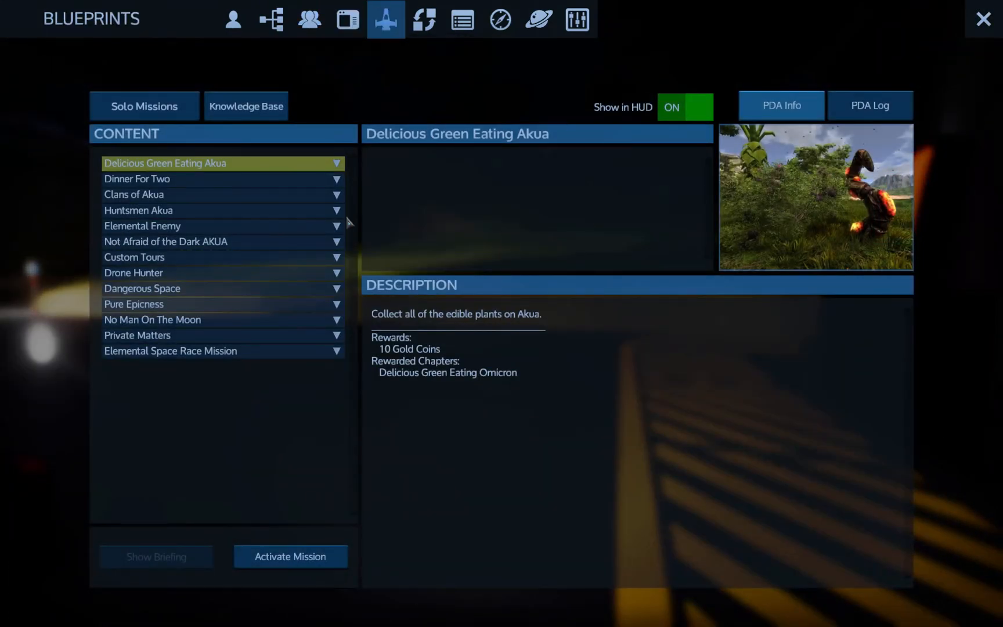
{"action": "left_click", "coordinate": [385, 20]}
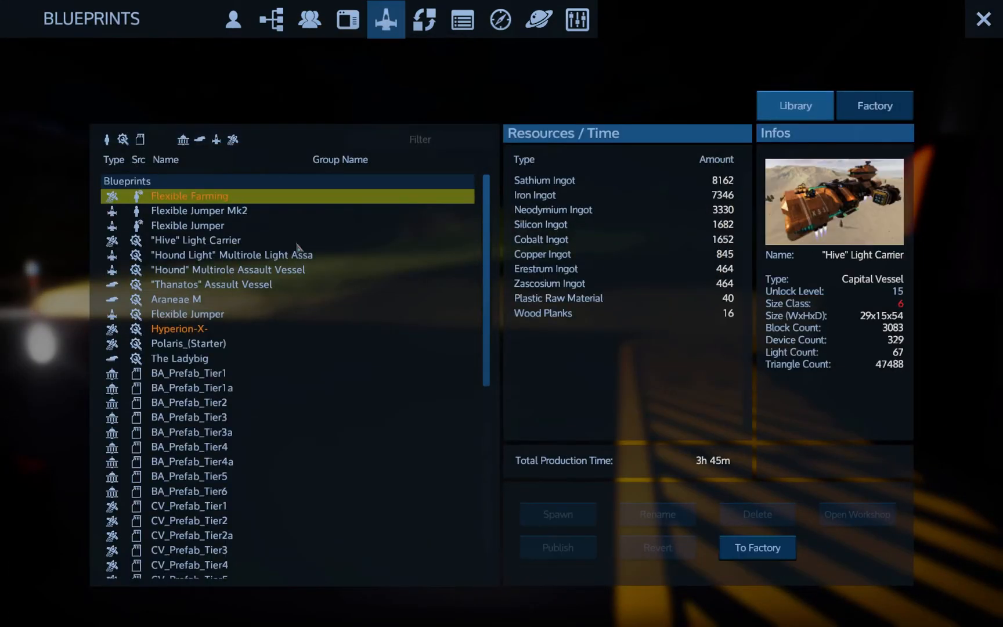
{"action": "left_click", "coordinate": [195, 240]}
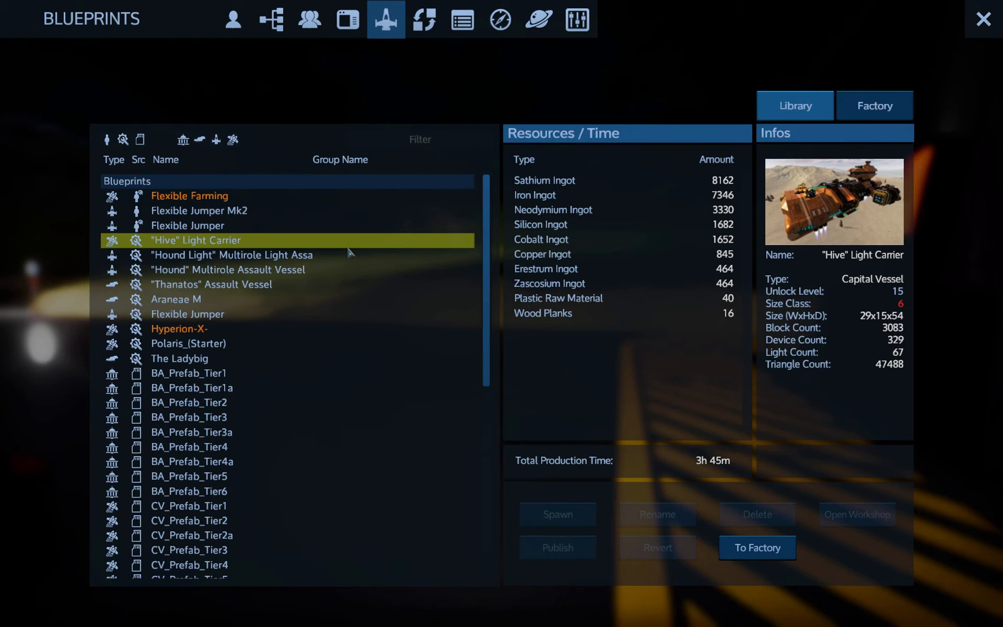
{"action": "mouse_move", "coordinate": [526, 223]}
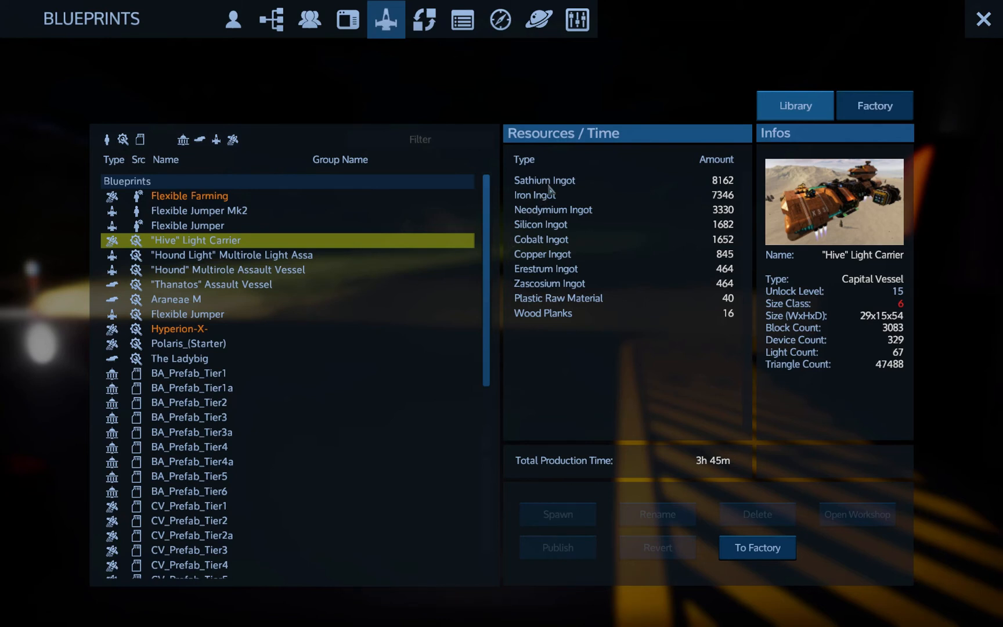
{"action": "mouse_move", "coordinate": [547, 202]}
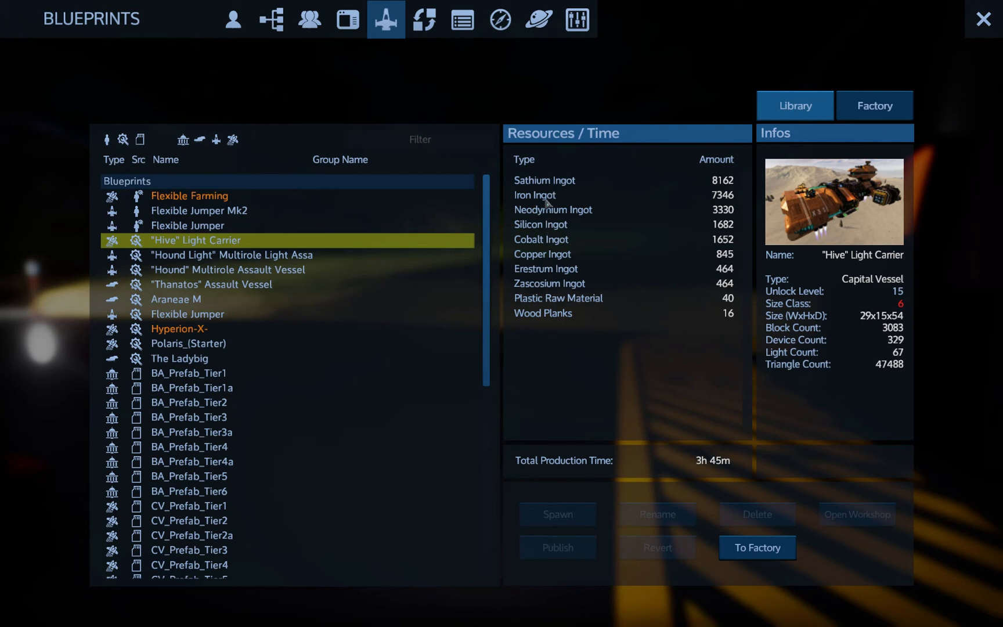
{"action": "mouse_move", "coordinate": [537, 271]}
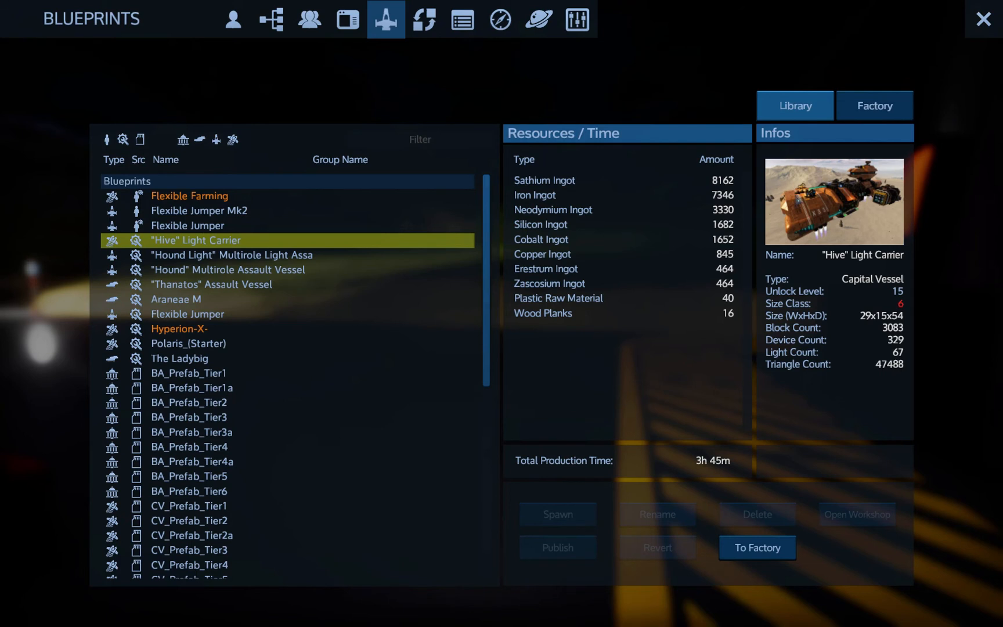
{"action": "mouse_move", "coordinate": [616, 224]}
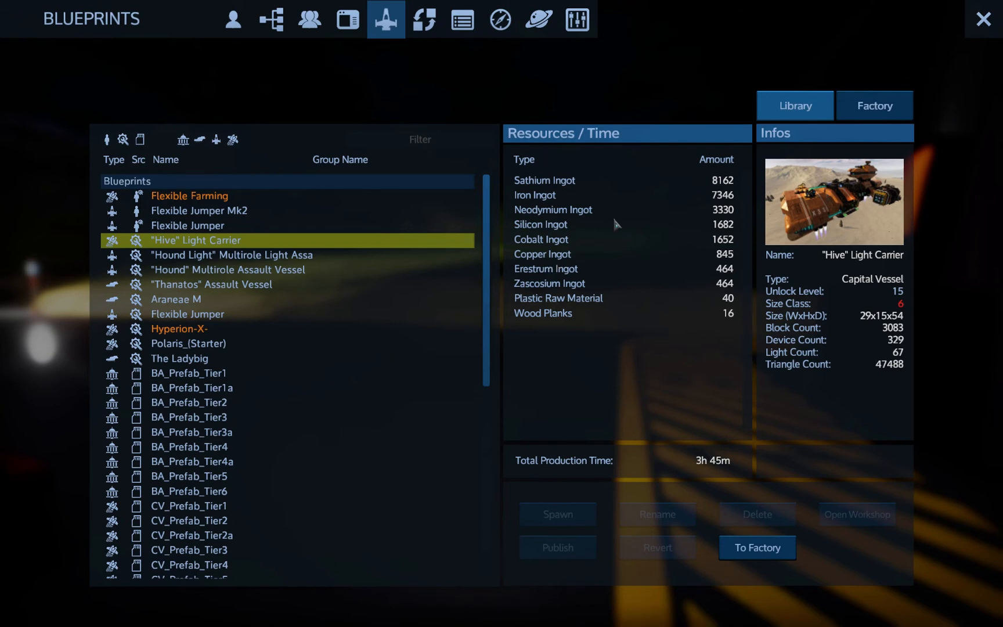
{"action": "mouse_move", "coordinate": [501, 288]}
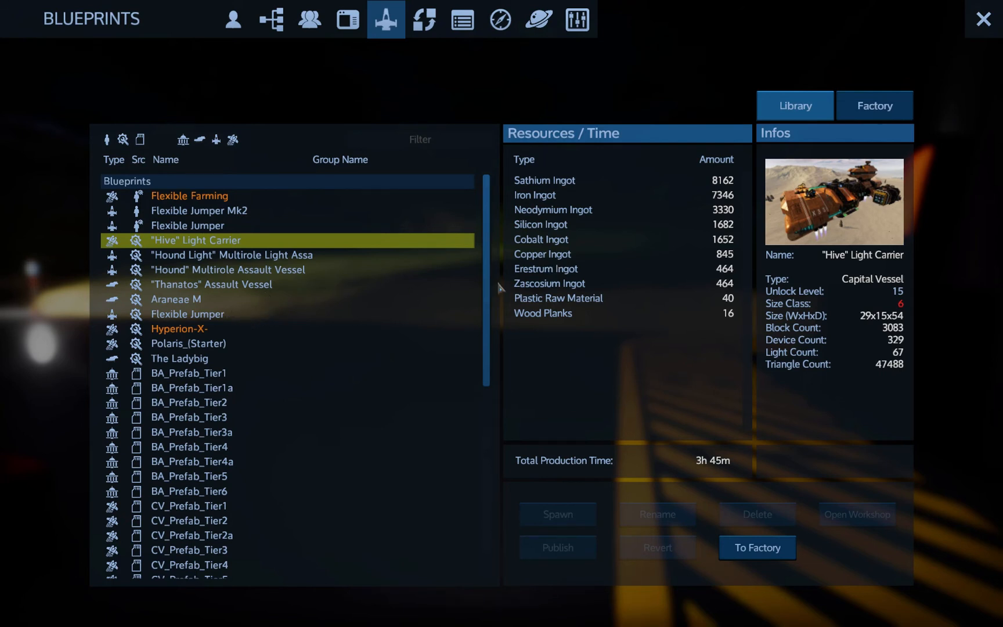
Compare resource needs of CV_Prefab_Tier1, Tier2, Tier4 and HV_Prefab_Tier2, then close the blueprints
{"action": "scroll", "scroll_direction": "down", "scroll_amount": 3}
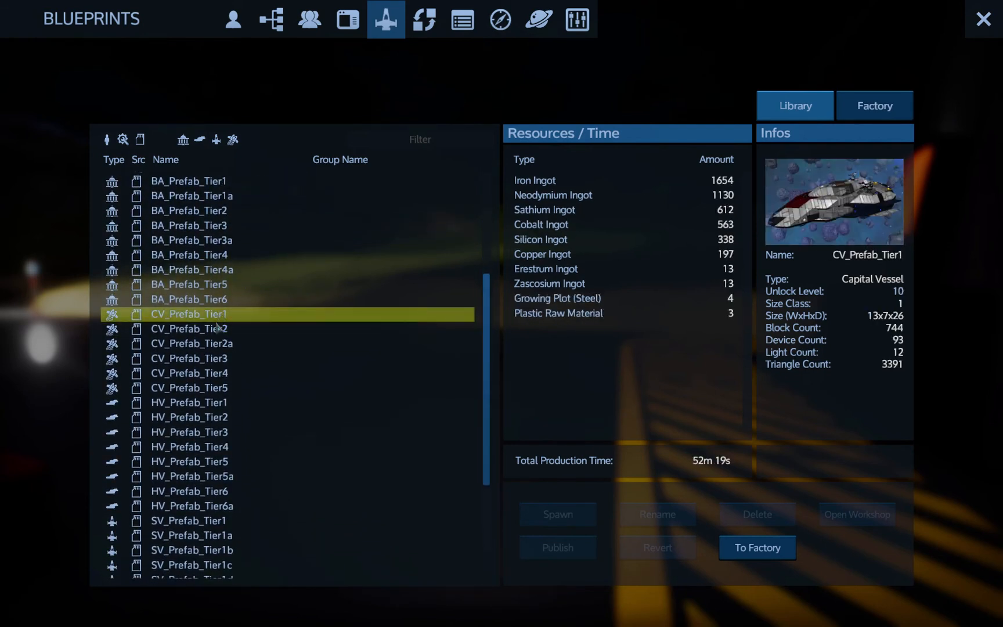
{"action": "left_click", "coordinate": [189, 328]}
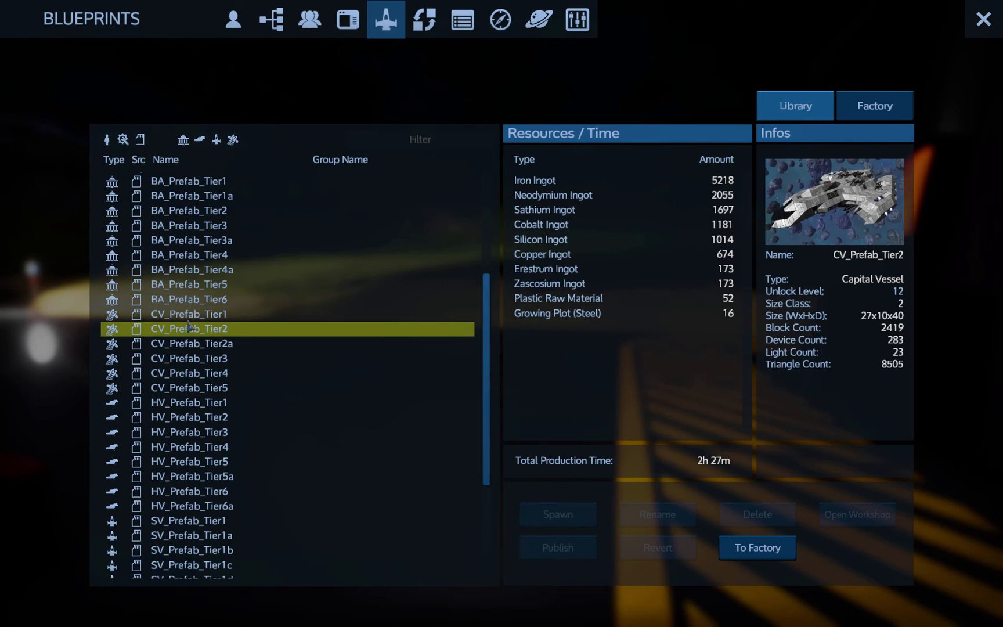
{"action": "left_click", "coordinate": [190, 314]}
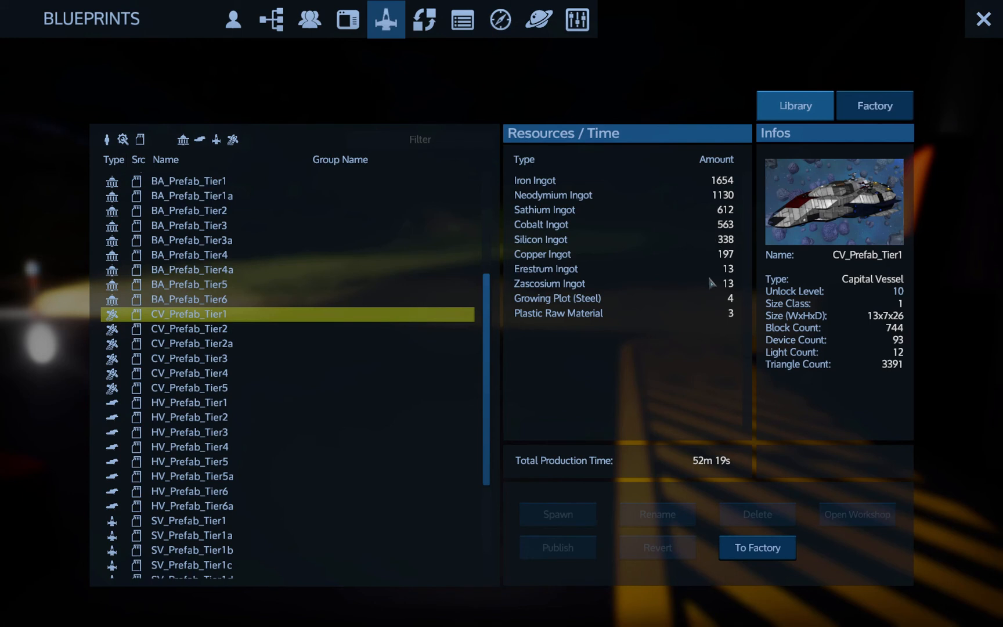
{"action": "mouse_move", "coordinate": [191, 314]}
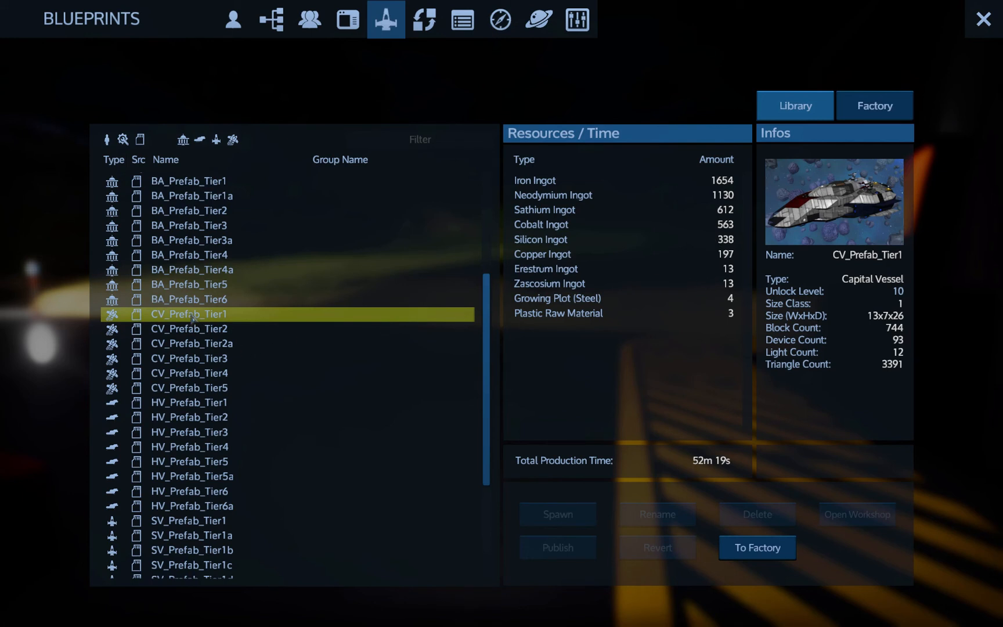
{"action": "left_click", "coordinate": [189, 329]}
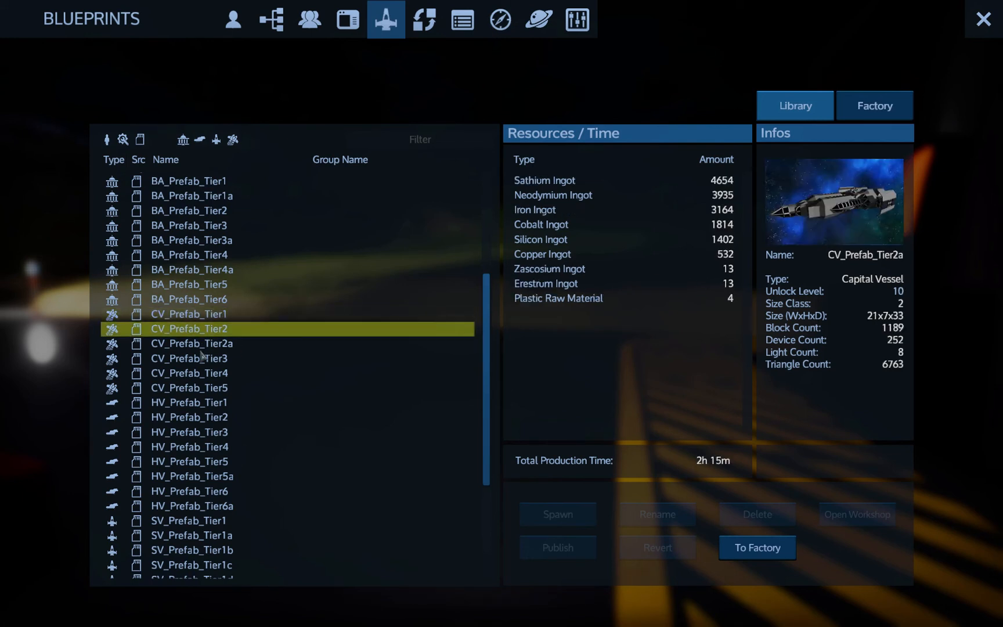
{"action": "left_click", "coordinate": [189, 373]}
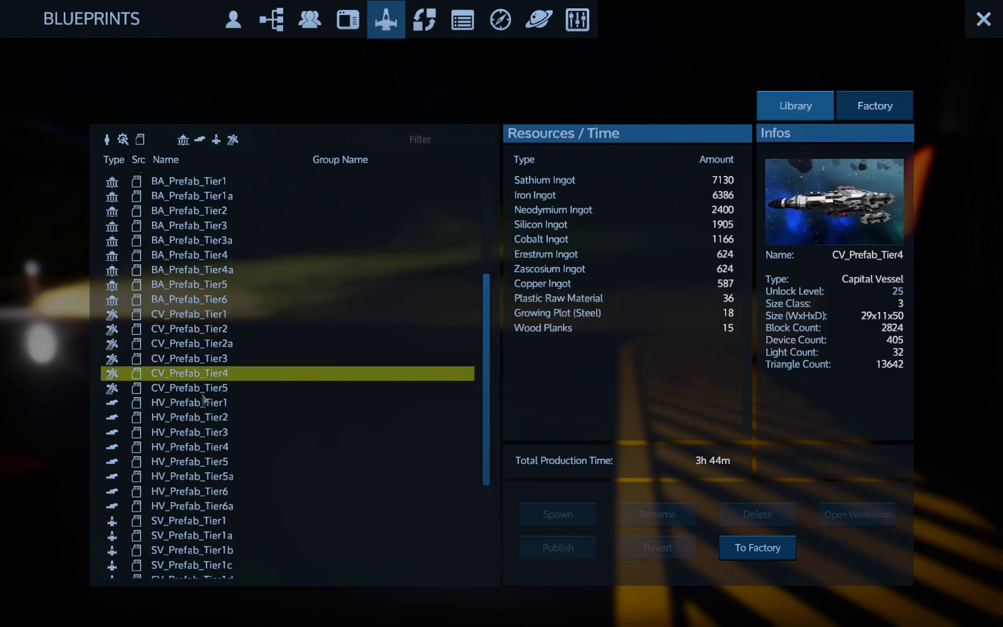
{"action": "left_click", "coordinate": [189, 417]}
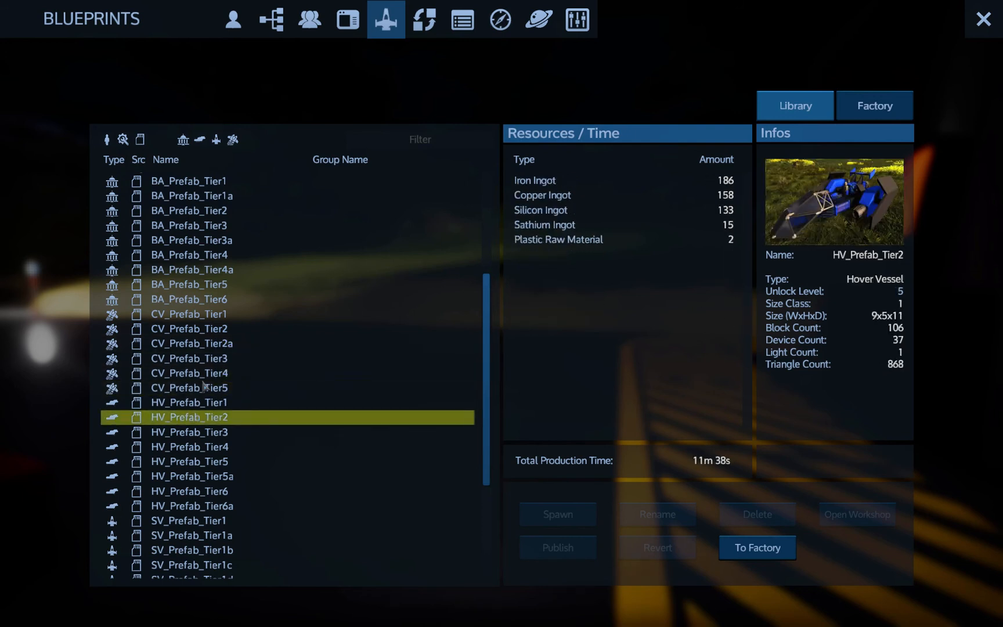
{"action": "left_click", "coordinate": [189, 359]}
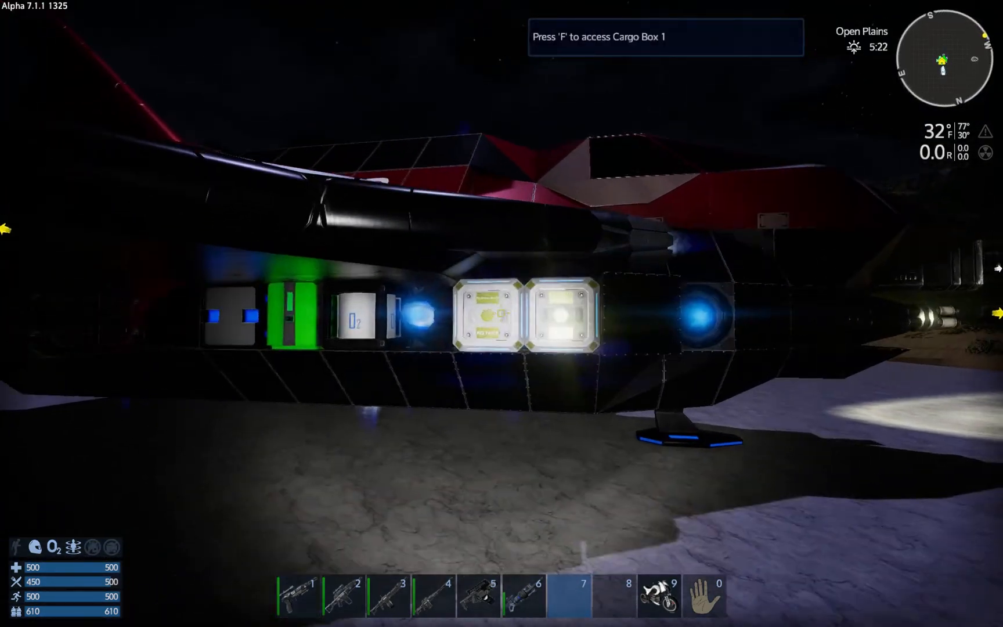
Check Cargo Box 1 briefly and return to the base outdoors
{"action": "key", "text": "f"}
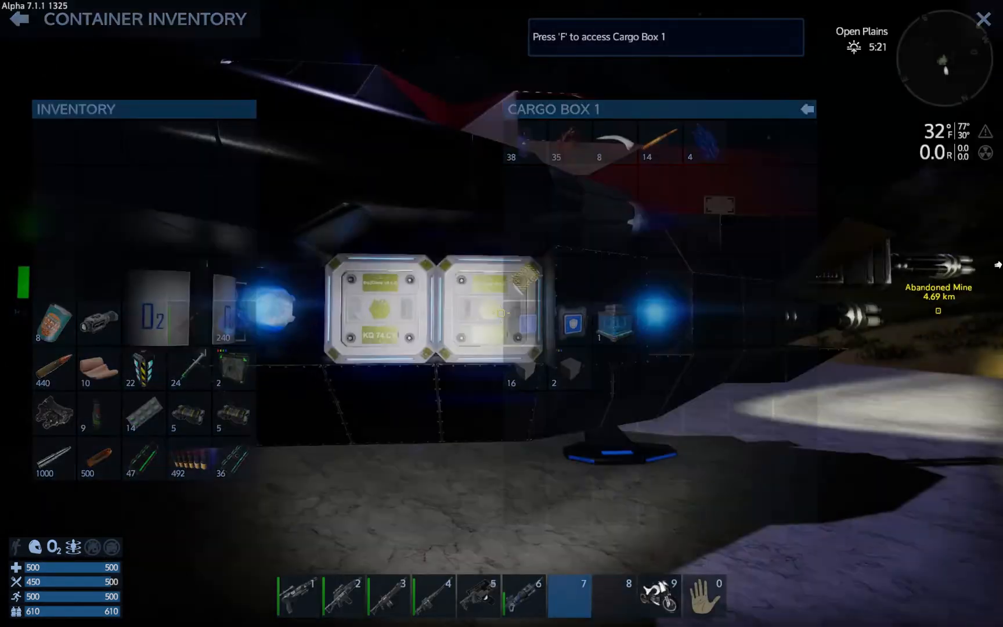
{"action": "key", "text": "Escape"}
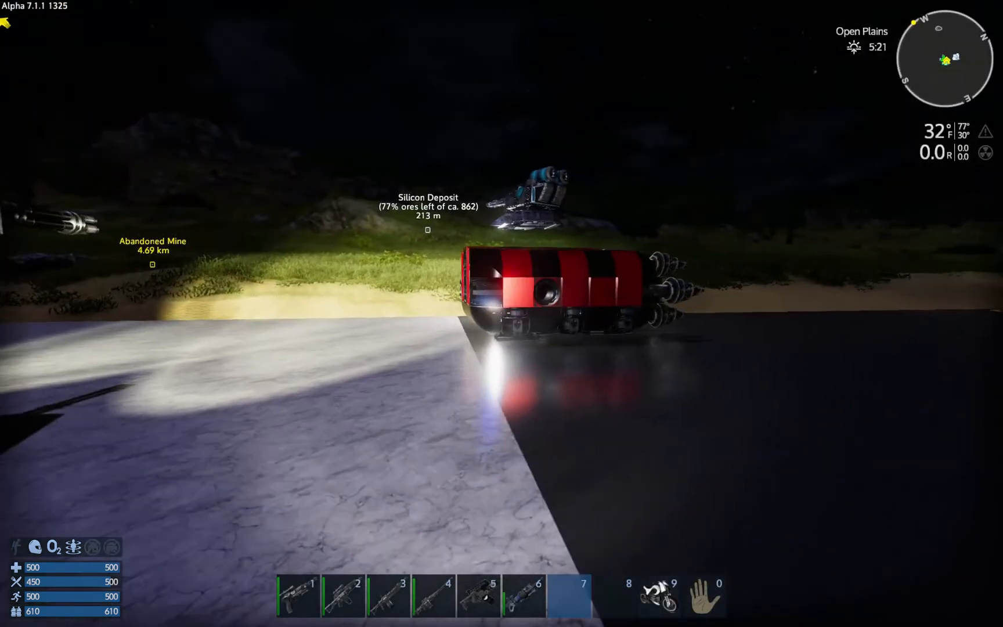